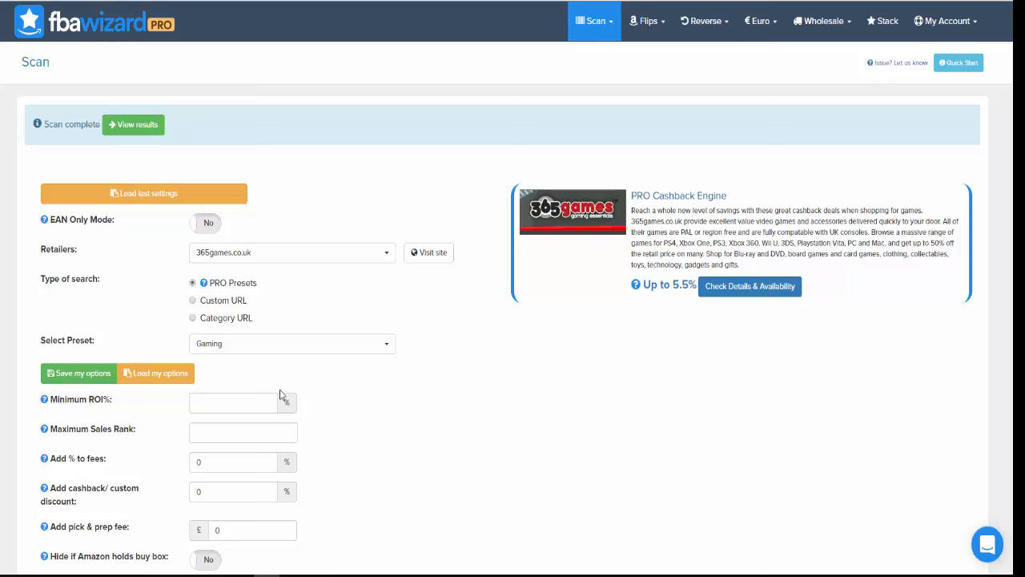
{"action": "mouse_move", "coordinate": [474, 394]}
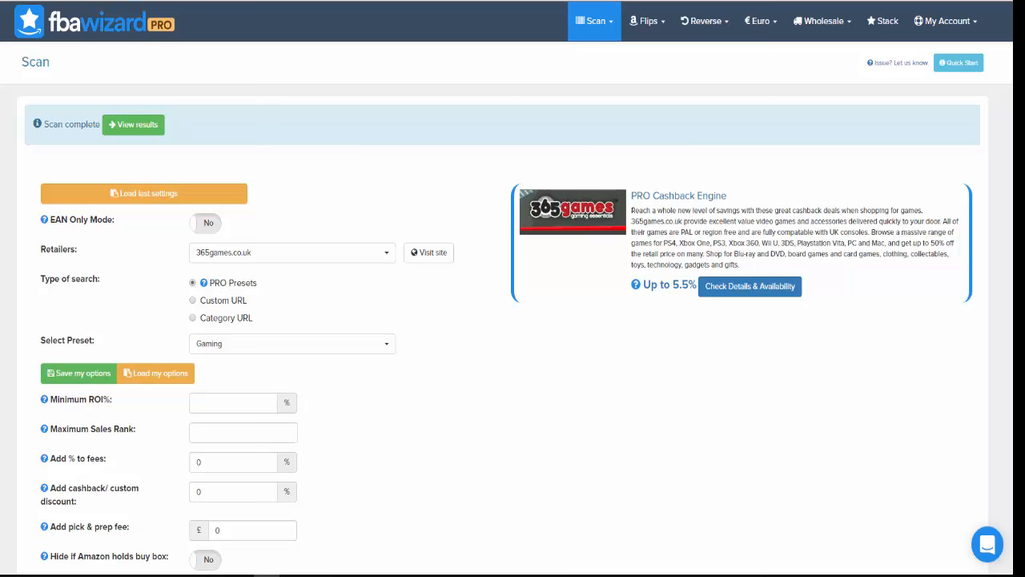
{"action": "mouse_move", "coordinate": [391, 116]}
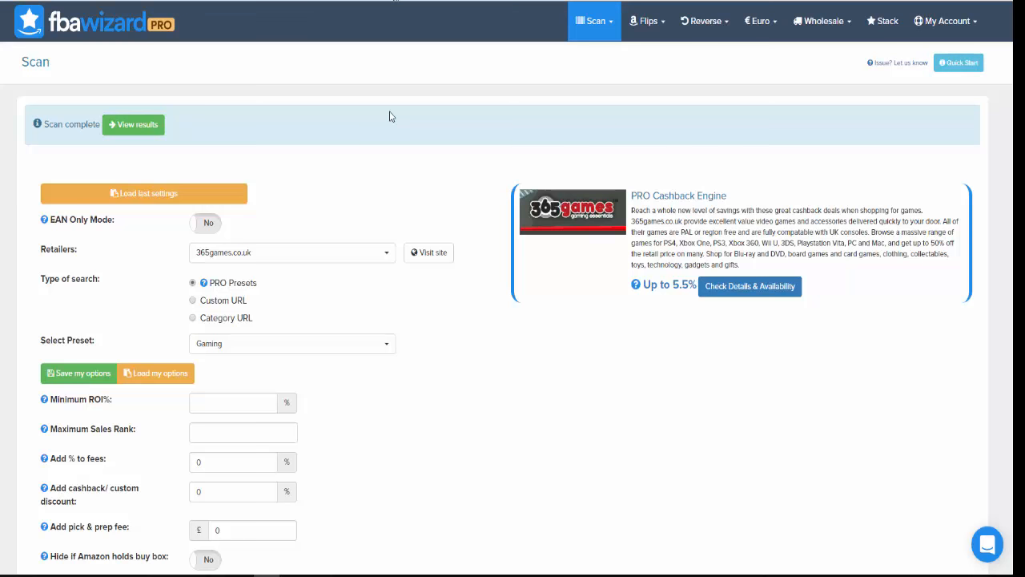
{"action": "mouse_move", "coordinate": [438, 188]}
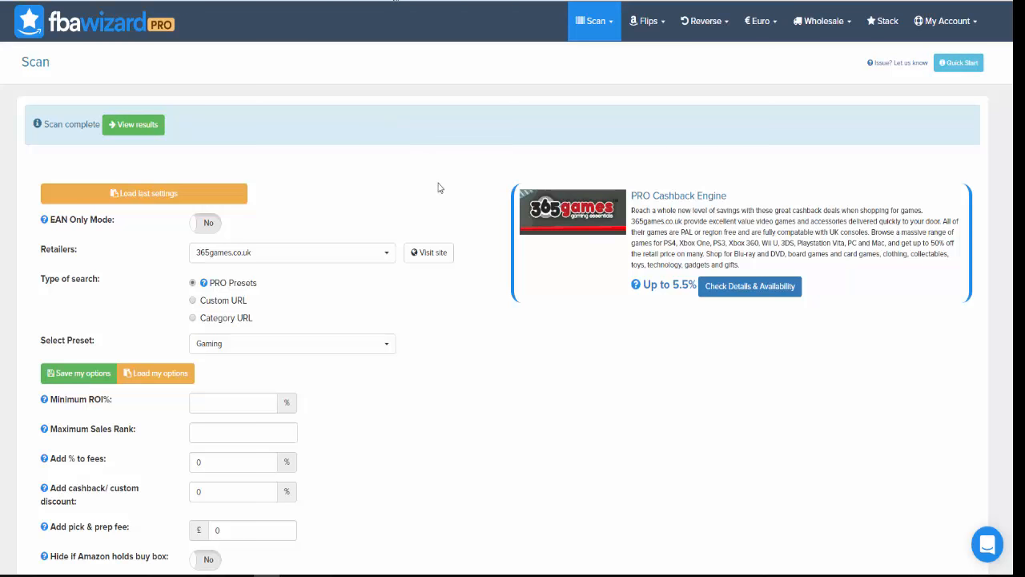
{"action": "mouse_move", "coordinate": [445, 414]}
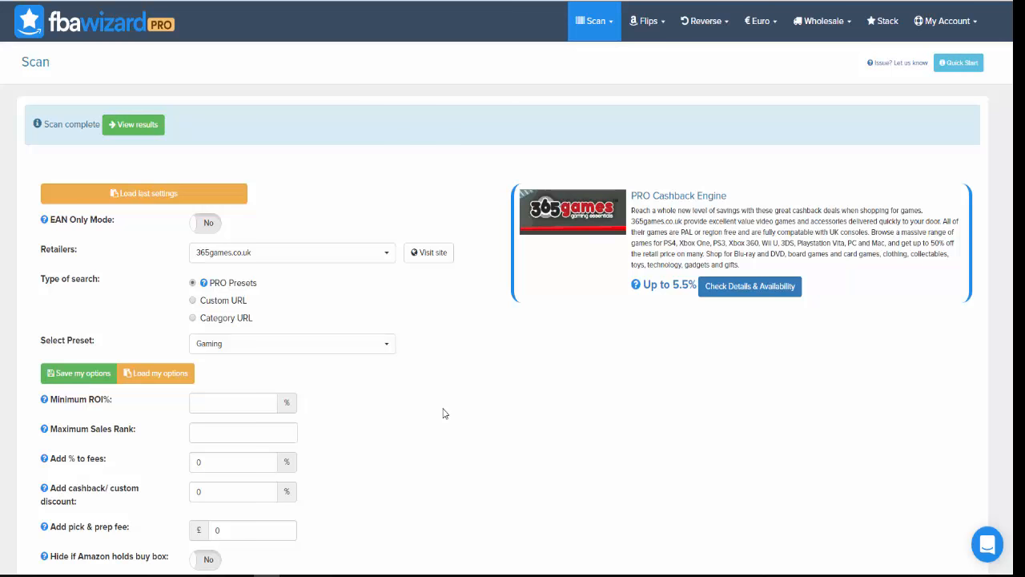
{"action": "mouse_move", "coordinate": [444, 399]}
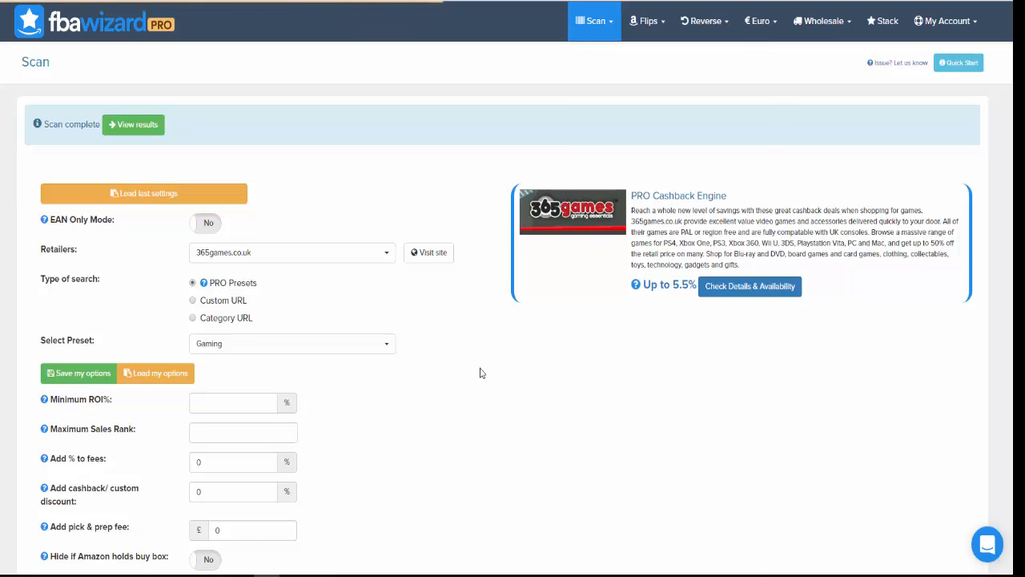
{"action": "mouse_move", "coordinate": [475, 381]}
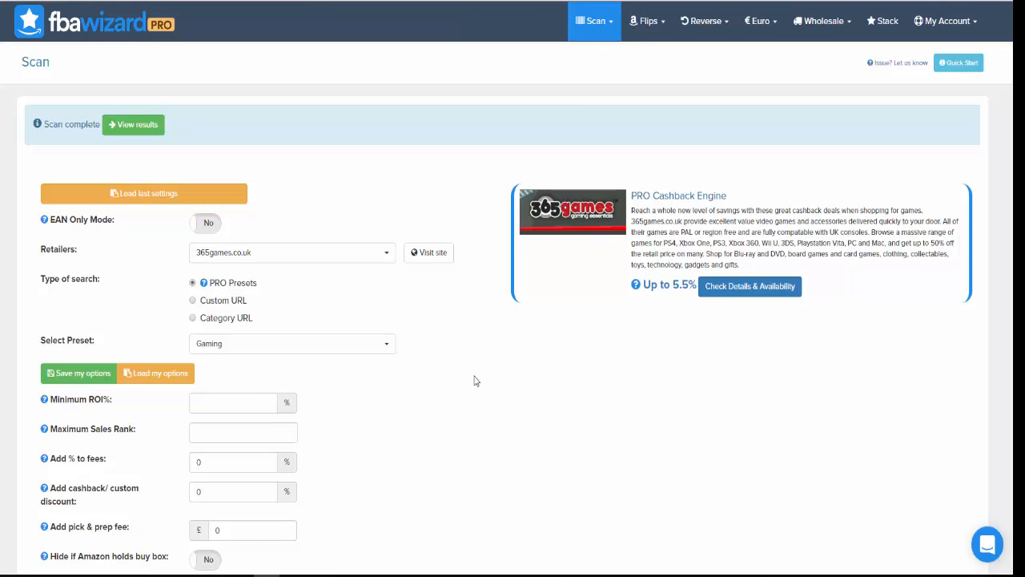
{"action": "mouse_move", "coordinate": [464, 368]}
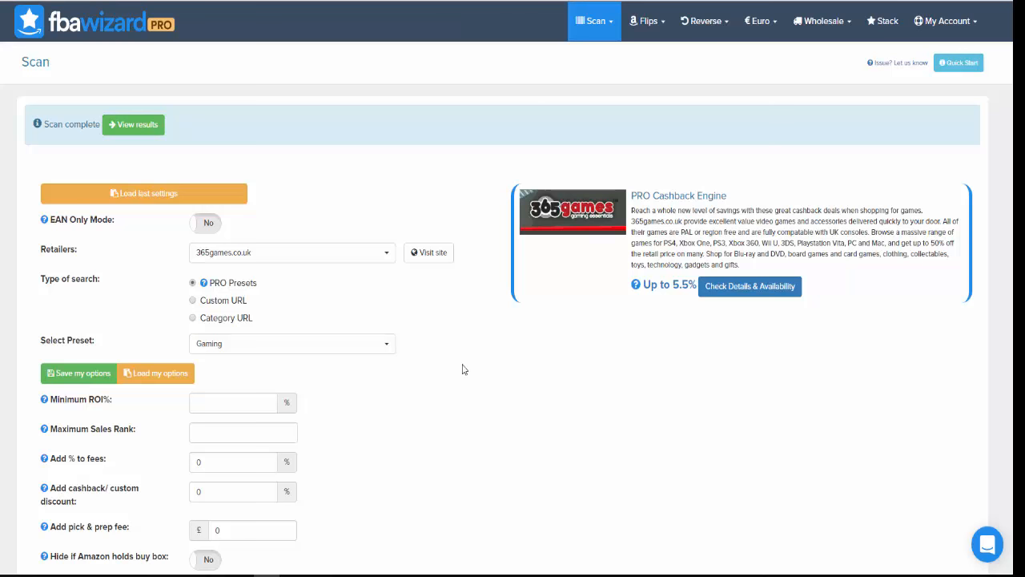
{"action": "mouse_move", "coordinate": [432, 362]}
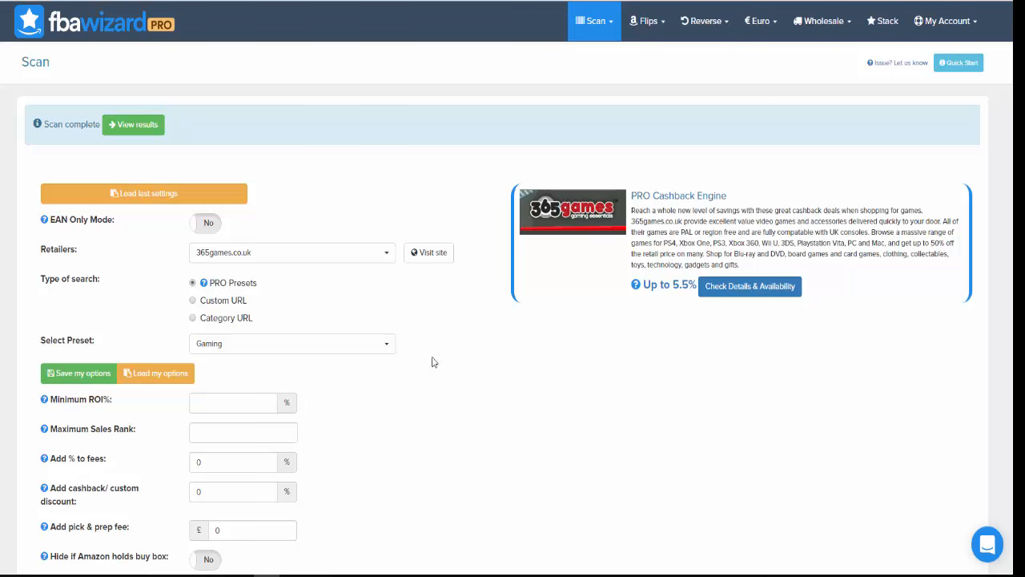
{"action": "mouse_move", "coordinate": [514, 409]}
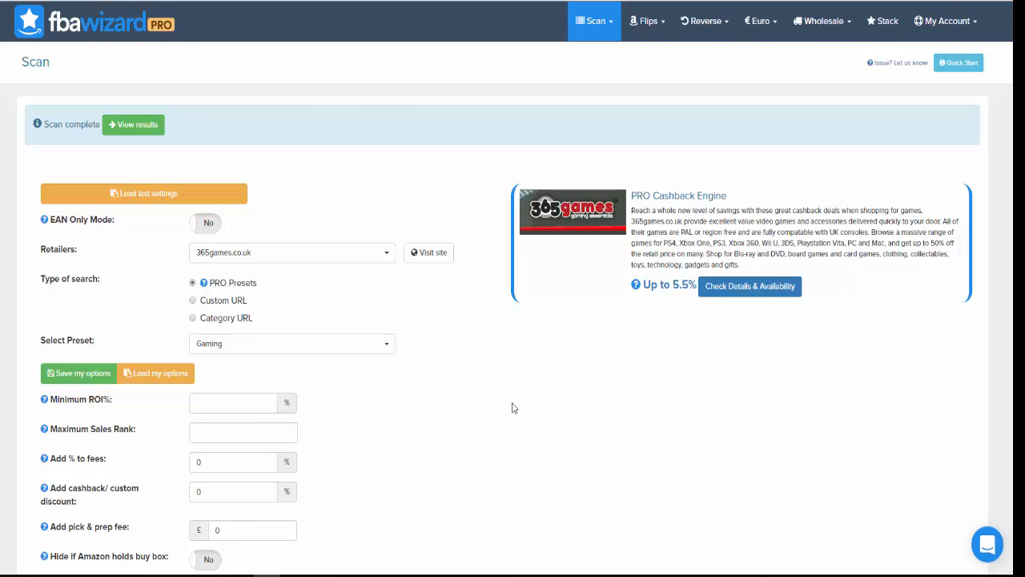
{"action": "mouse_move", "coordinate": [529, 404]}
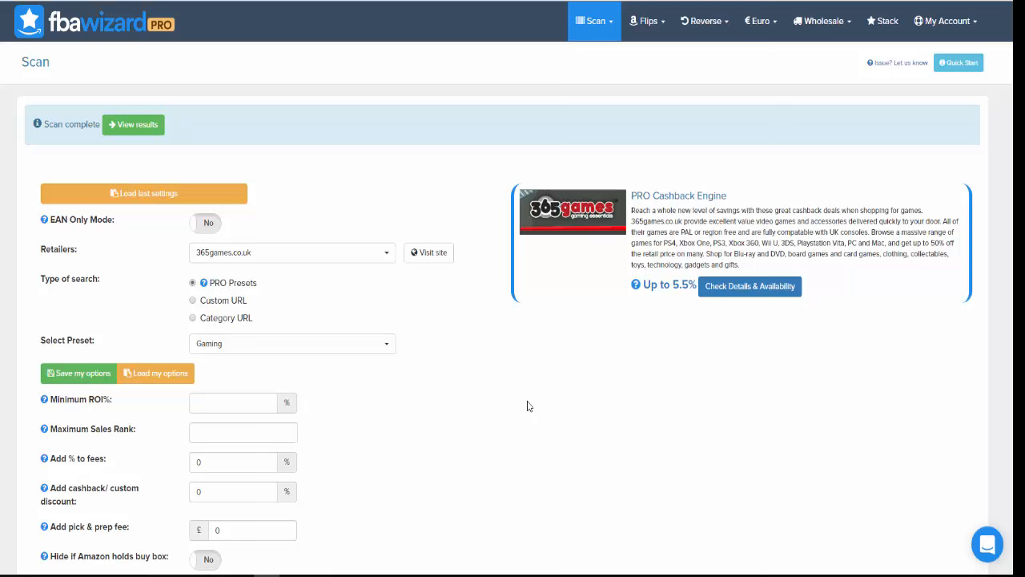
{"action": "mouse_move", "coordinate": [484, 392]}
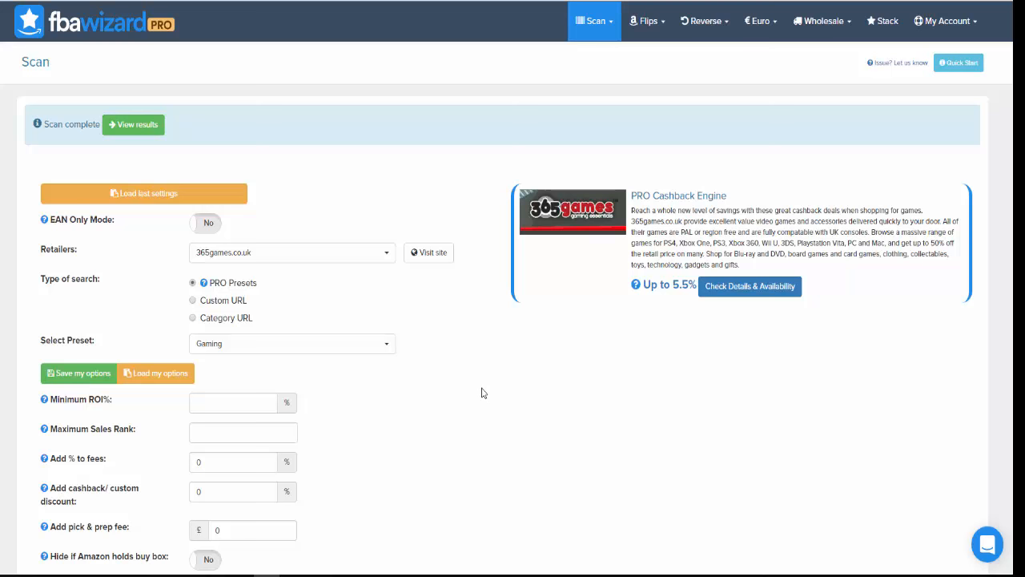
{"action": "mouse_move", "coordinate": [530, 371]}
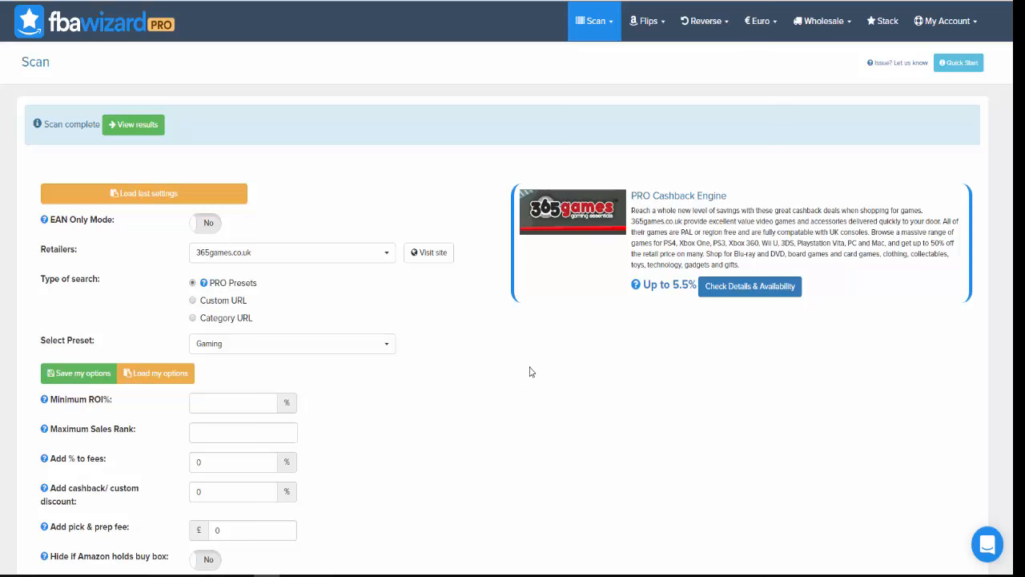
{"action": "mouse_move", "coordinate": [528, 397]}
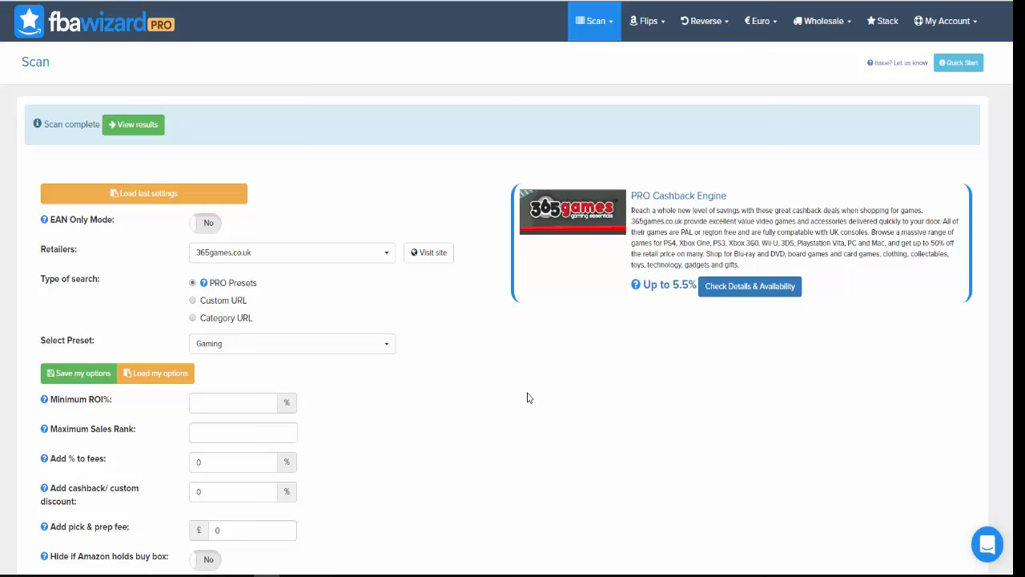
{"action": "mouse_move", "coordinate": [540, 425]}
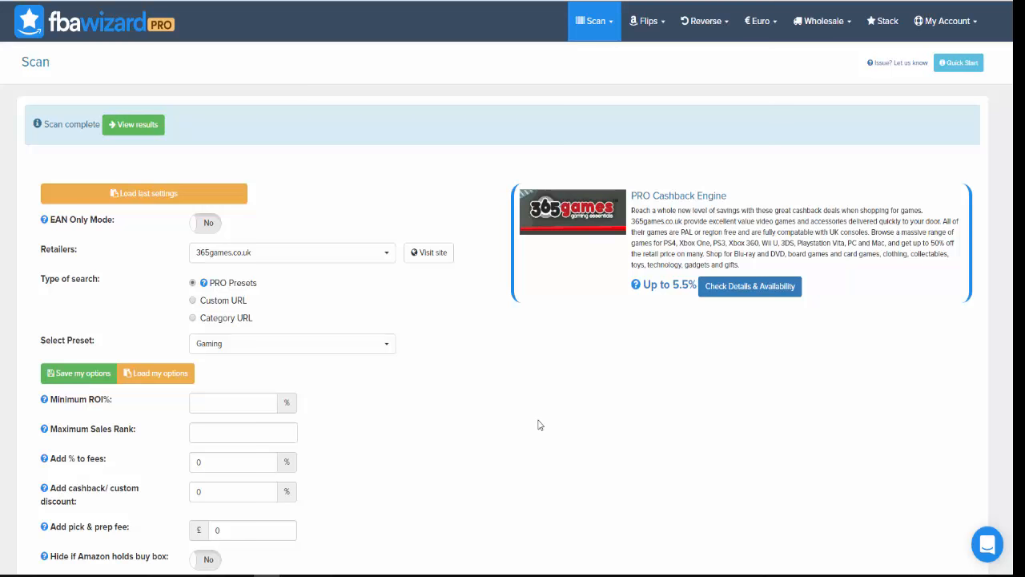
{"action": "mouse_move", "coordinate": [497, 401]}
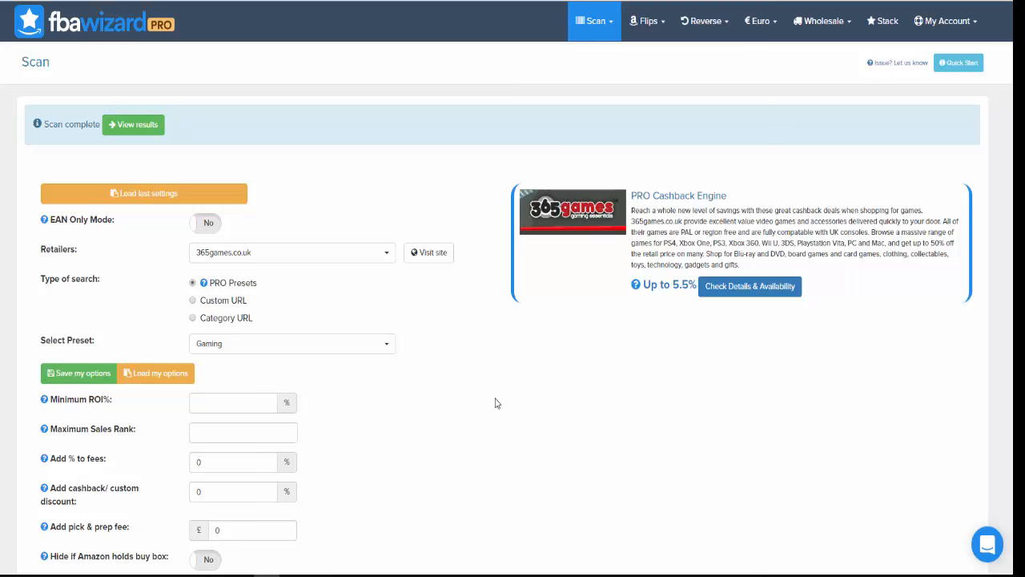
{"action": "mouse_move", "coordinate": [483, 355]}
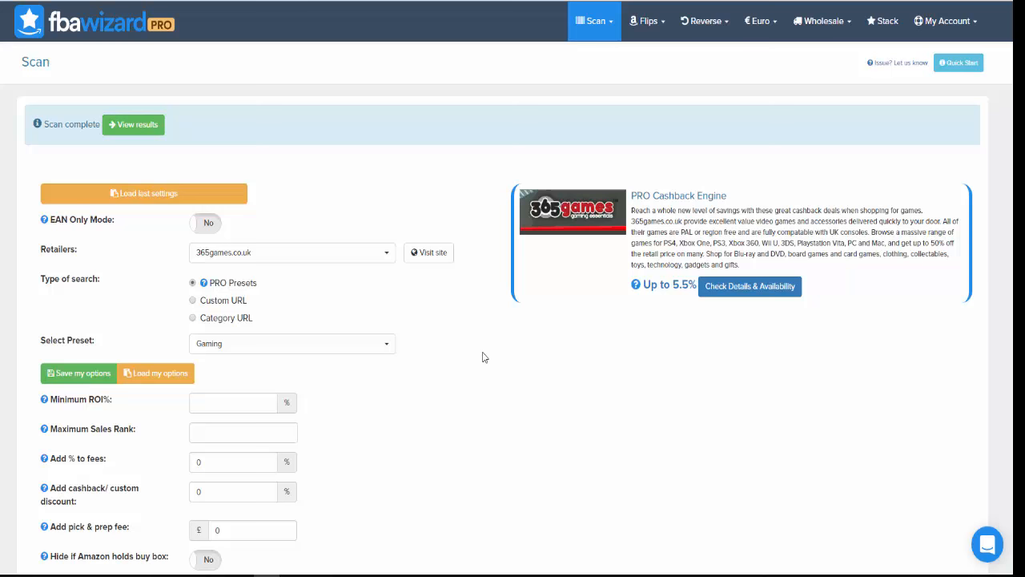
{"action": "mouse_move", "coordinate": [439, 327]}
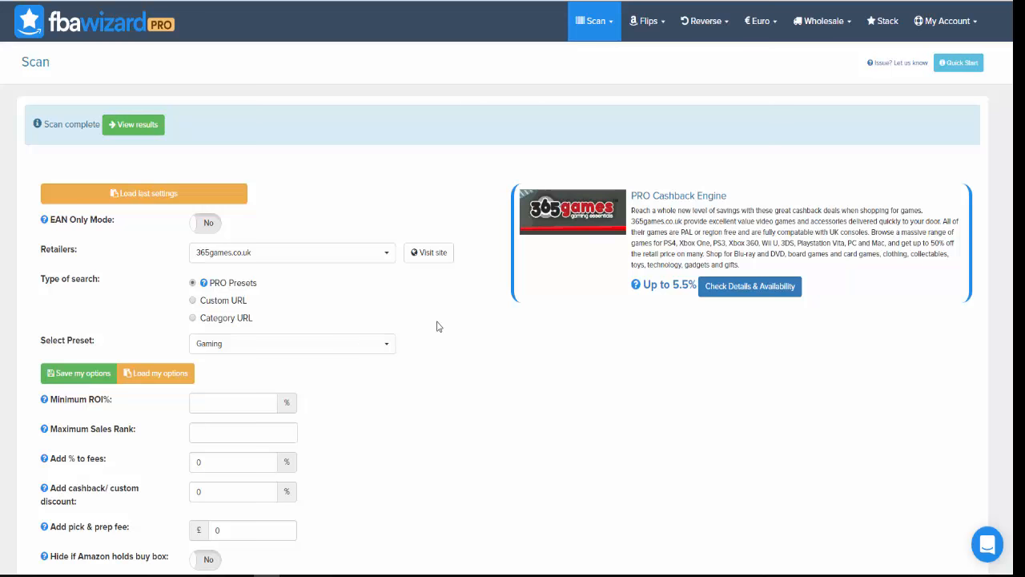
{"action": "mouse_move", "coordinate": [455, 372]}
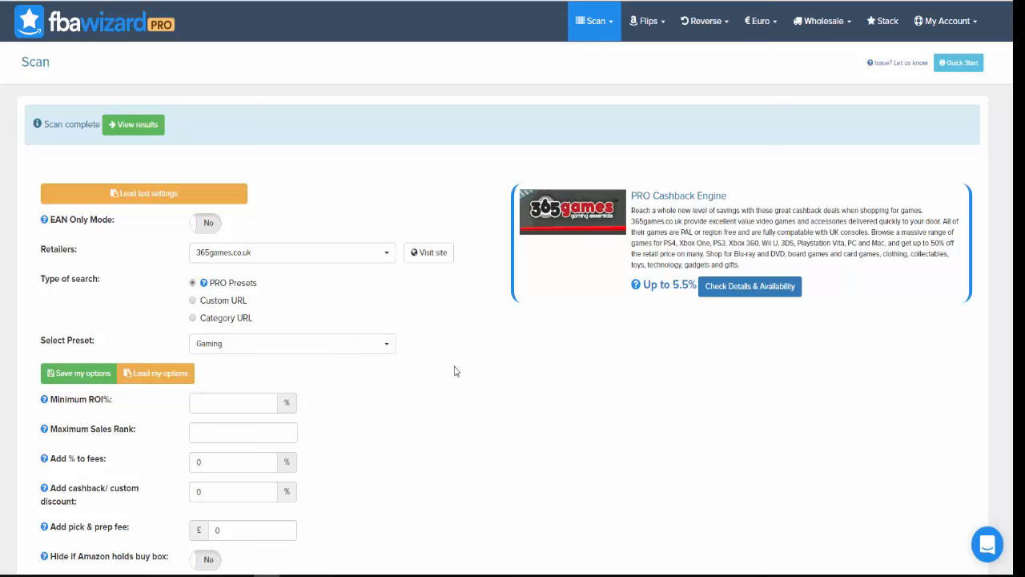
{"action": "mouse_move", "coordinate": [506, 426]}
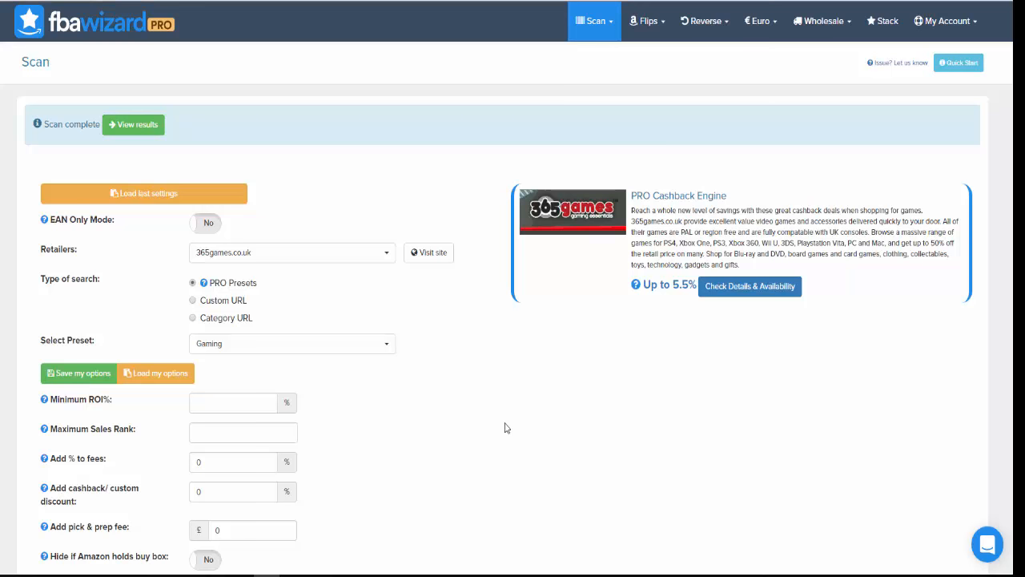
{"action": "mouse_move", "coordinate": [552, 447]}
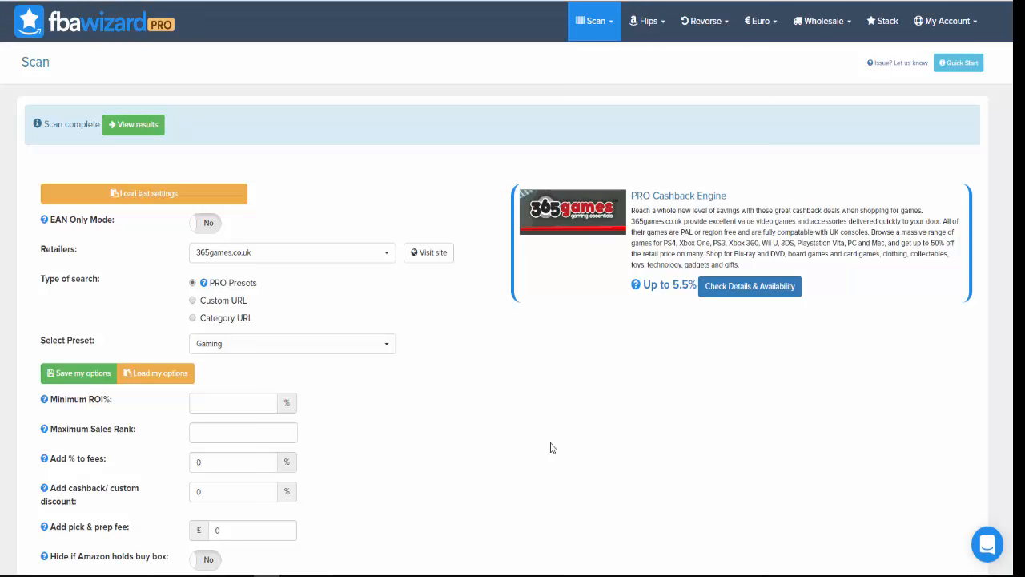
{"action": "mouse_move", "coordinate": [522, 411]}
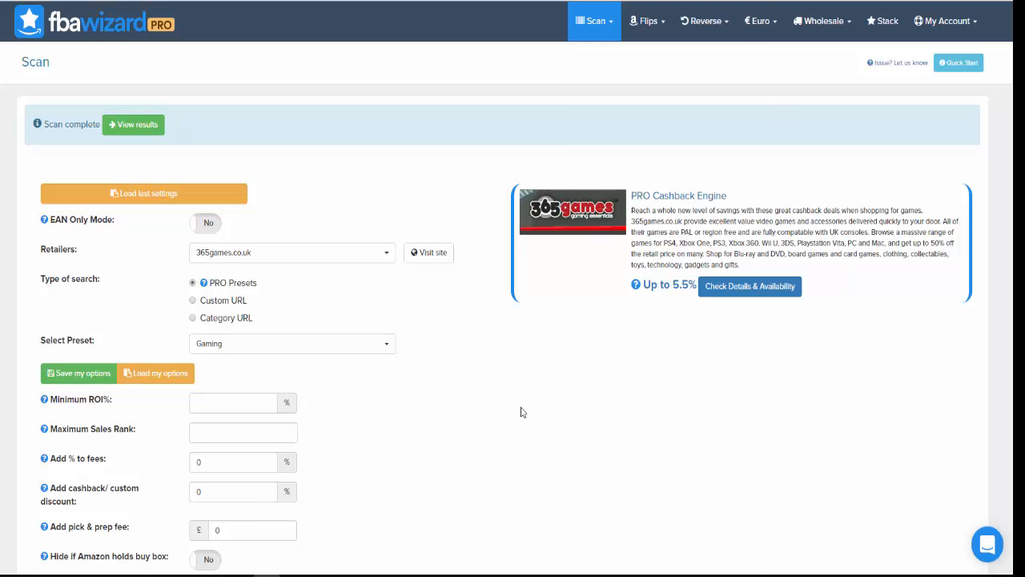
{"action": "mouse_move", "coordinate": [502, 375]}
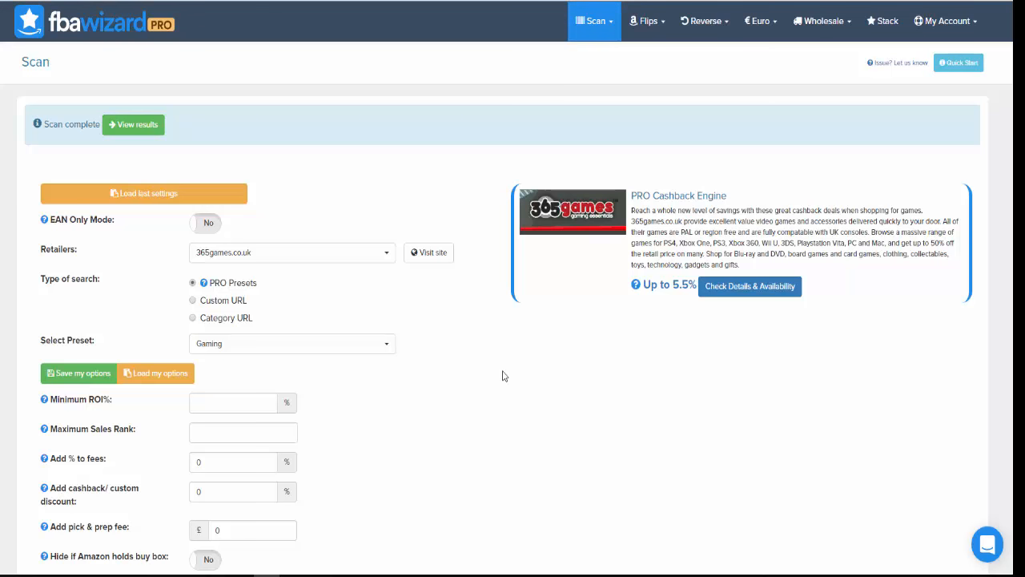
{"action": "mouse_move", "coordinate": [532, 506]}
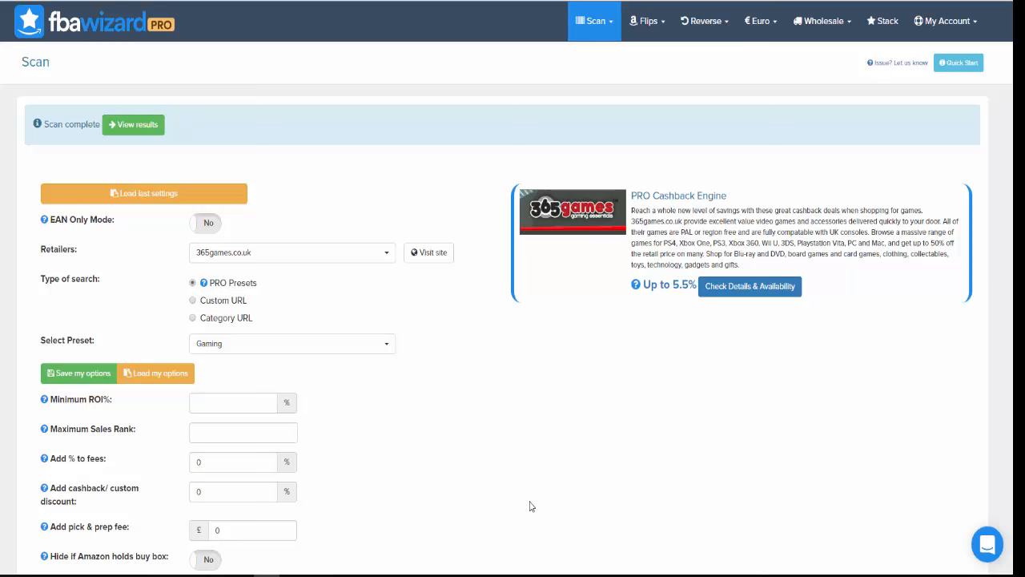
{"action": "mouse_move", "coordinate": [455, 449]}
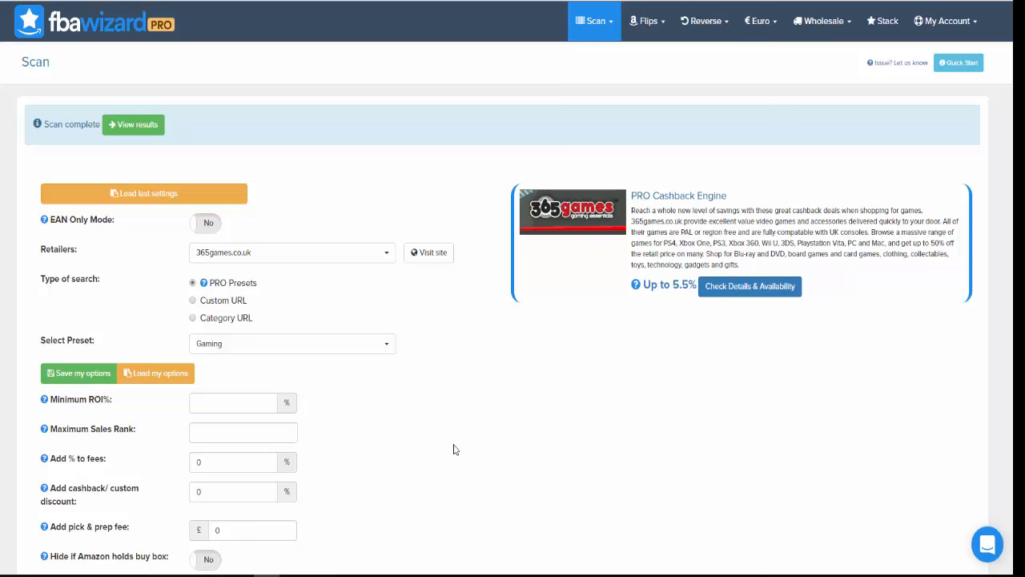
{"action": "mouse_move", "coordinate": [425, 436]}
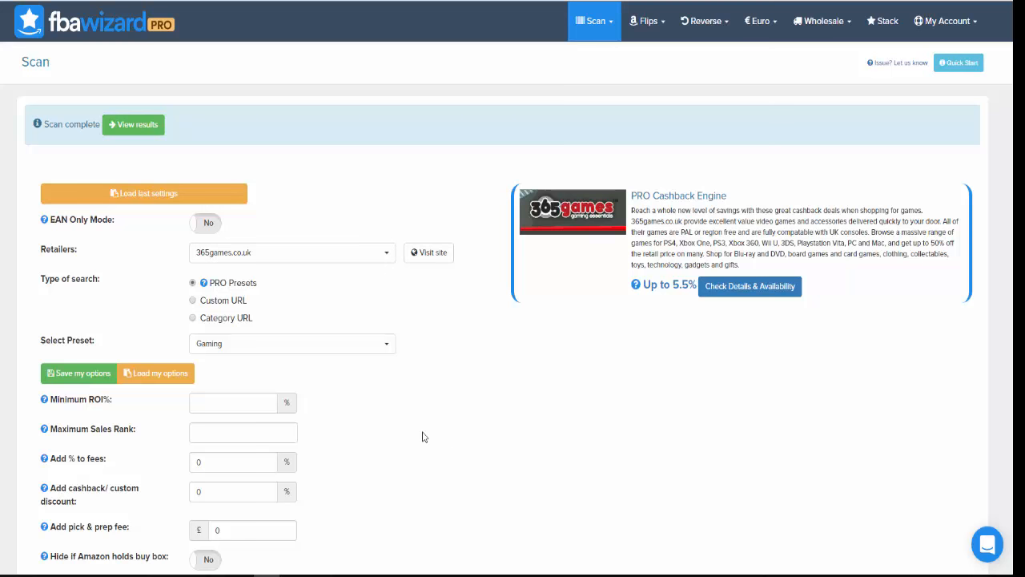
{"action": "mouse_move", "coordinate": [430, 417]}
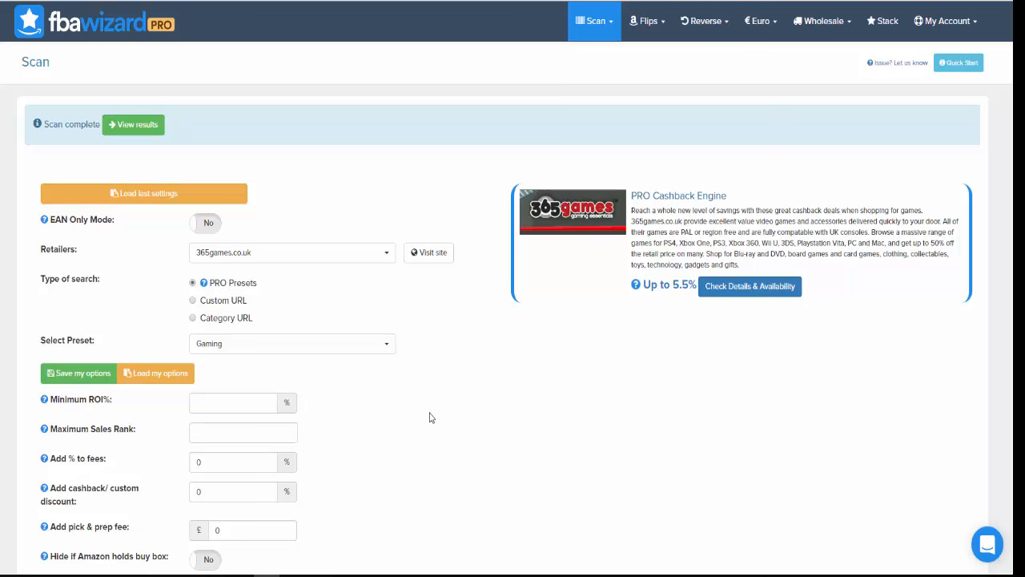
{"action": "mouse_move", "coordinate": [381, 404]}
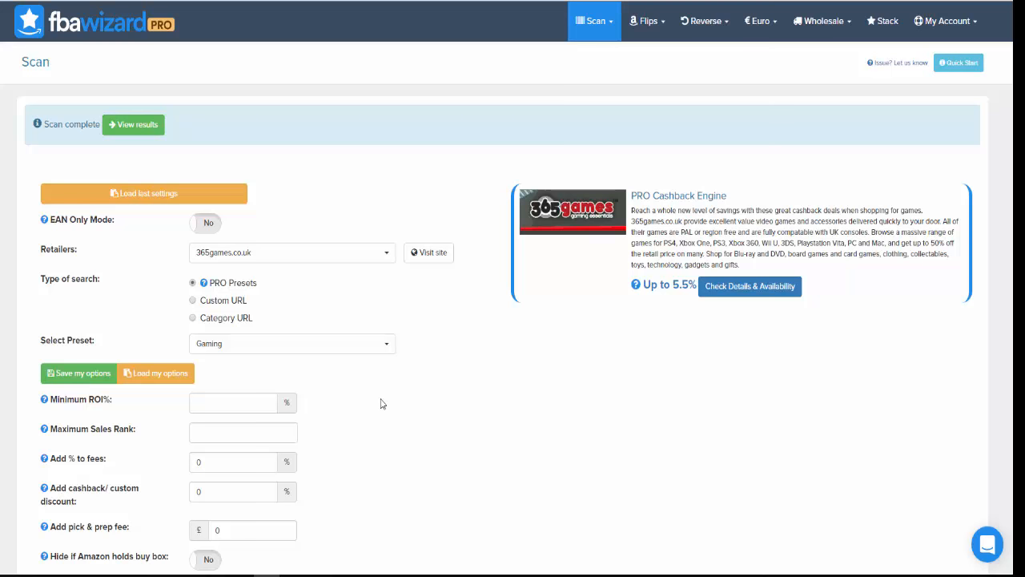
{"action": "mouse_move", "coordinate": [445, 418]}
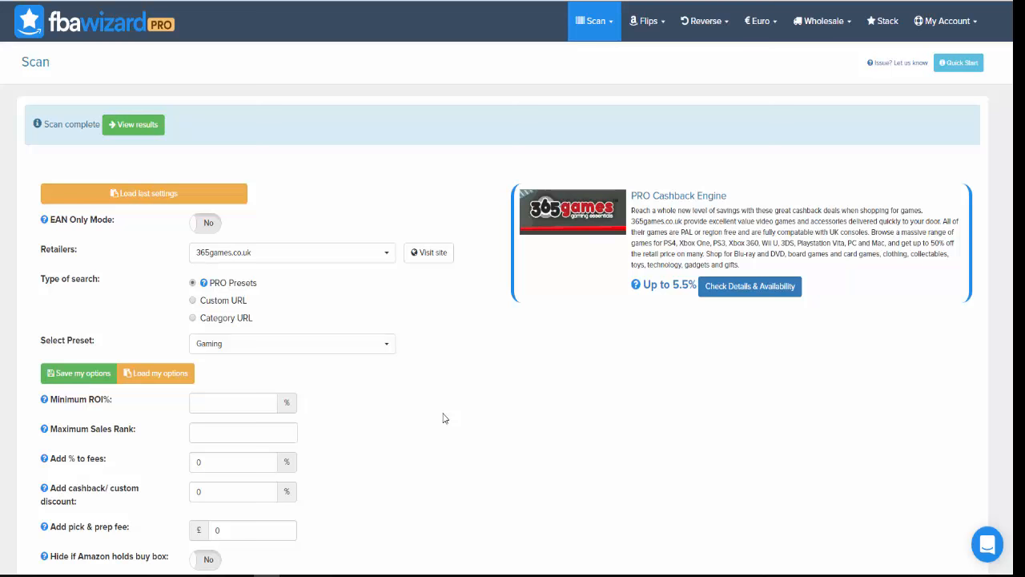
{"action": "mouse_move", "coordinate": [426, 404]}
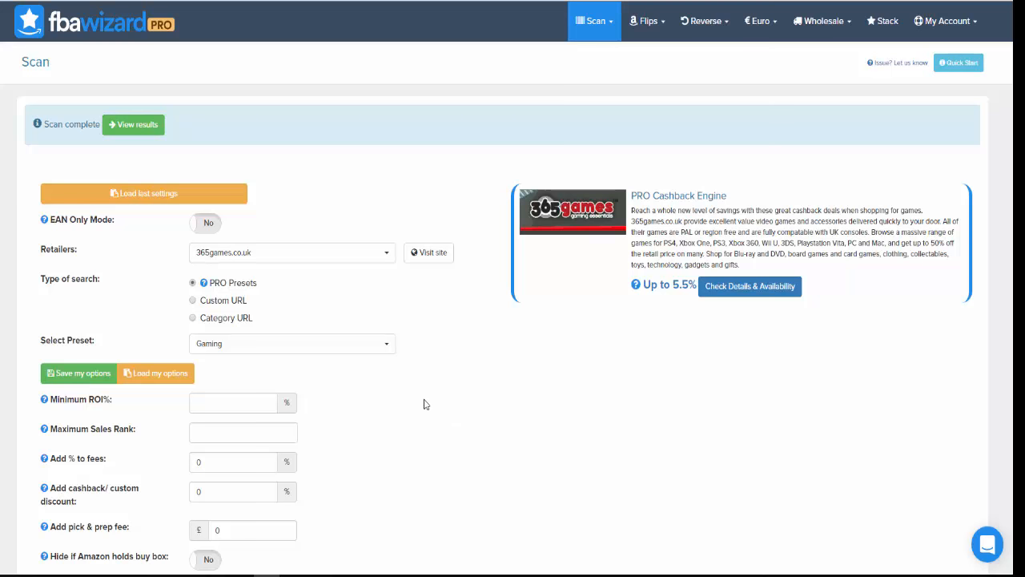
{"action": "mouse_move", "coordinate": [465, 419]}
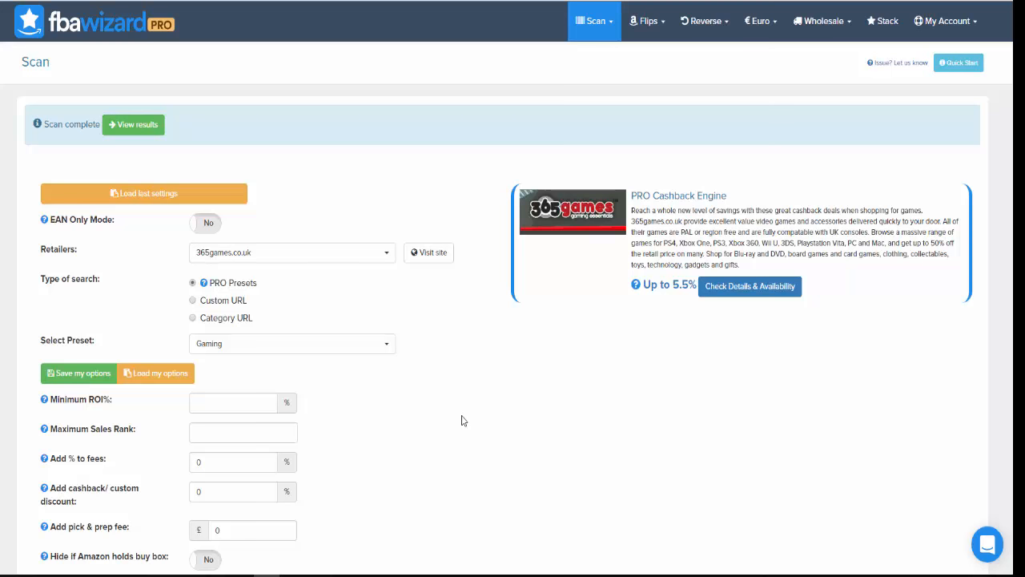
{"action": "mouse_move", "coordinate": [429, 346]}
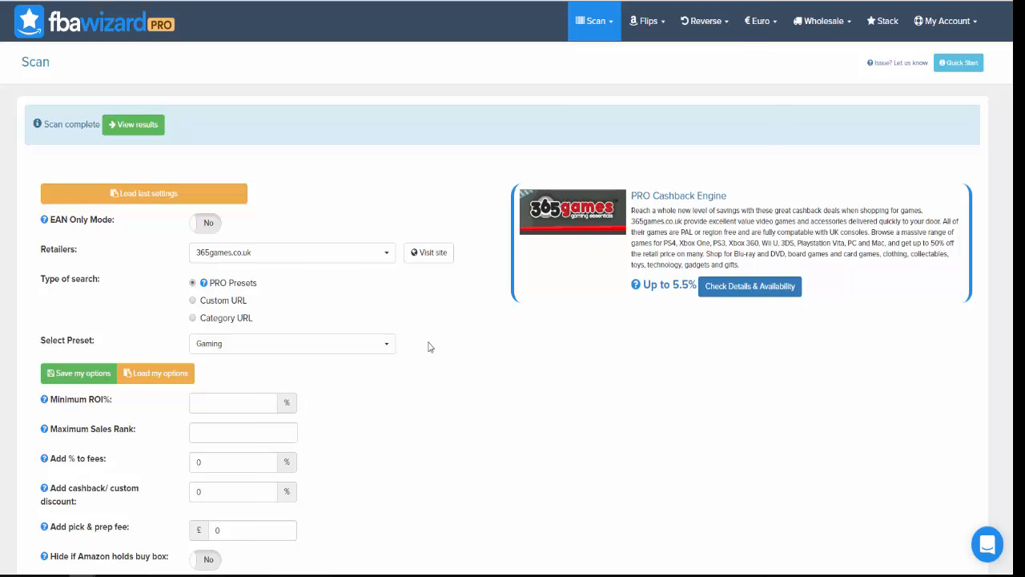
{"action": "mouse_move", "coordinate": [448, 342]}
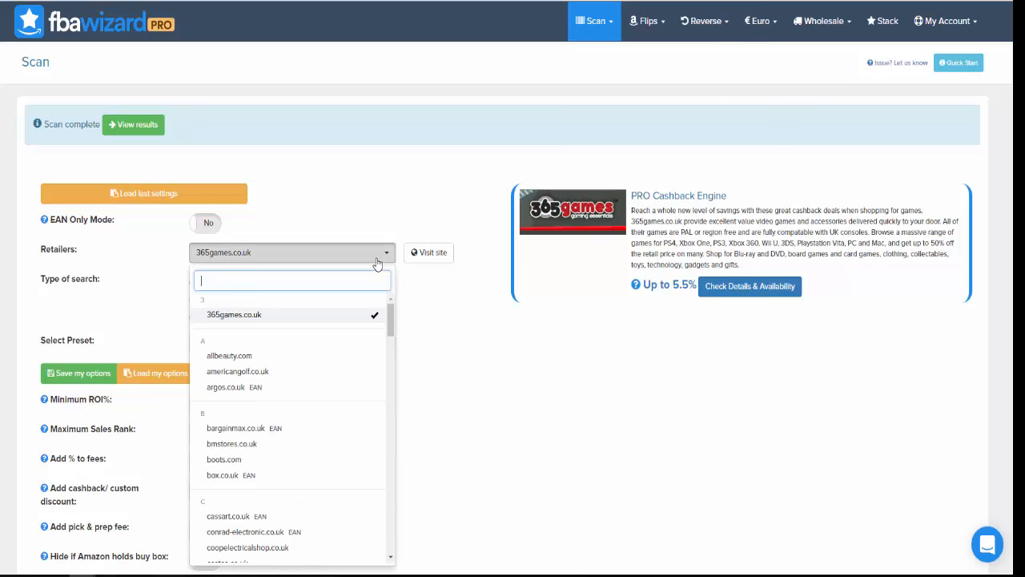
{"action": "mouse_move", "coordinate": [355, 340]}
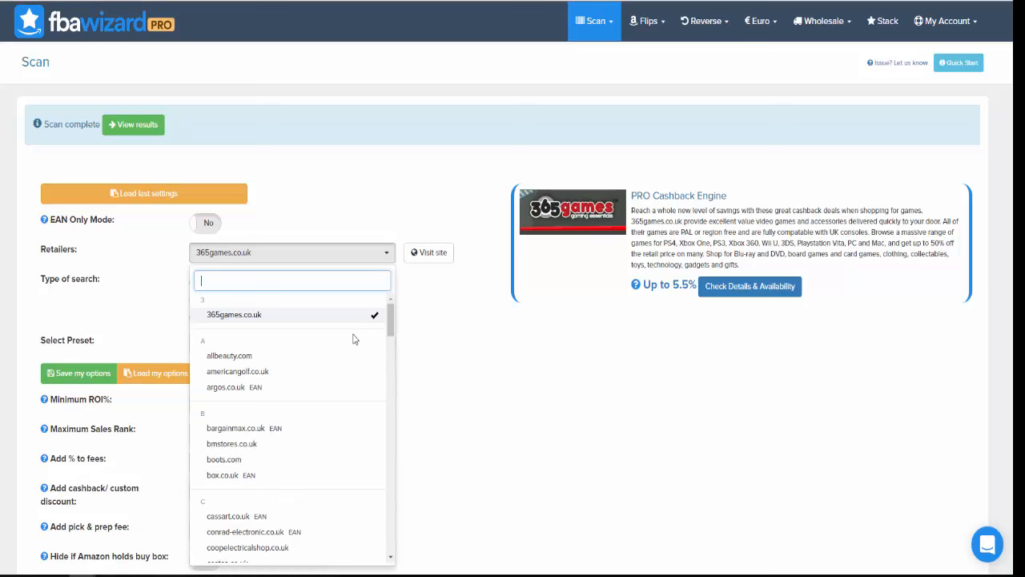
{"action": "mouse_move", "coordinate": [394, 386]}
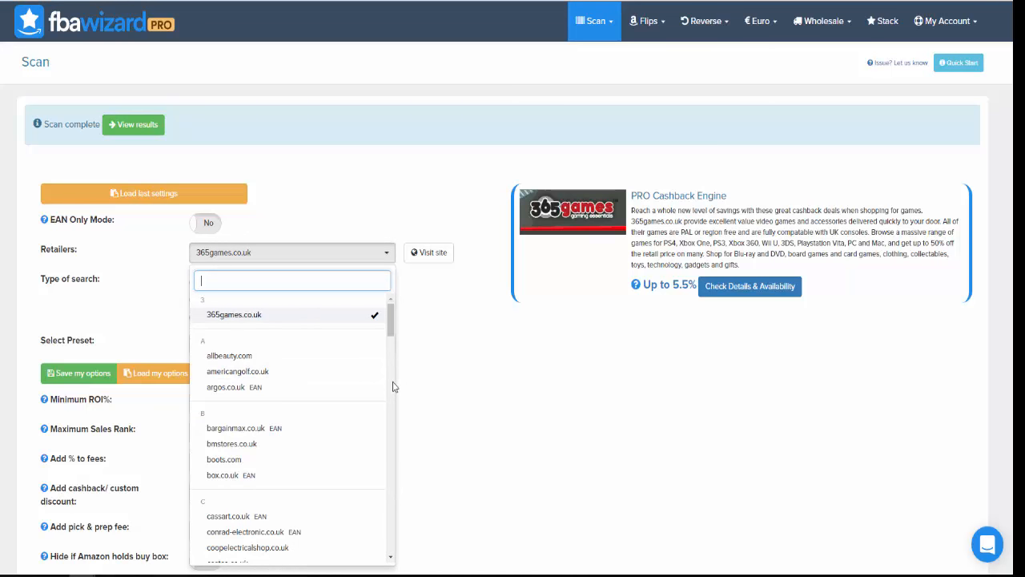
{"action": "mouse_move", "coordinate": [327, 400]}
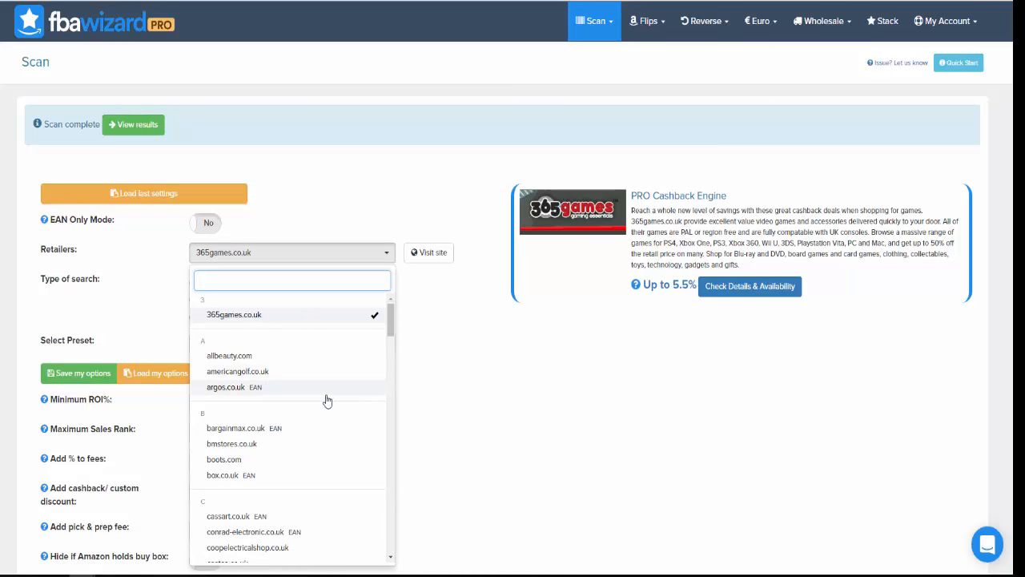
Scroll down through the alphabetical Retailers list to review every supported store
{"action": "scroll", "scroll_direction": "down", "scroll_amount": 3}
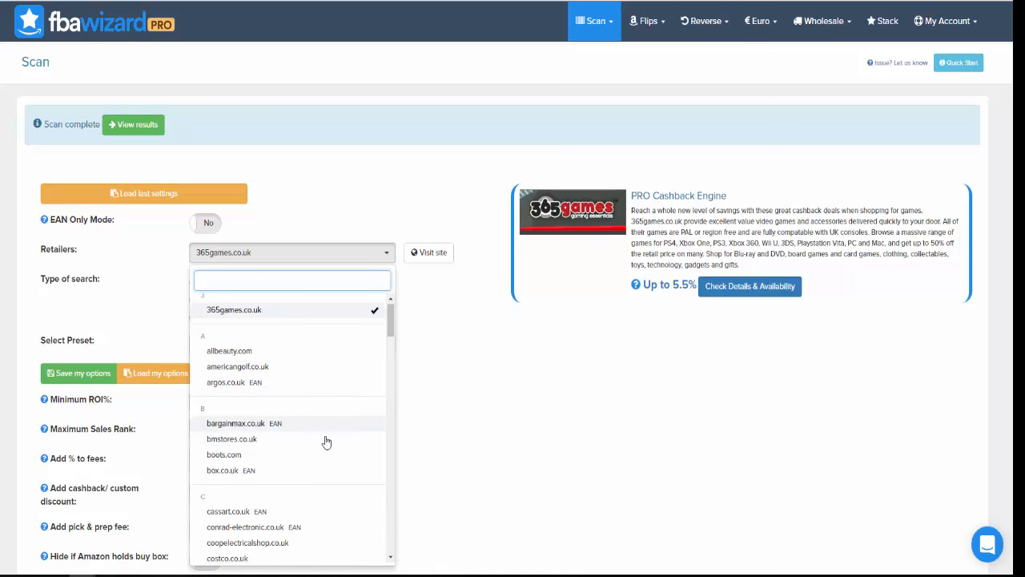
{"action": "scroll", "scroll_direction": "down", "scroll_amount": 3}
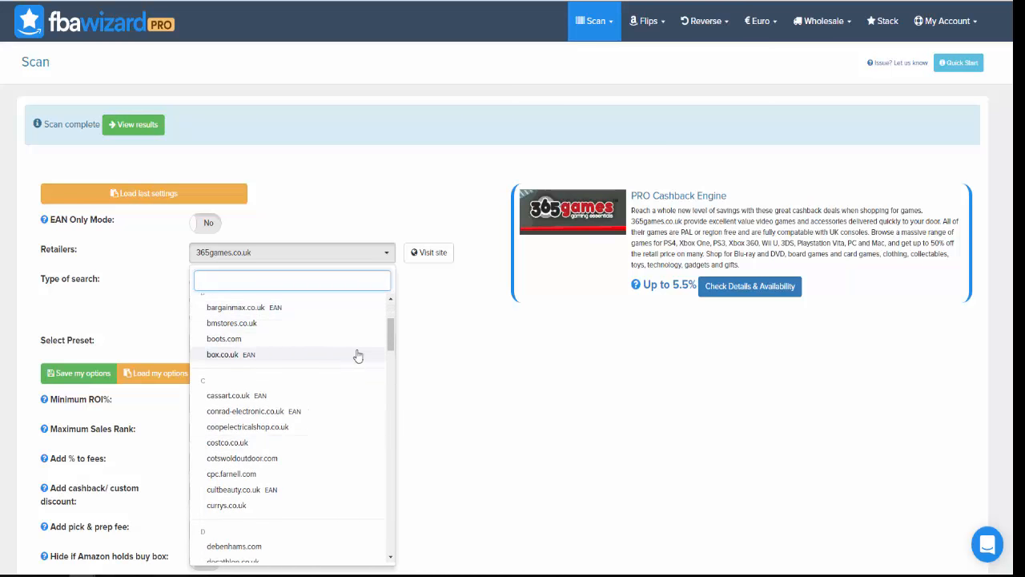
{"action": "scroll", "scroll_direction": "down", "scroll_amount": 3}
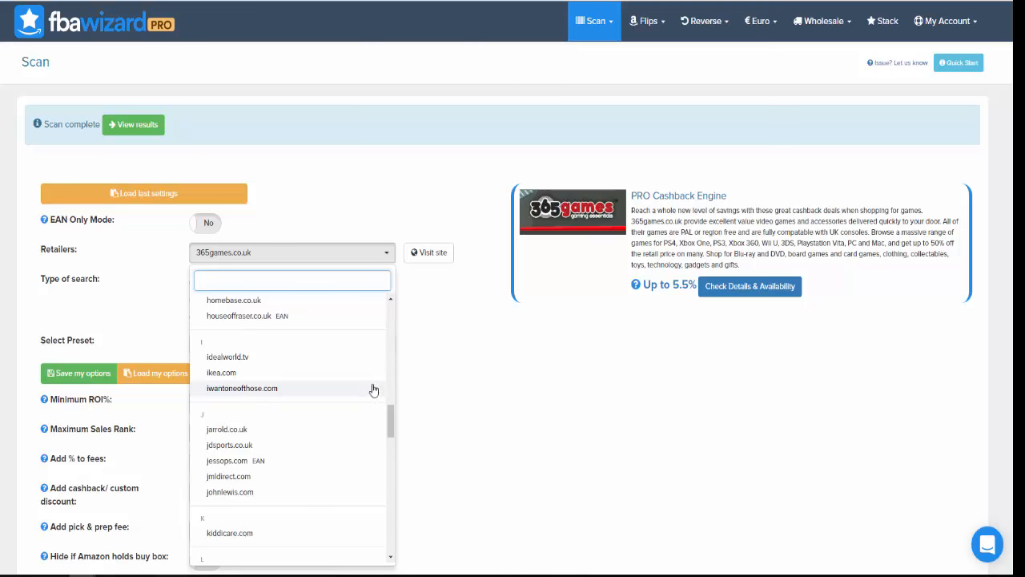
{"action": "scroll", "scroll_direction": "down", "scroll_amount": 3}
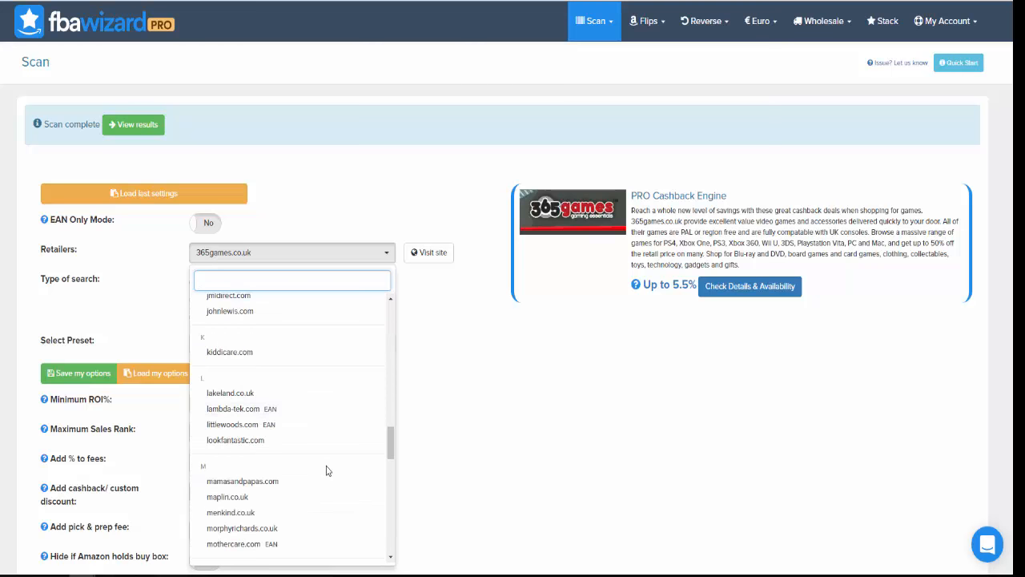
{"action": "scroll", "scroll_direction": "down", "scroll_amount": 3}
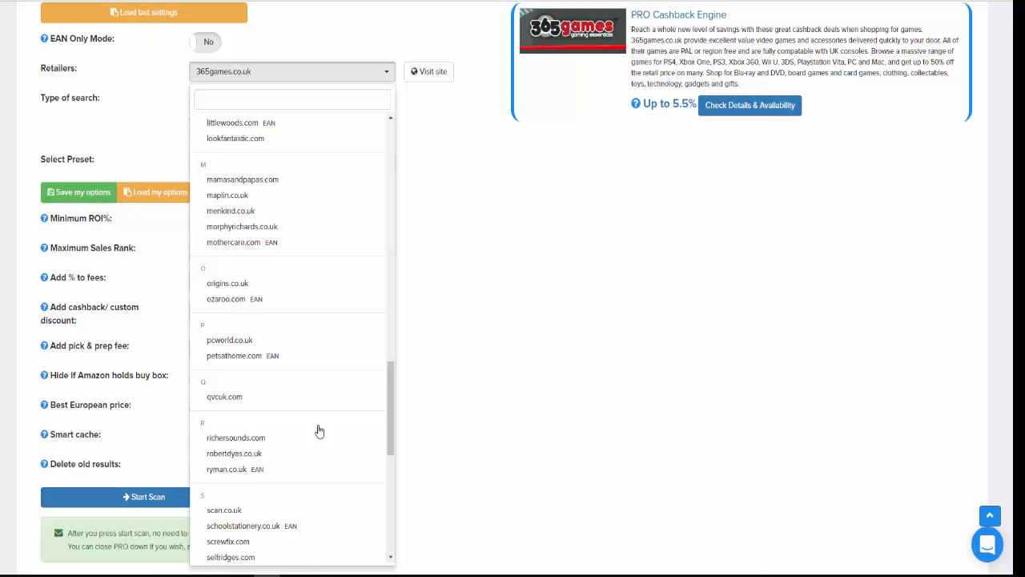
{"action": "scroll", "scroll_direction": "down", "scroll_amount": 3}
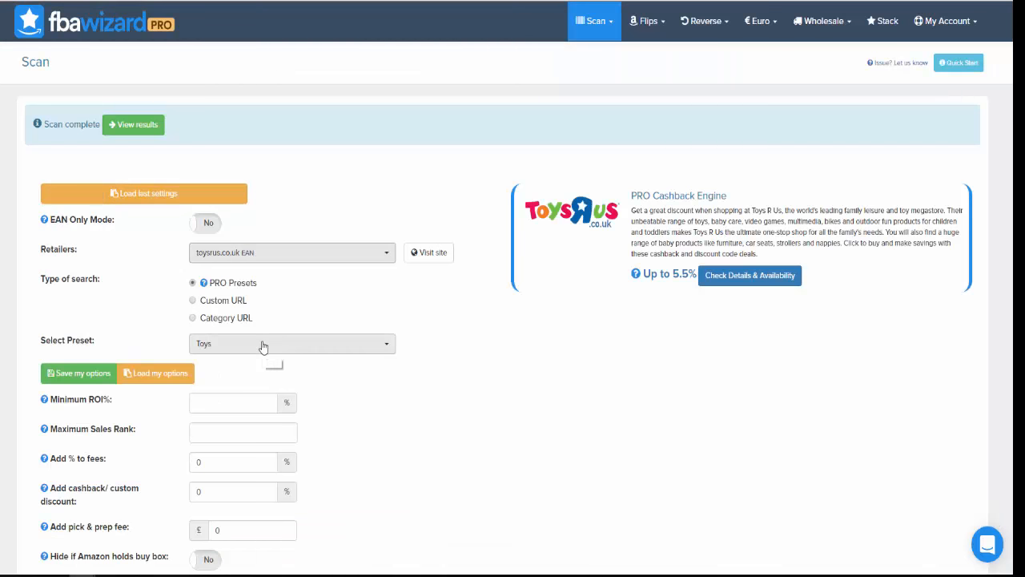
Review the toysrus.co.uk preset options and keep Toys as the selected preset
{"action": "left_click", "coordinate": [291, 342]}
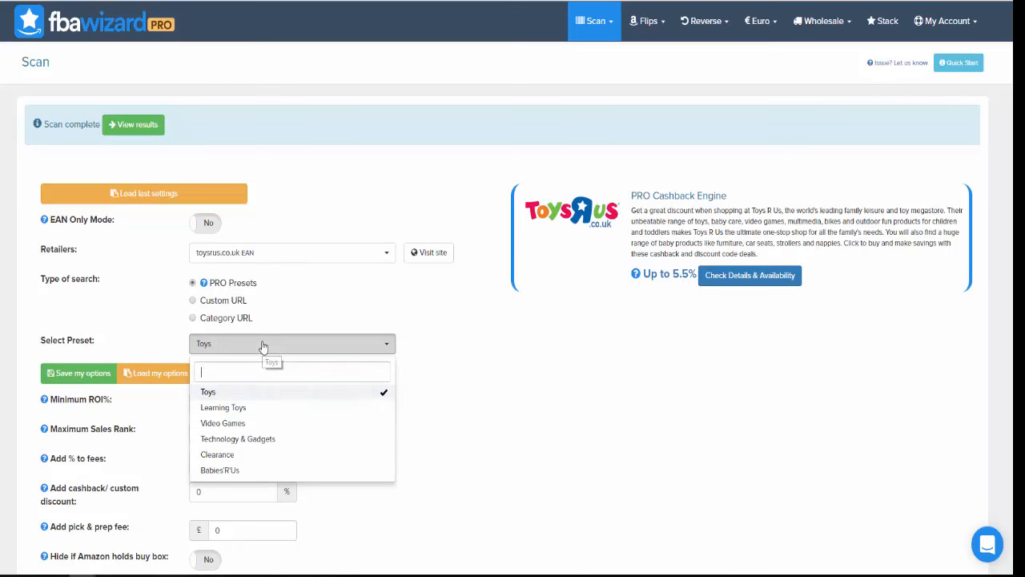
{"action": "left_click", "coordinate": [208, 391]}
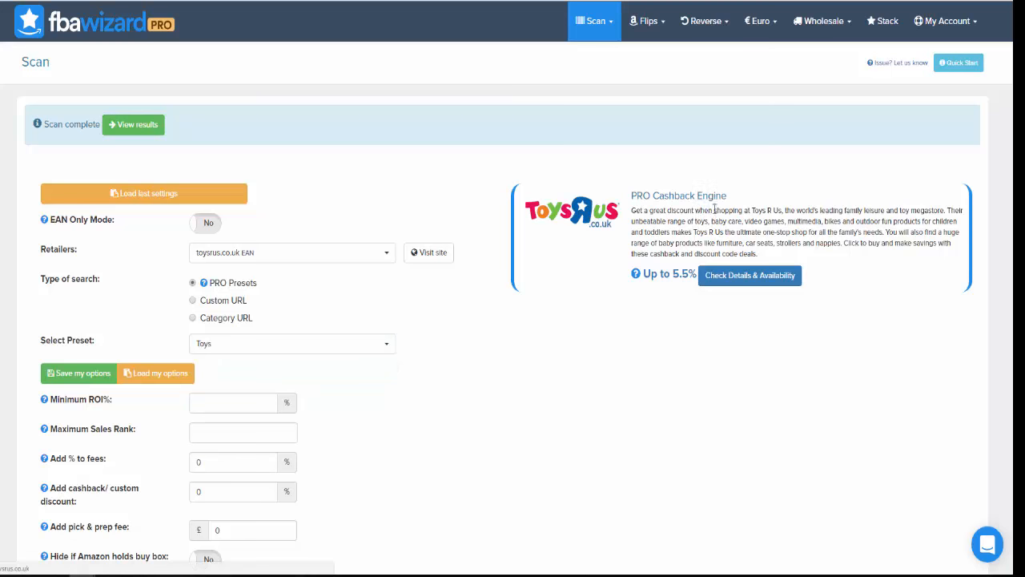
{"action": "mouse_move", "coordinate": [735, 295]}
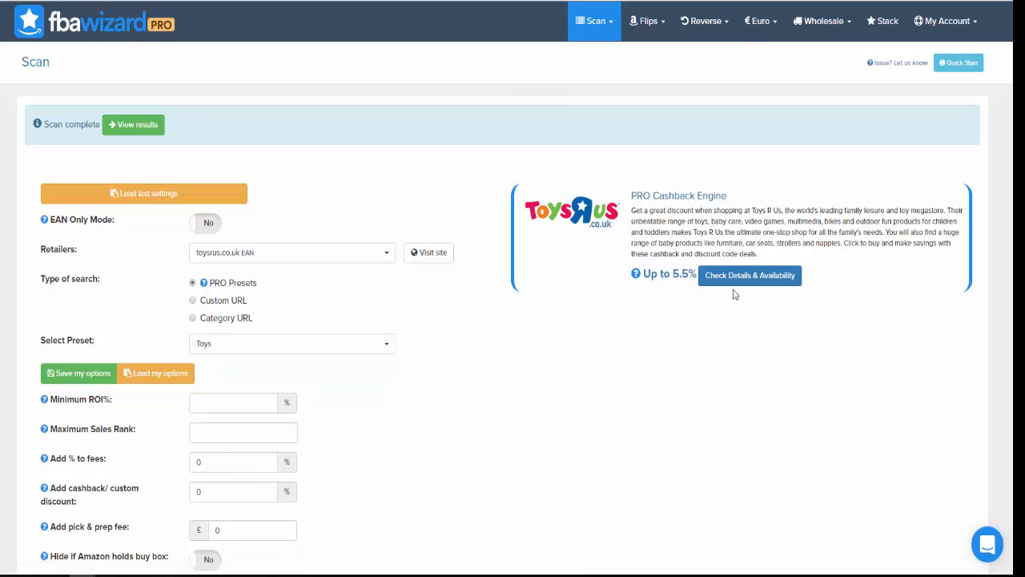
{"action": "mouse_move", "coordinate": [679, 285]}
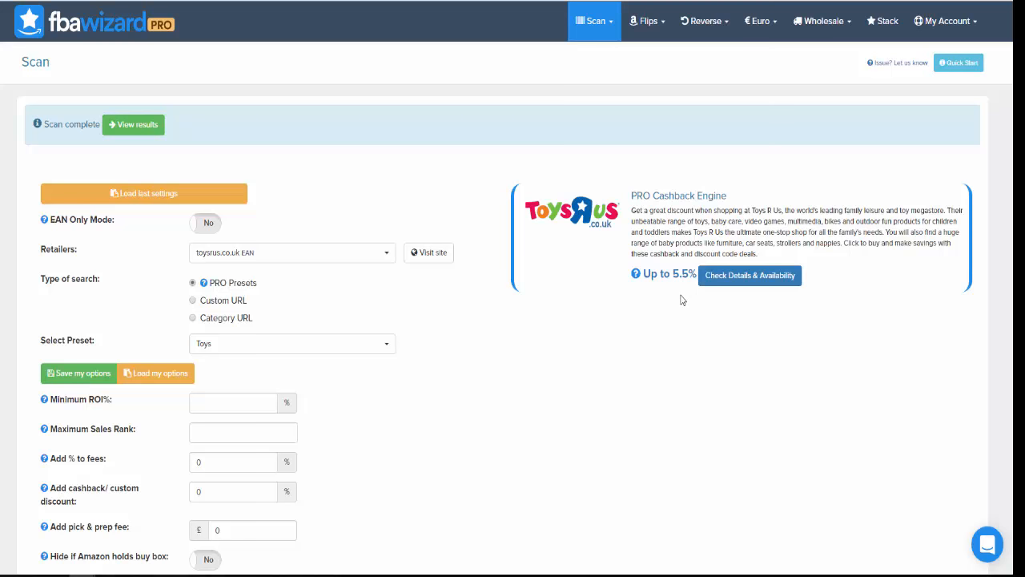
{"action": "mouse_move", "coordinate": [430, 498]}
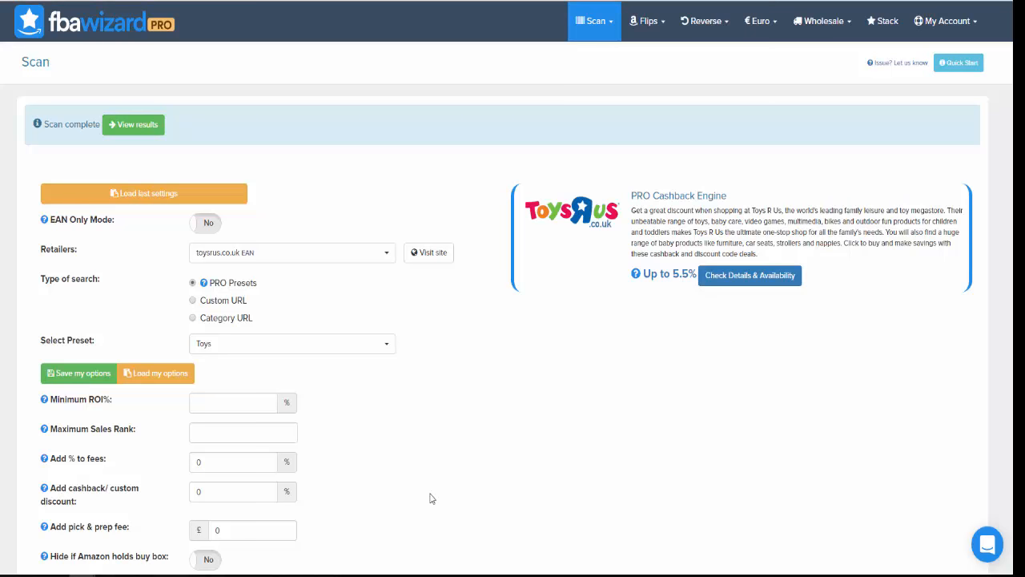
{"action": "mouse_move", "coordinate": [404, 493]}
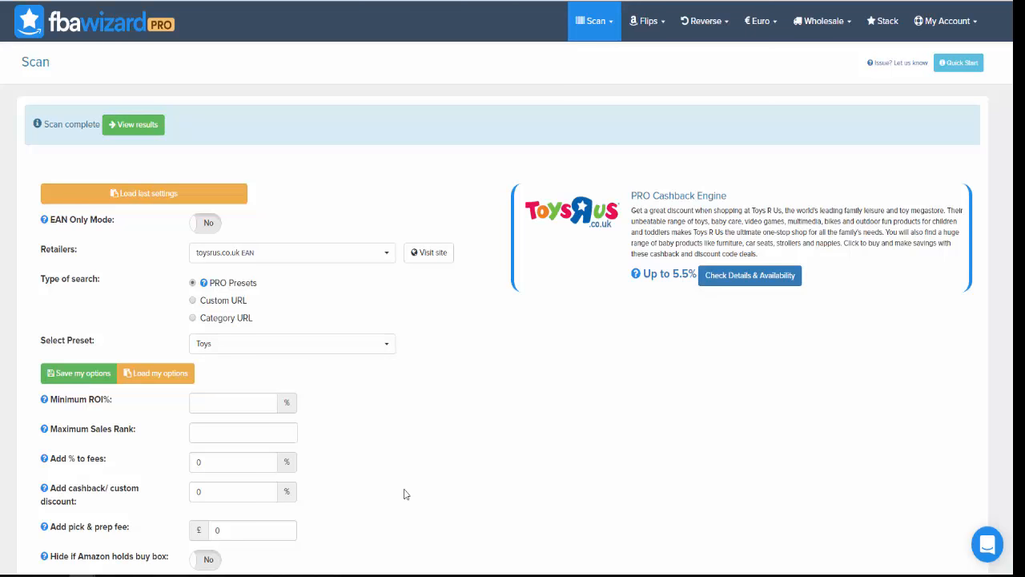
{"action": "mouse_move", "coordinate": [563, 282]}
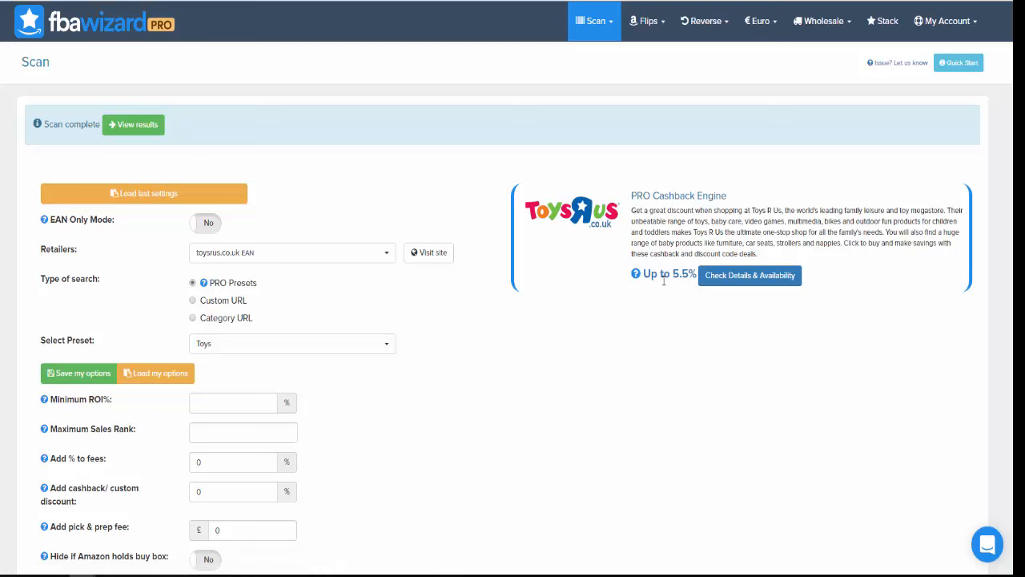
Scroll through the remaining toysrus.co.uk scan settings with fees at zero and extras off
{"action": "scroll", "scroll_direction": "down", "scroll_amount": 3}
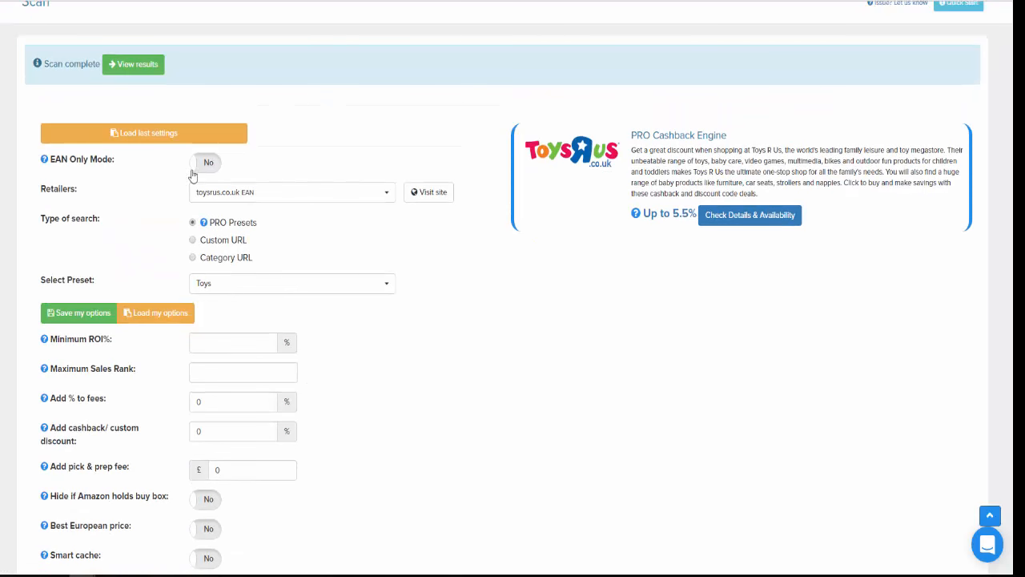
{"action": "scroll", "scroll_direction": "down", "scroll_amount": 3}
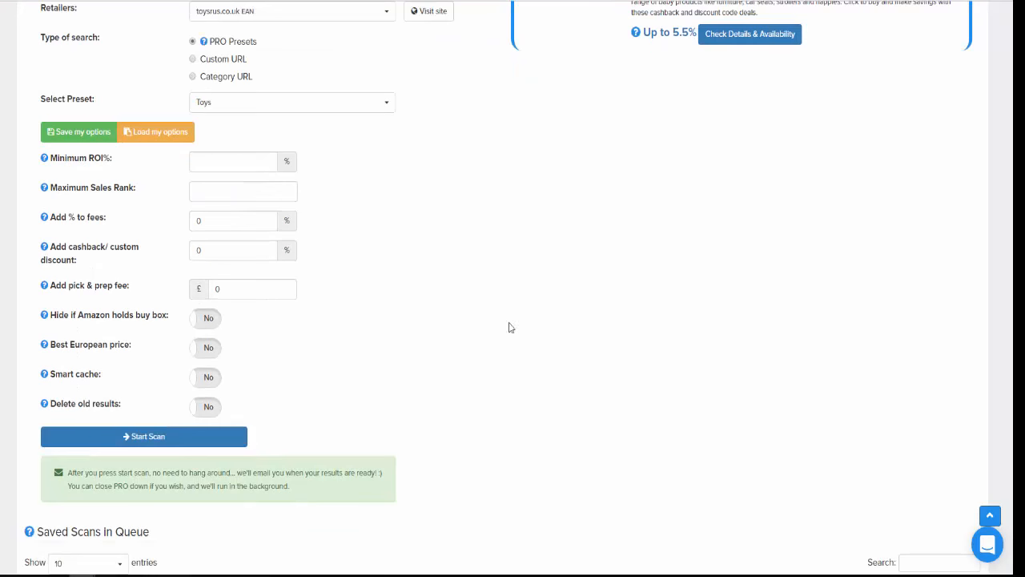
{"action": "scroll", "scroll_direction": "up", "scroll_amount": 3}
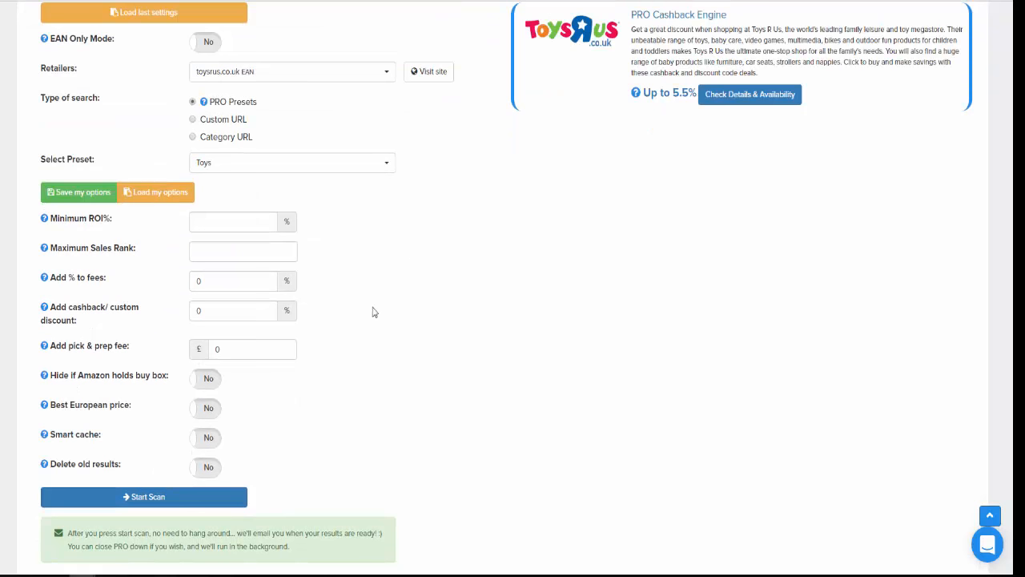
{"action": "mouse_move", "coordinate": [469, 376]}
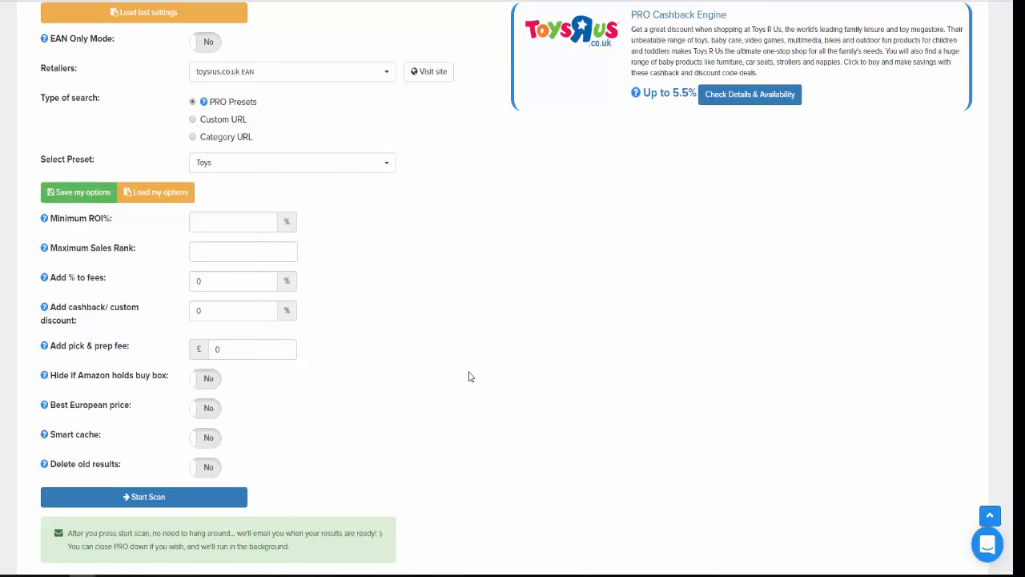
{"action": "mouse_move", "coordinate": [380, 394]}
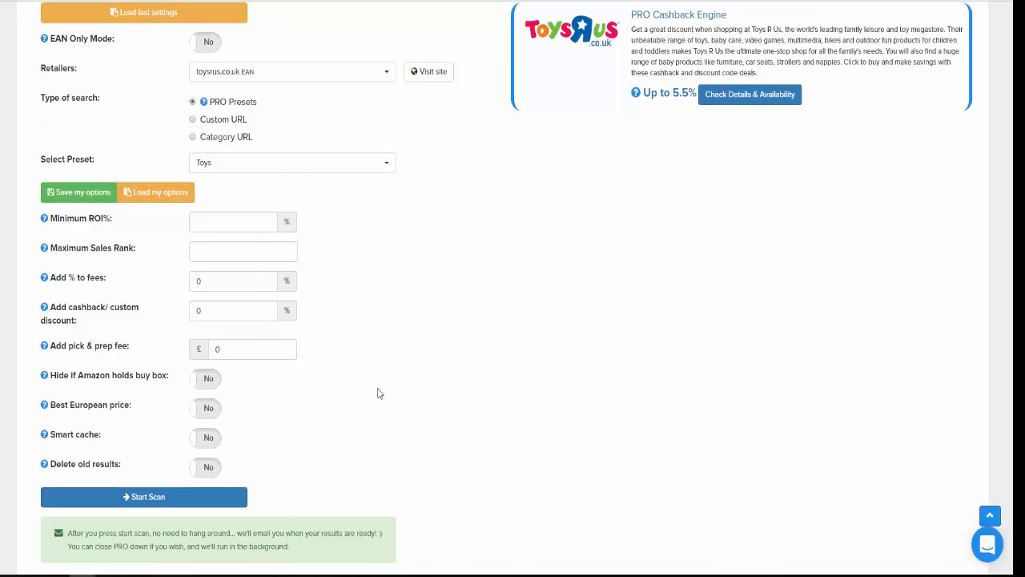
{"action": "mouse_move", "coordinate": [597, 210]}
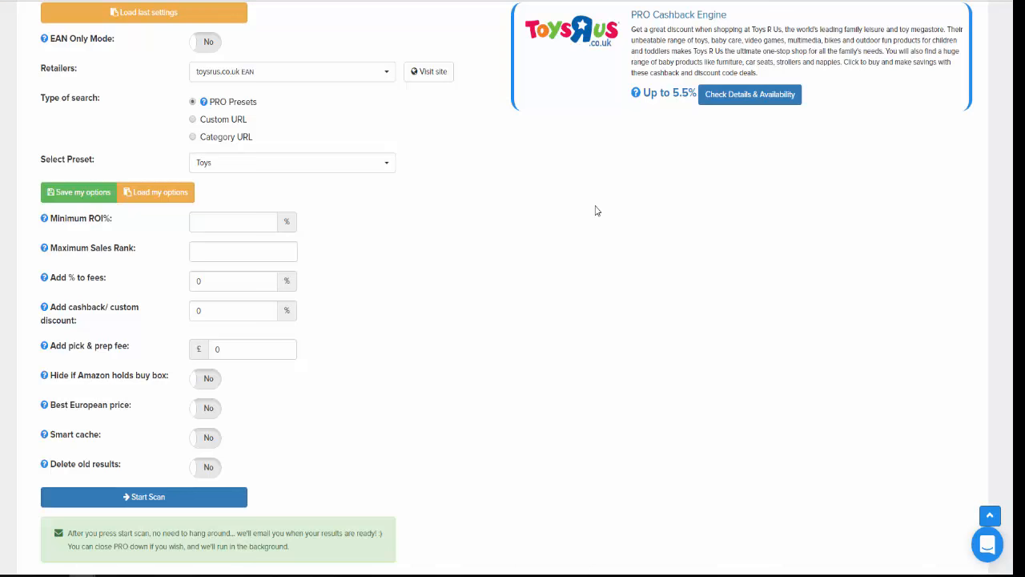
{"action": "mouse_move", "coordinate": [361, 224]}
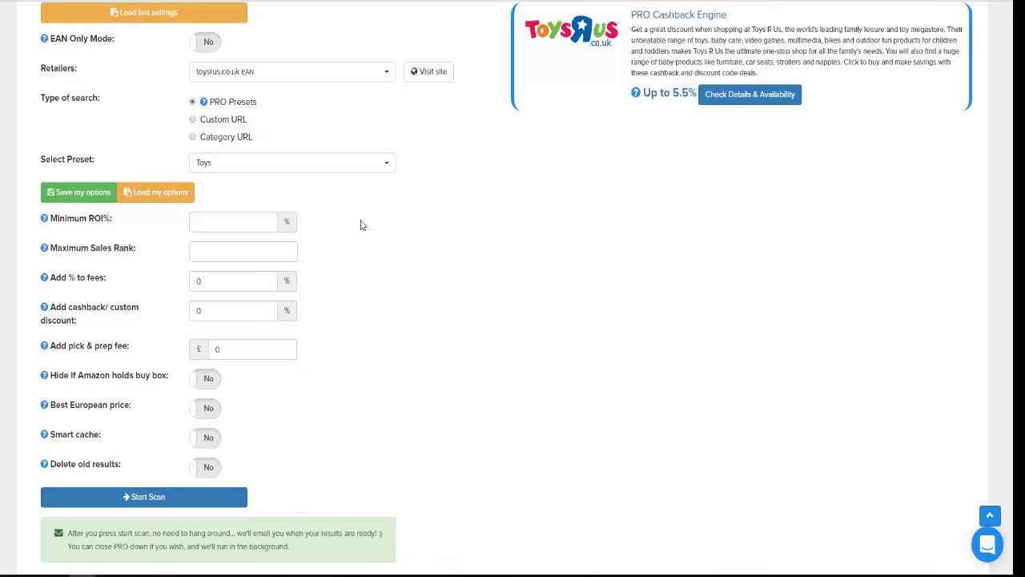
{"action": "mouse_move", "coordinate": [71, 232]}
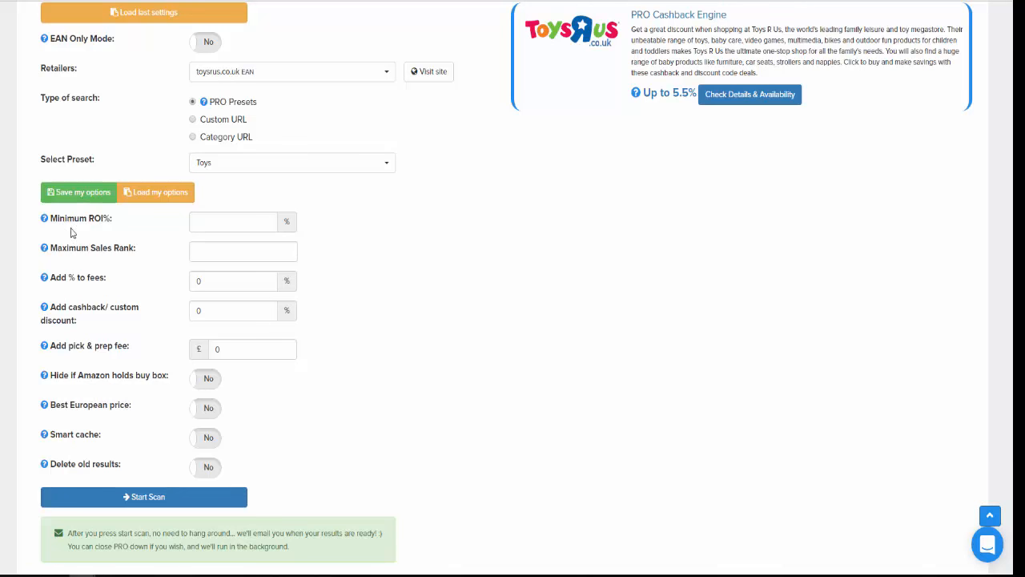
{"action": "mouse_move", "coordinate": [94, 231]}
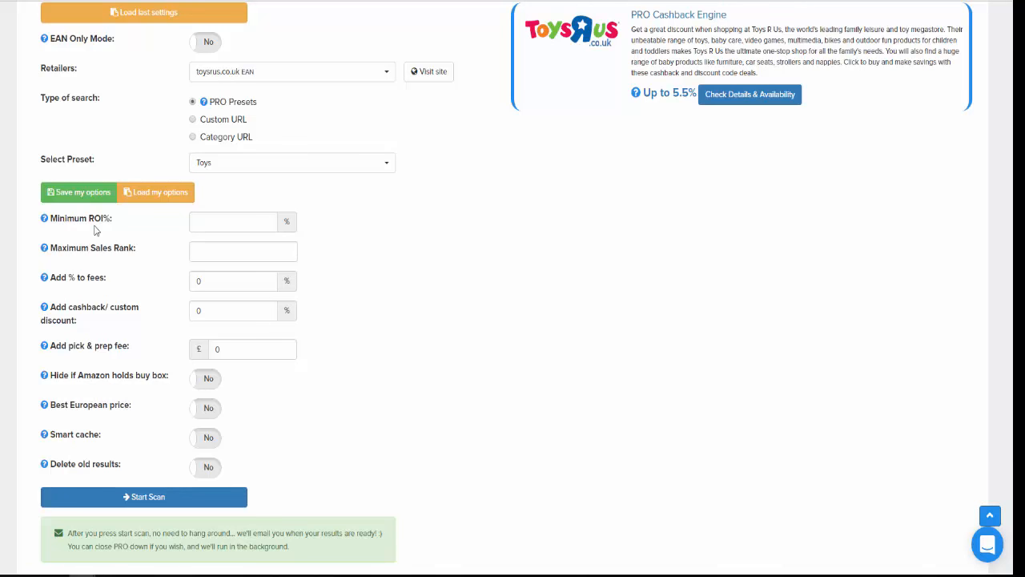
{"action": "mouse_move", "coordinate": [449, 418]}
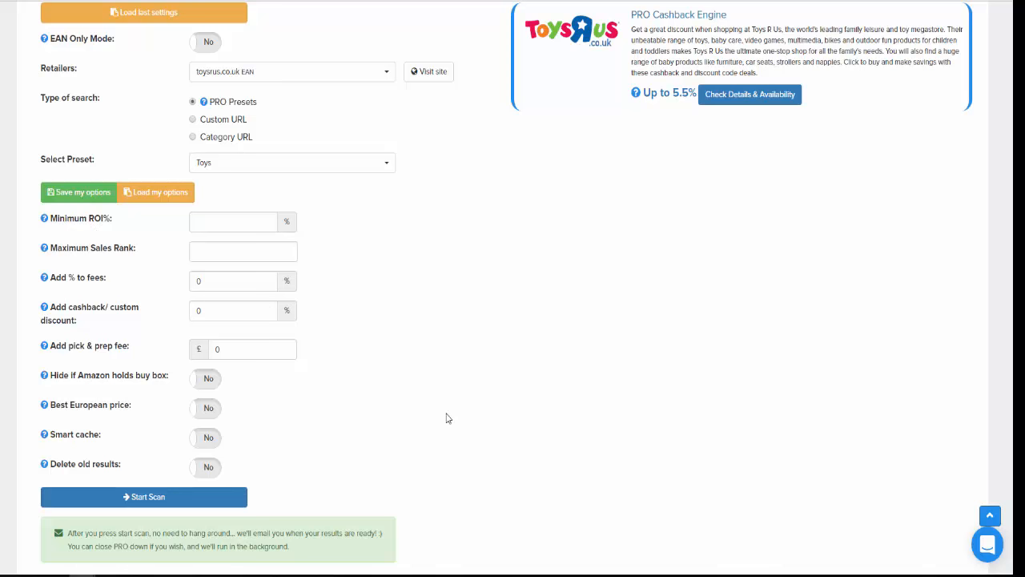
{"action": "mouse_move", "coordinate": [375, 256]}
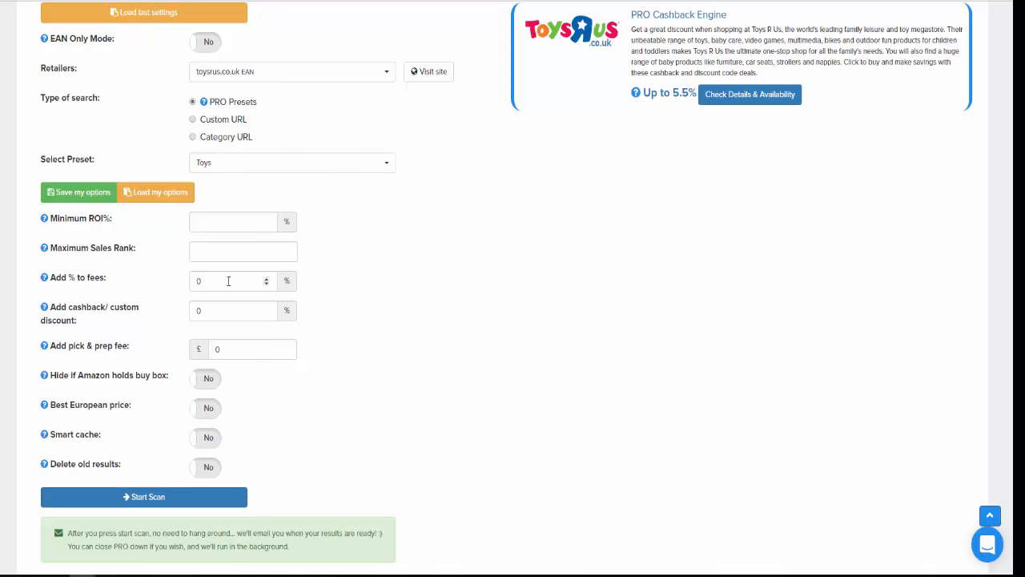
Try 20 in the 'Add % to fees' field, then leave it blank and start the scan
{"action": "left_click", "coordinate": [228, 281]}
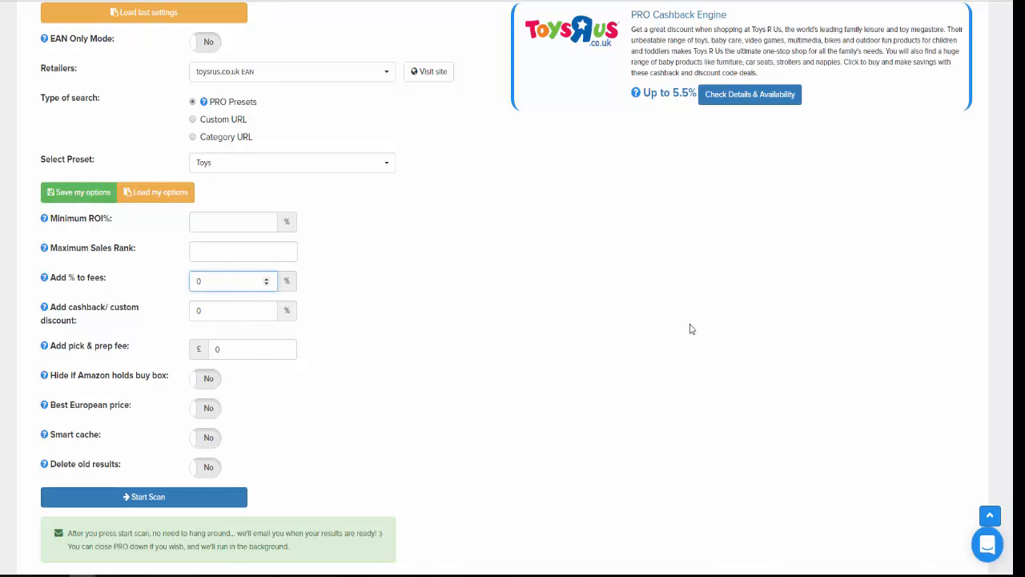
{"action": "left_click", "coordinate": [227, 282]}
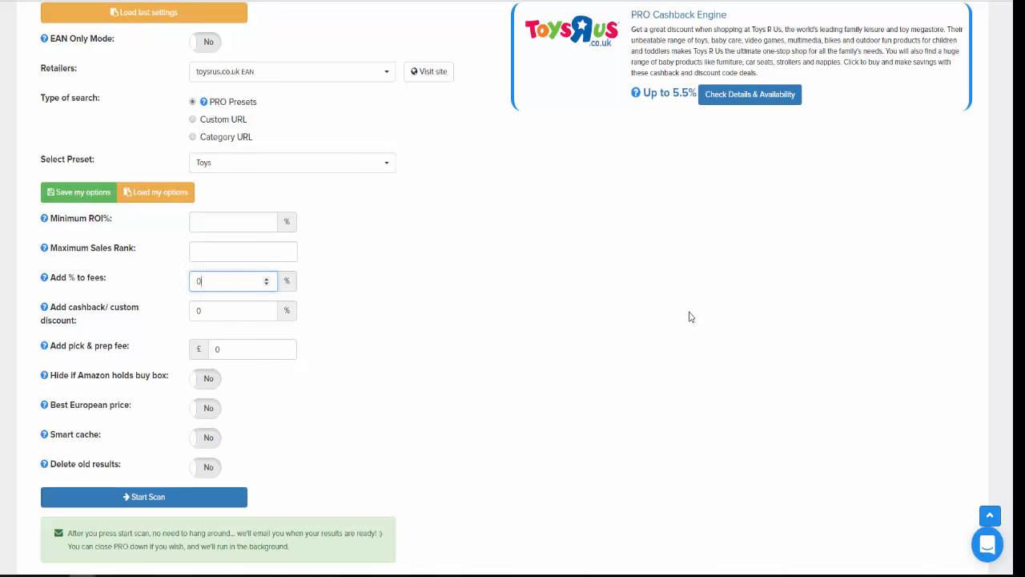
{"action": "type", "text": "20"}
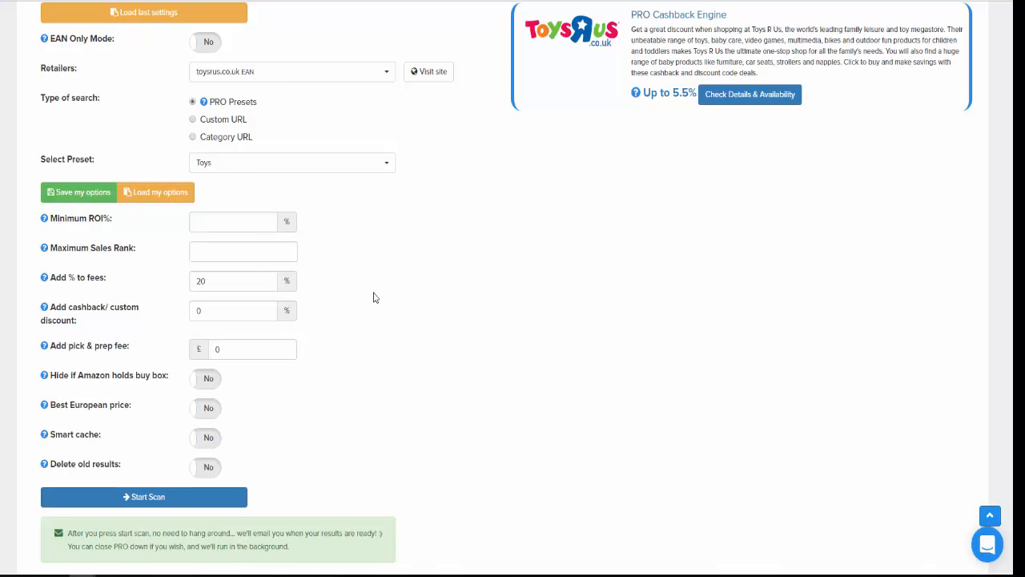
{"action": "mouse_move", "coordinate": [320, 356]}
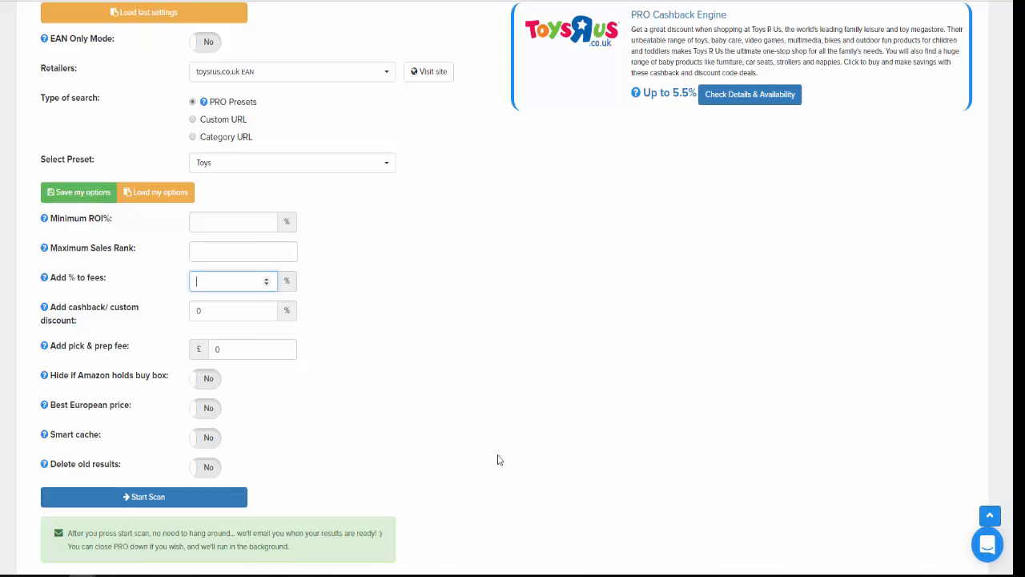
{"action": "left_click", "coordinate": [144, 497]}
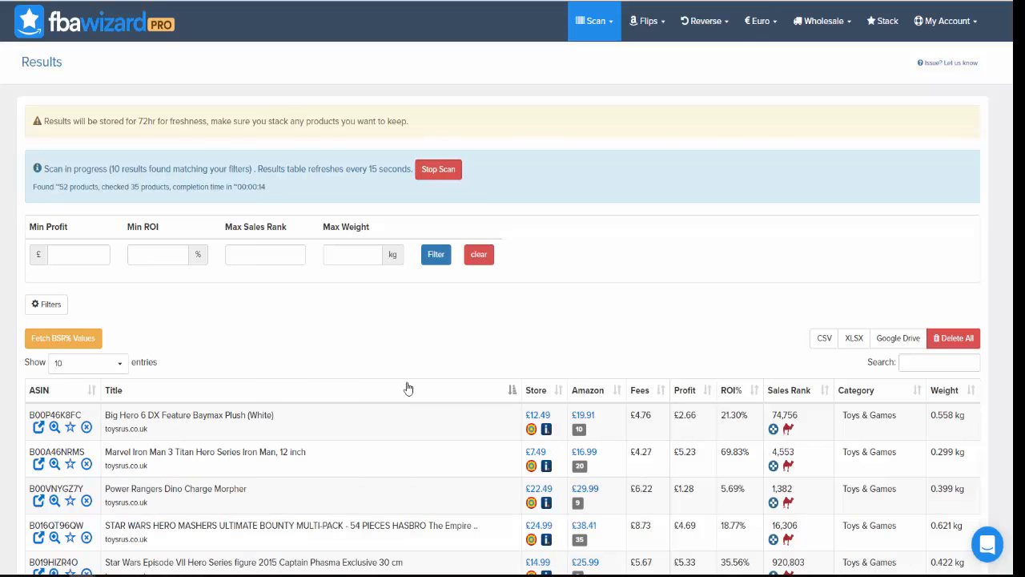
{"action": "mouse_move", "coordinate": [370, 365]}
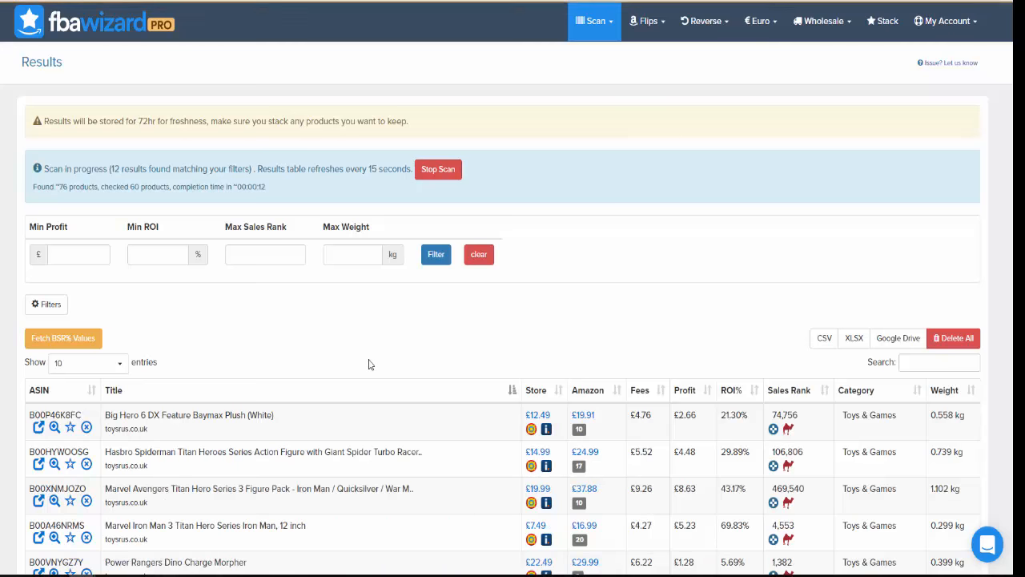
{"action": "mouse_move", "coordinate": [387, 400]}
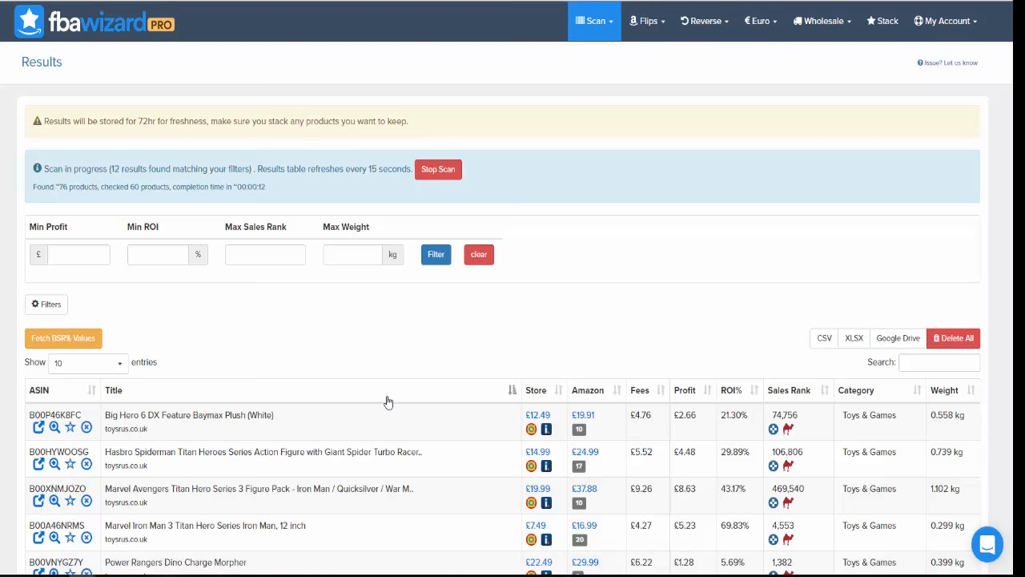
Scroll the Results table as the running Toys R Us scan lists matching products
{"action": "scroll", "scroll_direction": "down", "scroll_amount": 3}
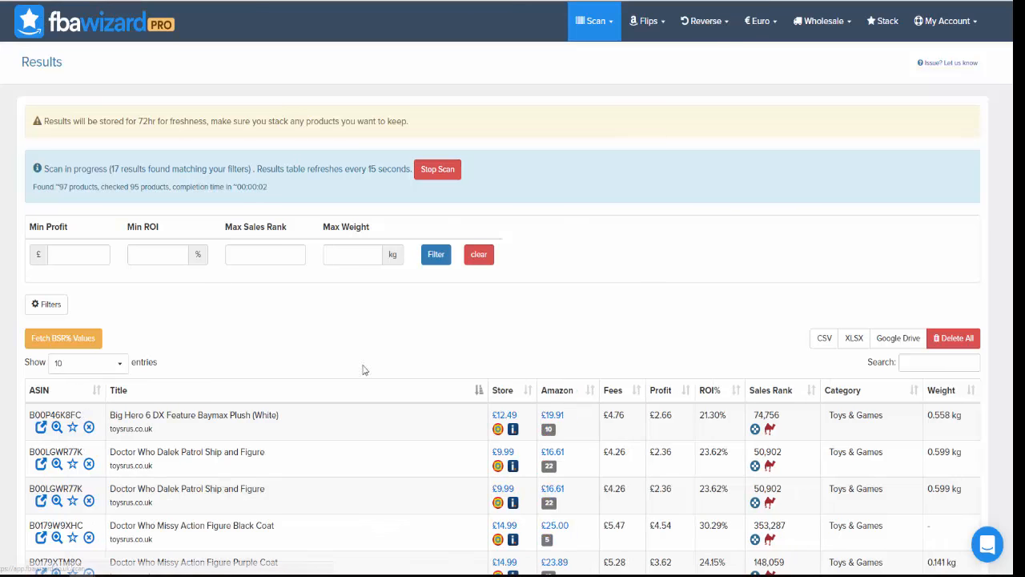
{"action": "mouse_move", "coordinate": [378, 371]}
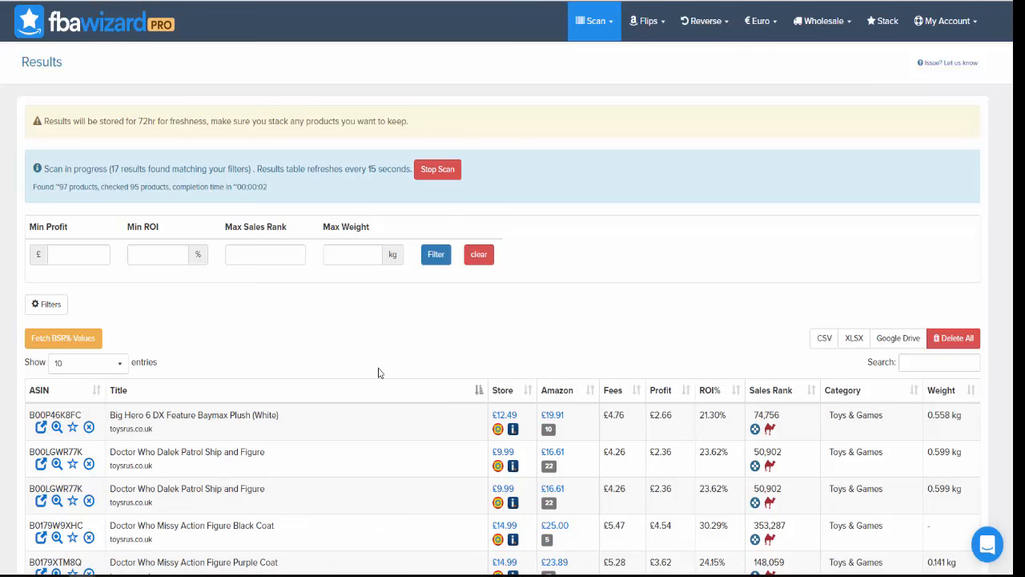
{"action": "mouse_move", "coordinate": [381, 404]}
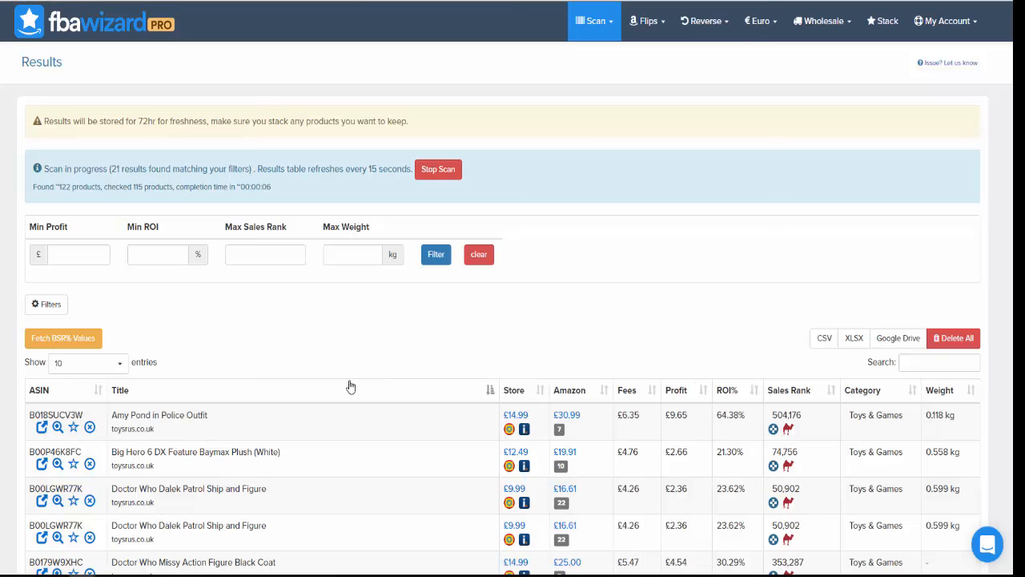
{"action": "left_click", "coordinate": [76, 253]}
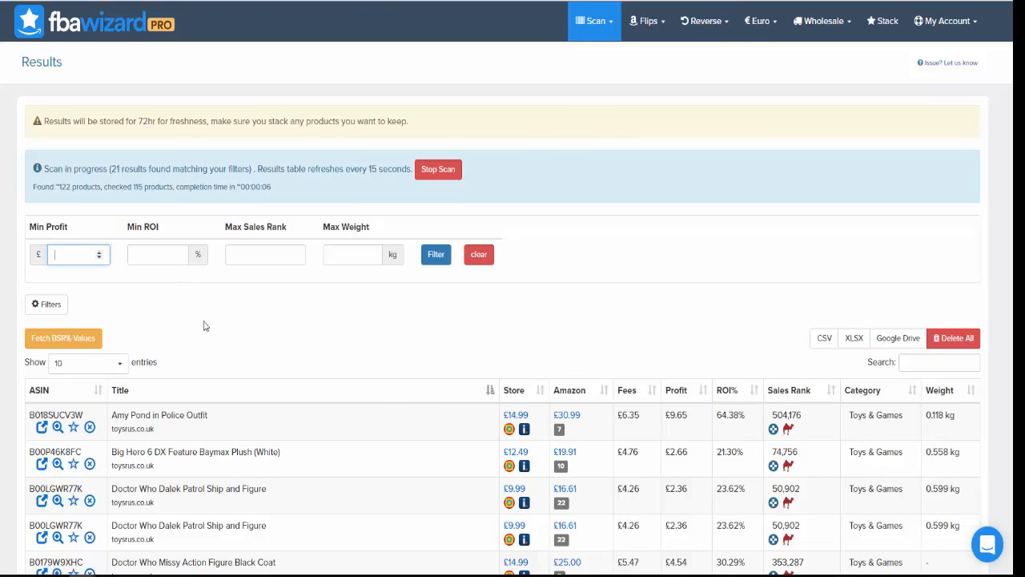
{"action": "mouse_move", "coordinate": [202, 349]}
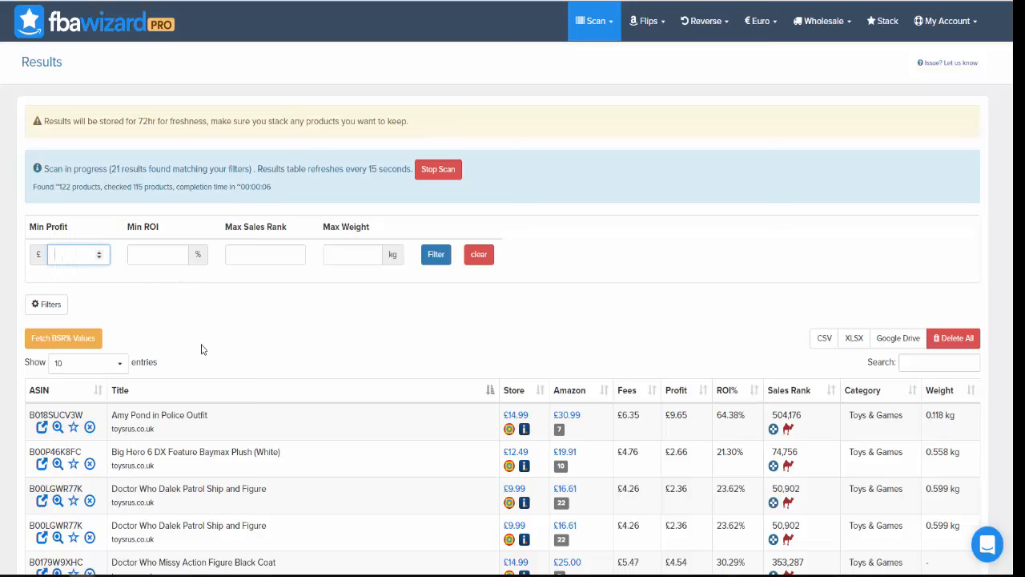
{"action": "left_click", "coordinate": [157, 253]}
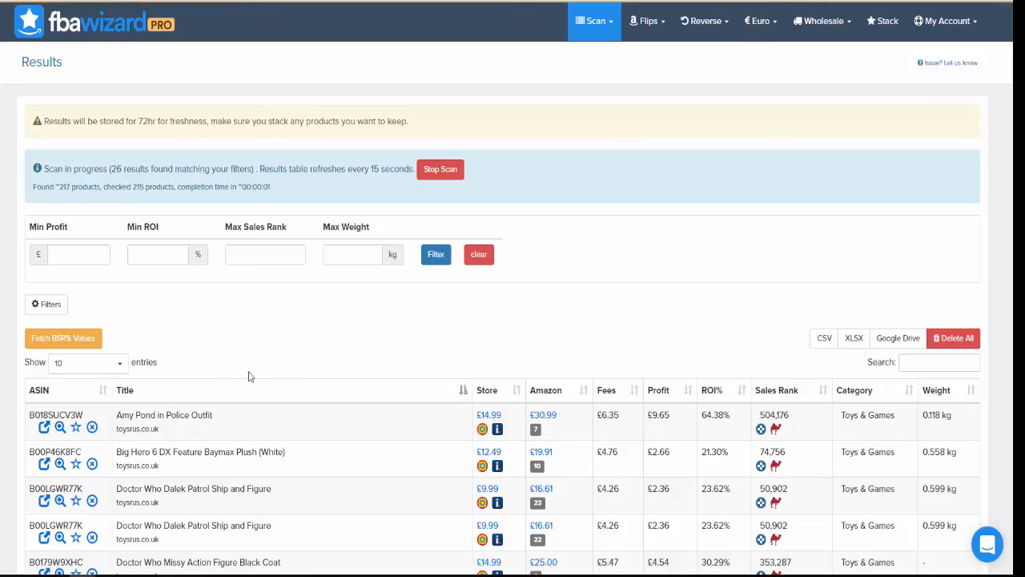
{"action": "mouse_move", "coordinate": [407, 428]}
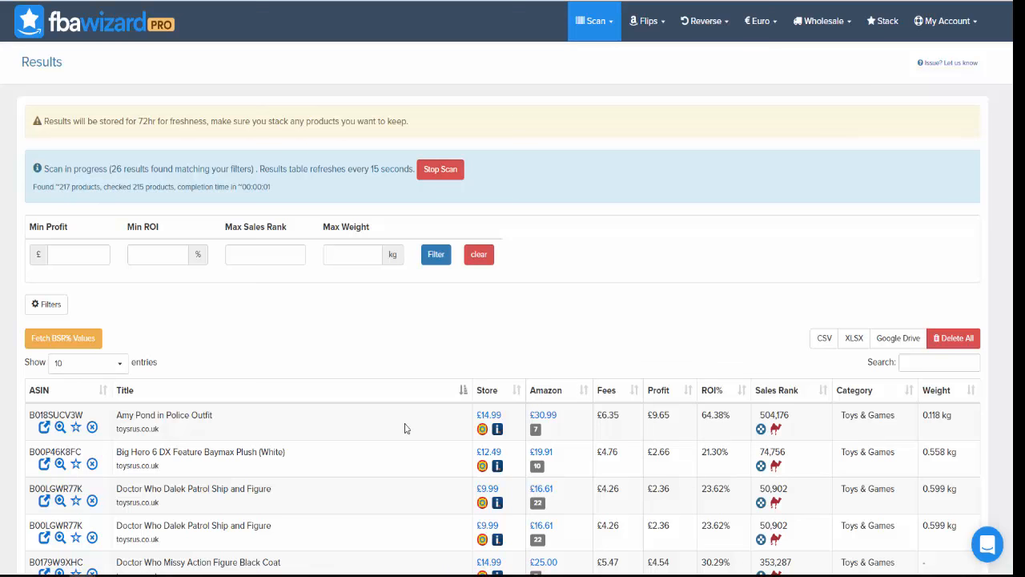
{"action": "mouse_move", "coordinate": [349, 413]}
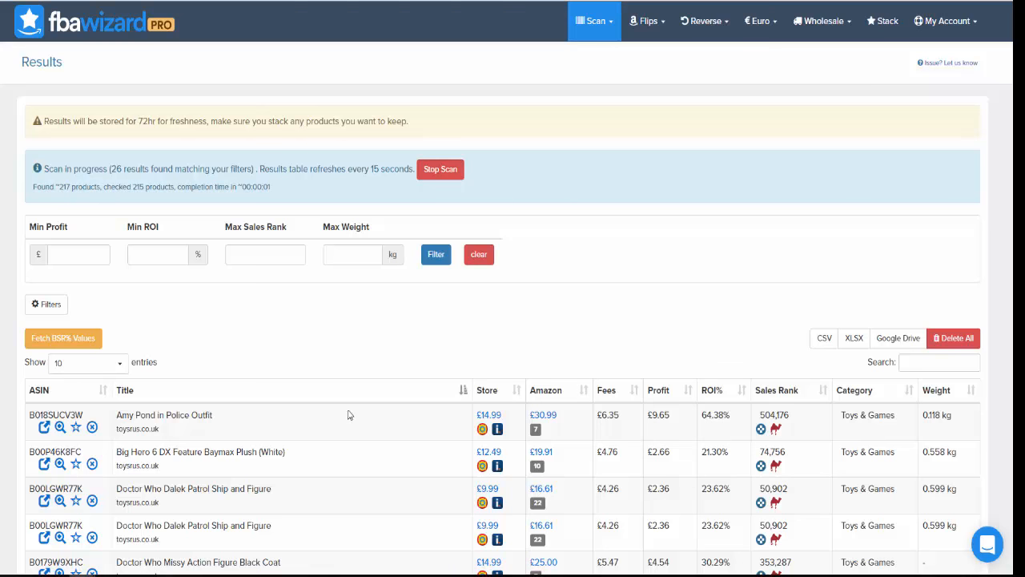
{"action": "mouse_move", "coordinate": [358, 423]}
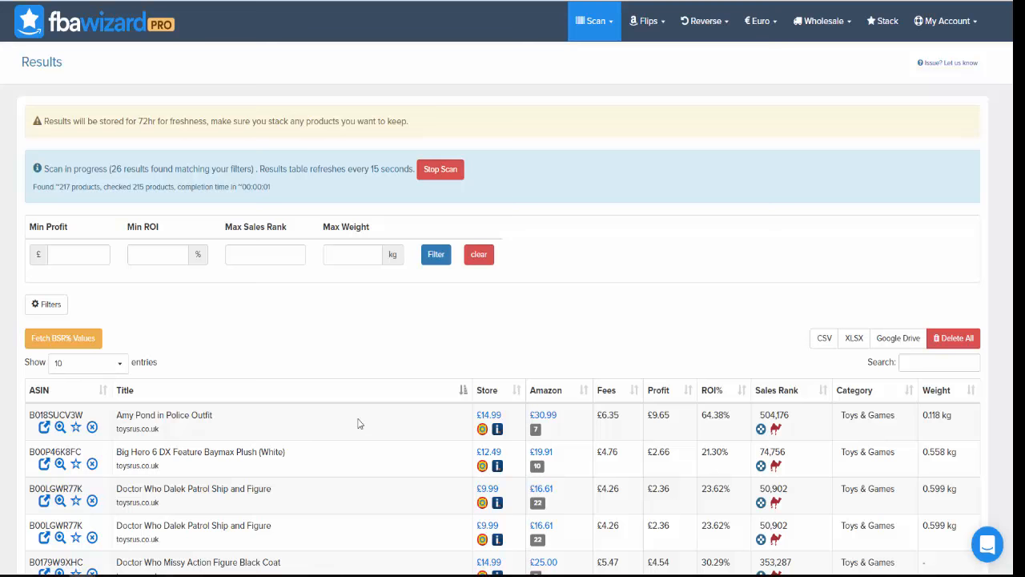
{"action": "scroll", "scroll_direction": "down", "scroll_amount": 3}
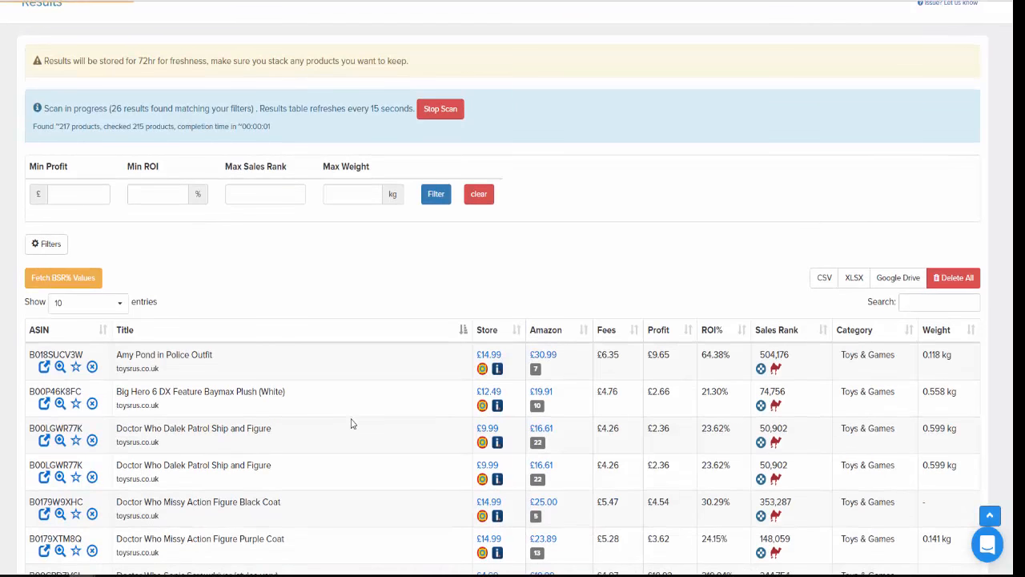
{"action": "mouse_move", "coordinate": [403, 410]}
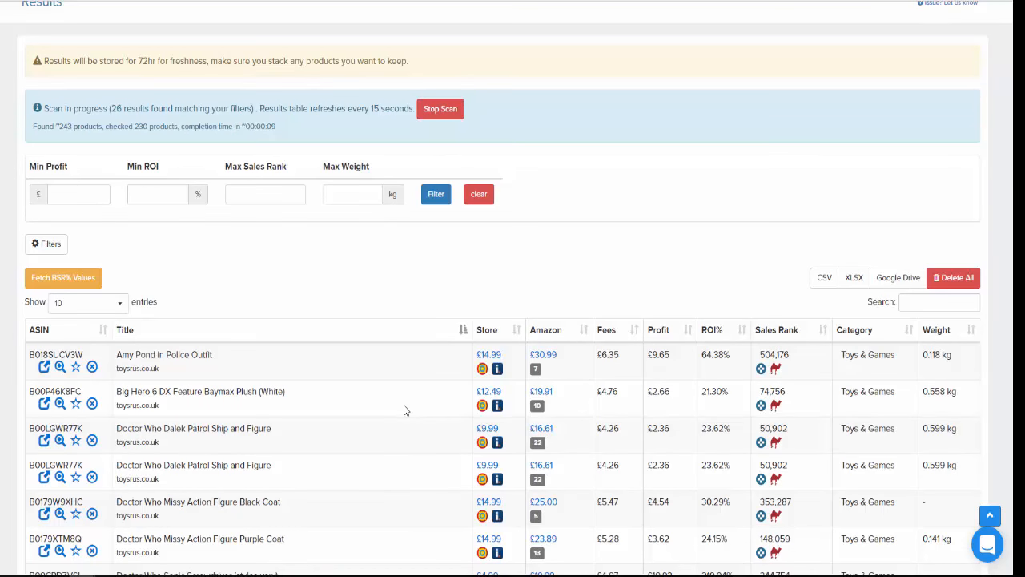
{"action": "mouse_move", "coordinate": [394, 362]}
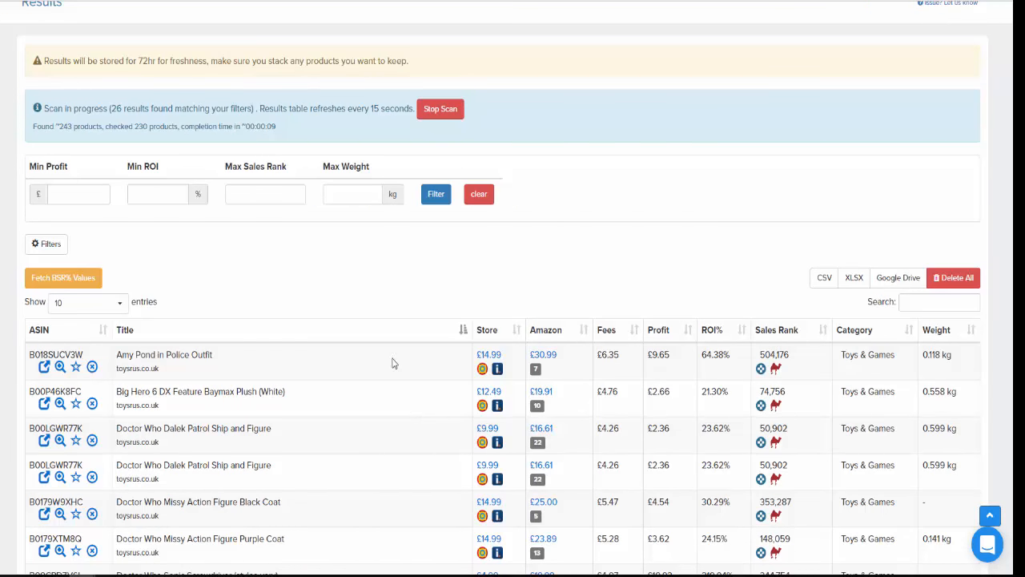
{"action": "scroll", "scroll_direction": "down", "scroll_amount": 3}
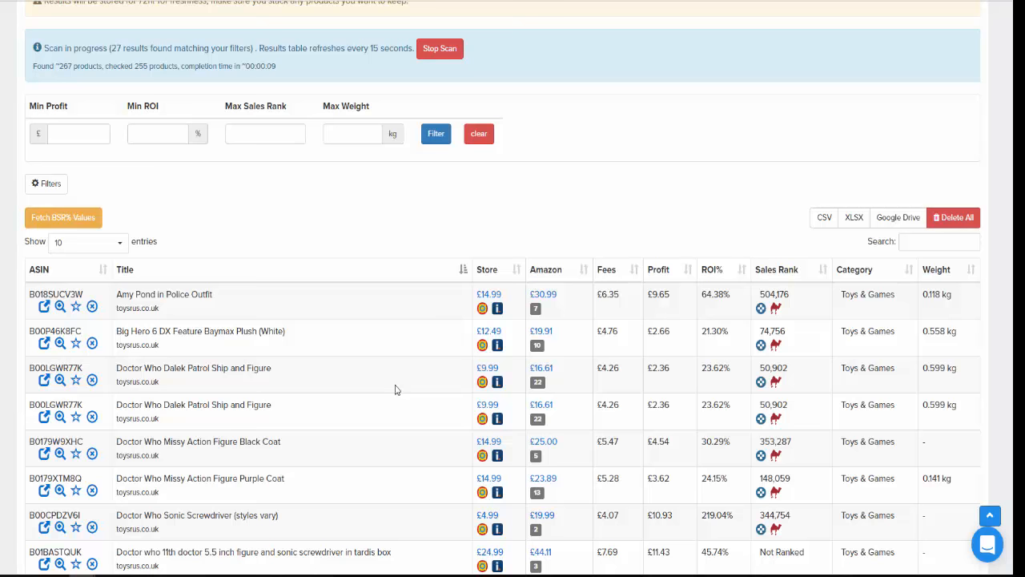
{"action": "mouse_move", "coordinate": [349, 385]}
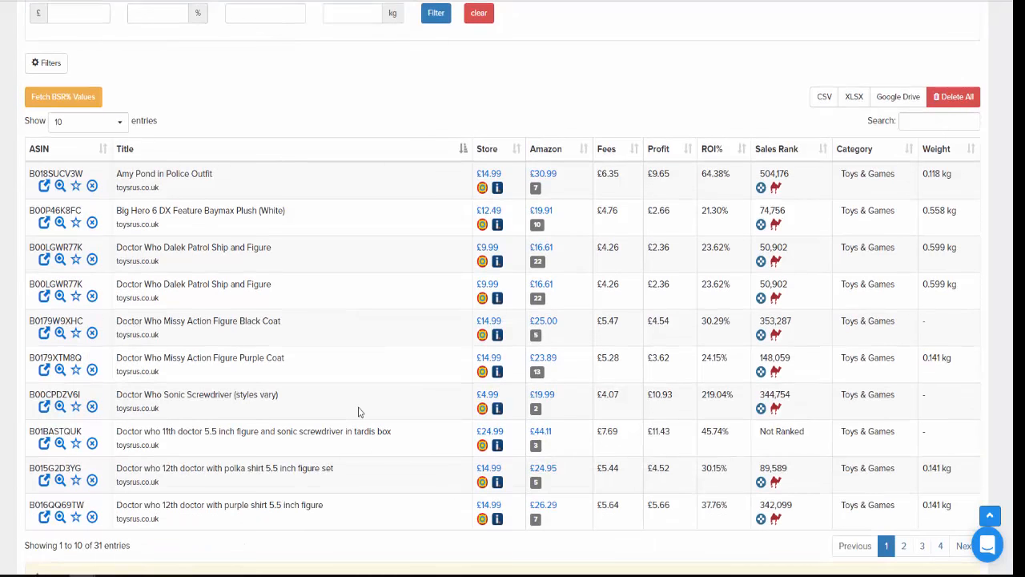
{"action": "mouse_move", "coordinate": [432, 186]}
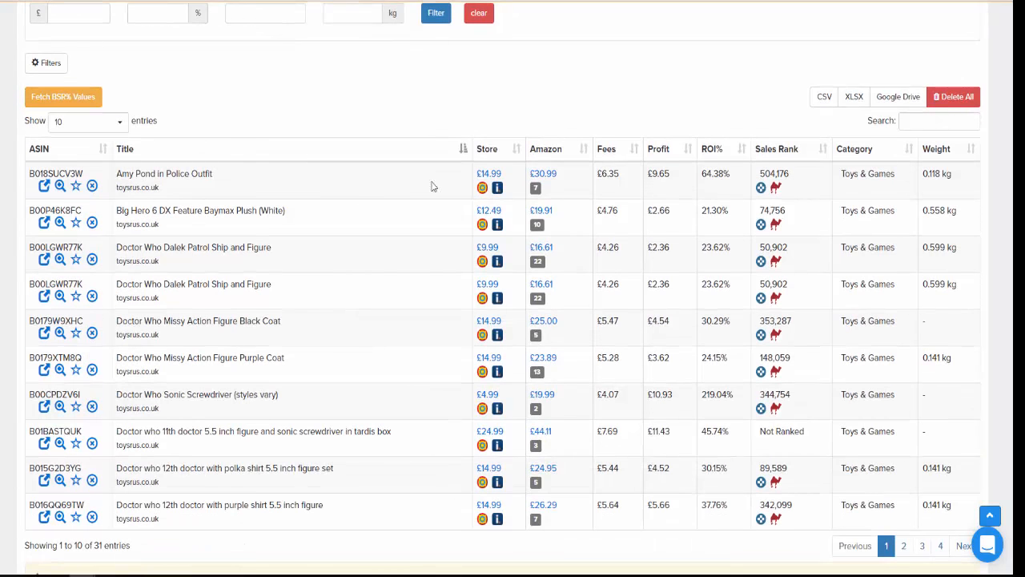
{"action": "mouse_move", "coordinate": [403, 211]}
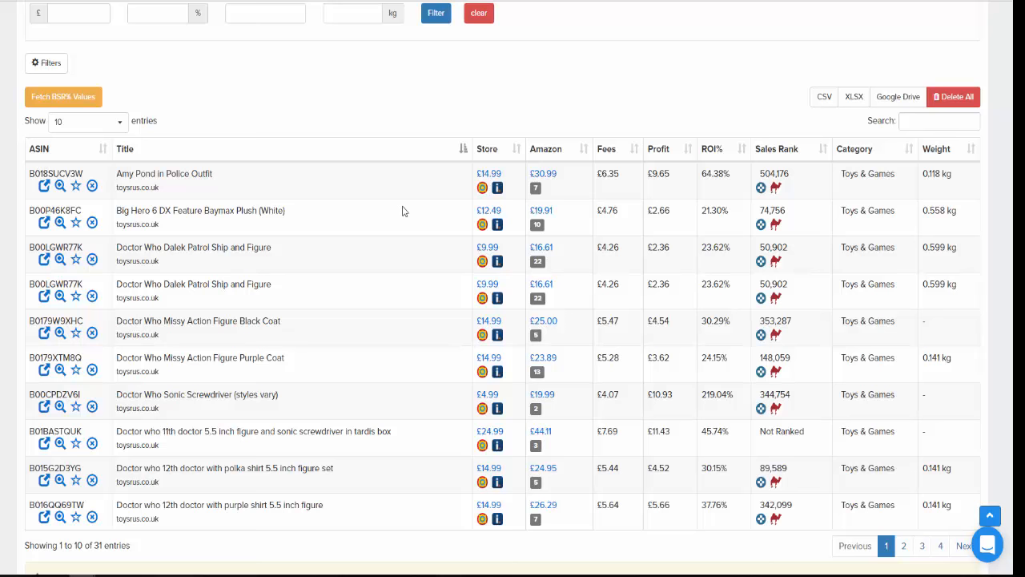
{"action": "mouse_move", "coordinate": [261, 163]}
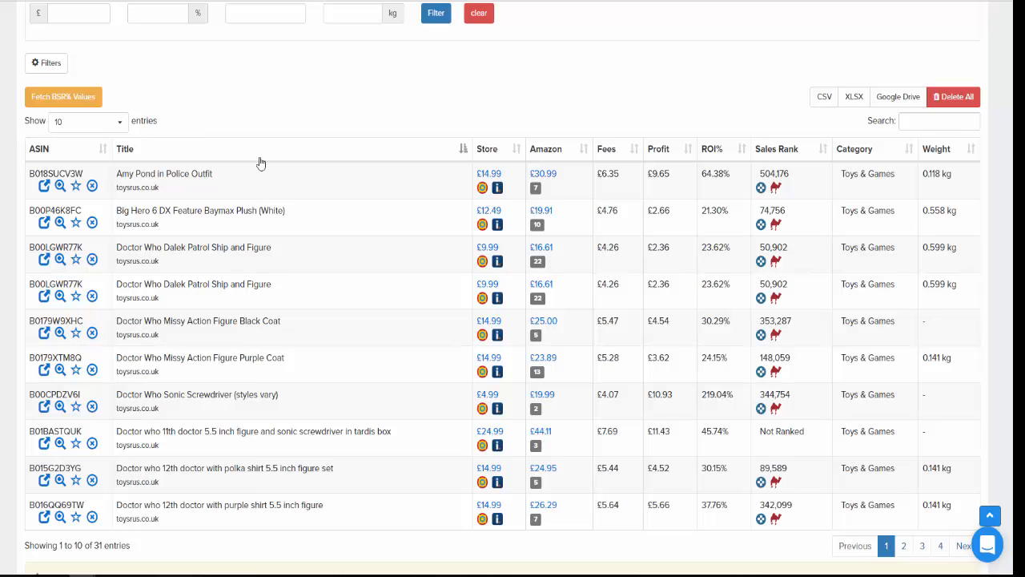
{"action": "mouse_move", "coordinate": [232, 199]}
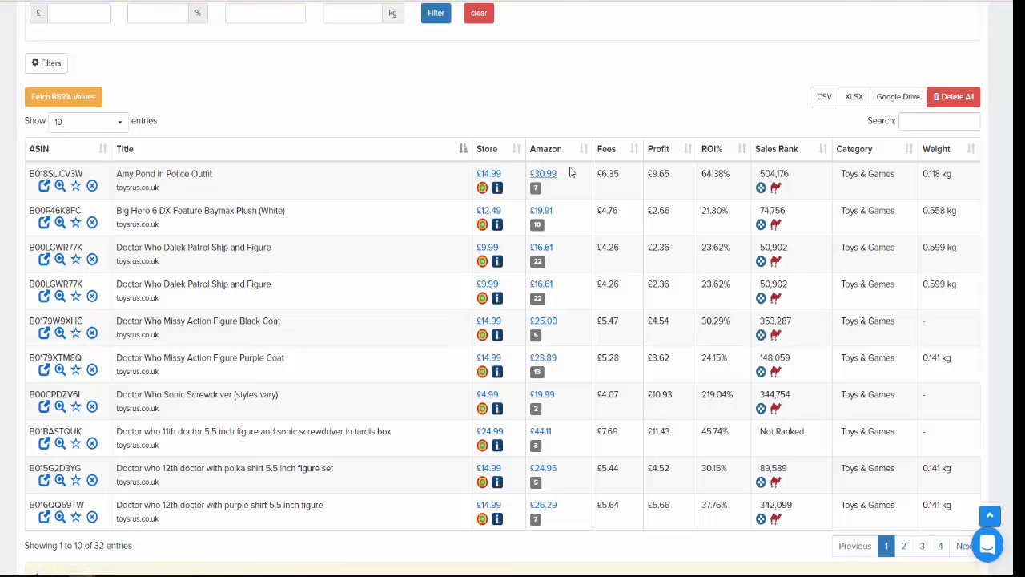
{"action": "mouse_move", "coordinate": [616, 188]}
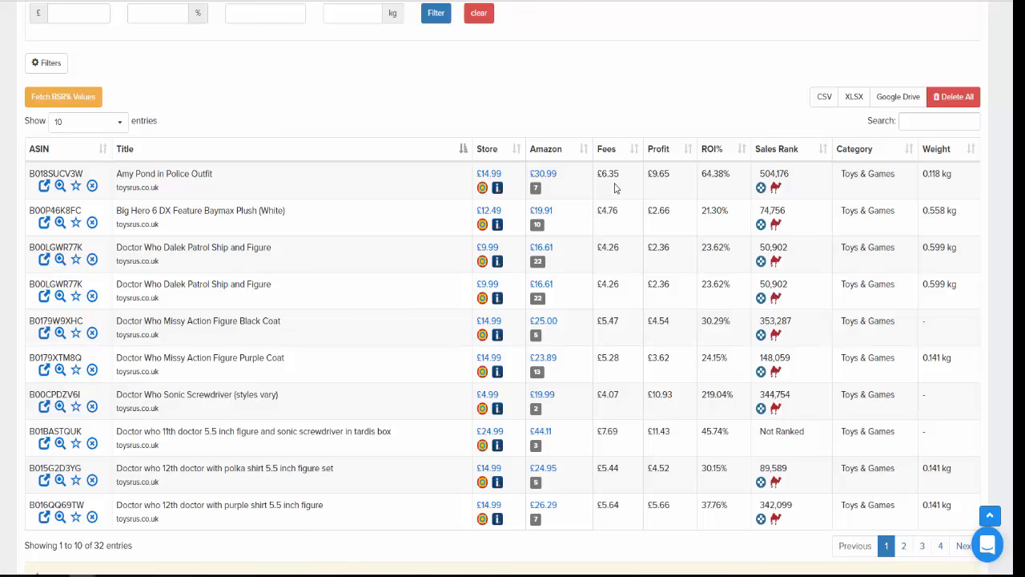
{"action": "mouse_move", "coordinate": [647, 170]}
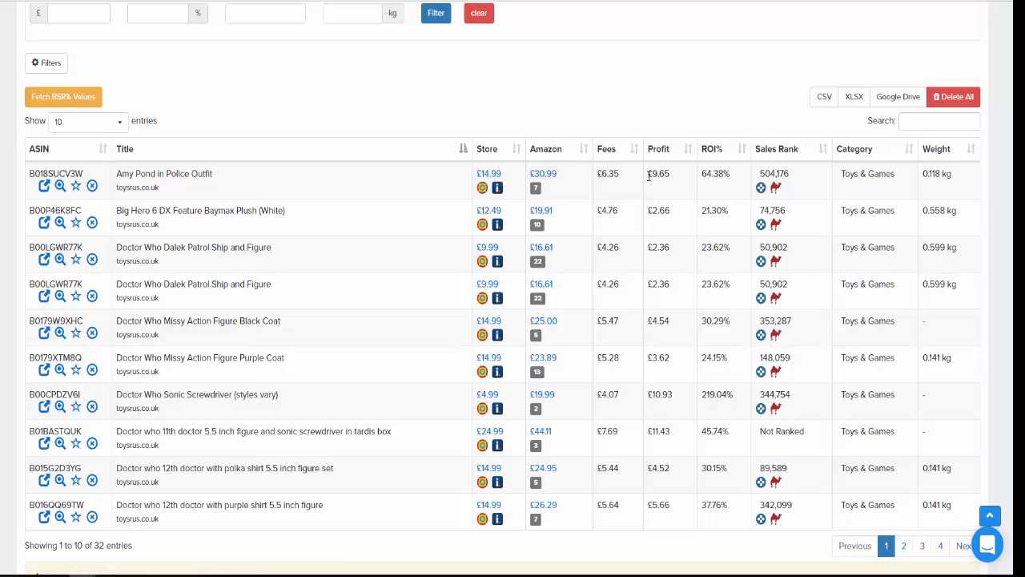
{"action": "mouse_move", "coordinate": [663, 186]}
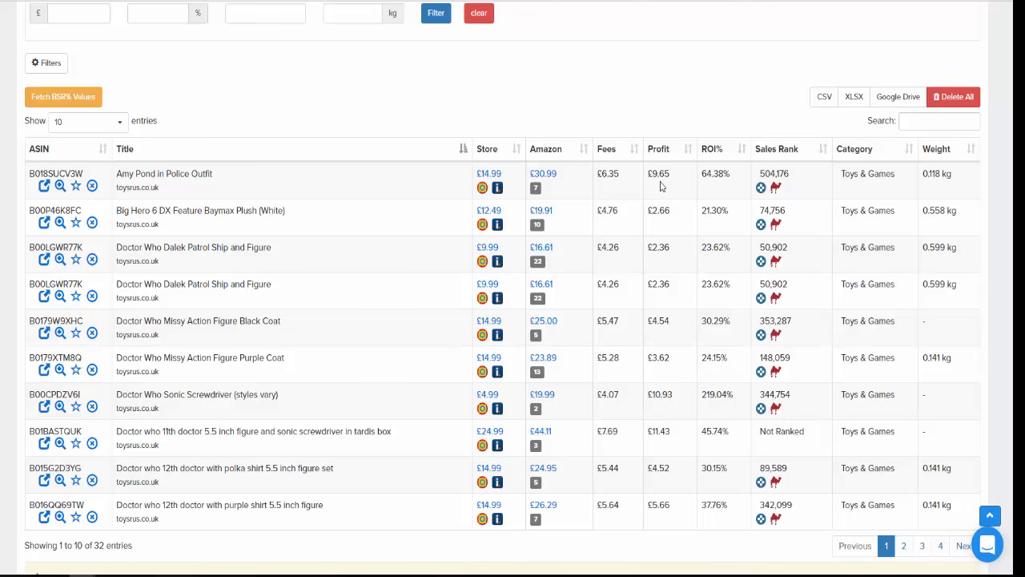
{"action": "mouse_move", "coordinate": [715, 189]}
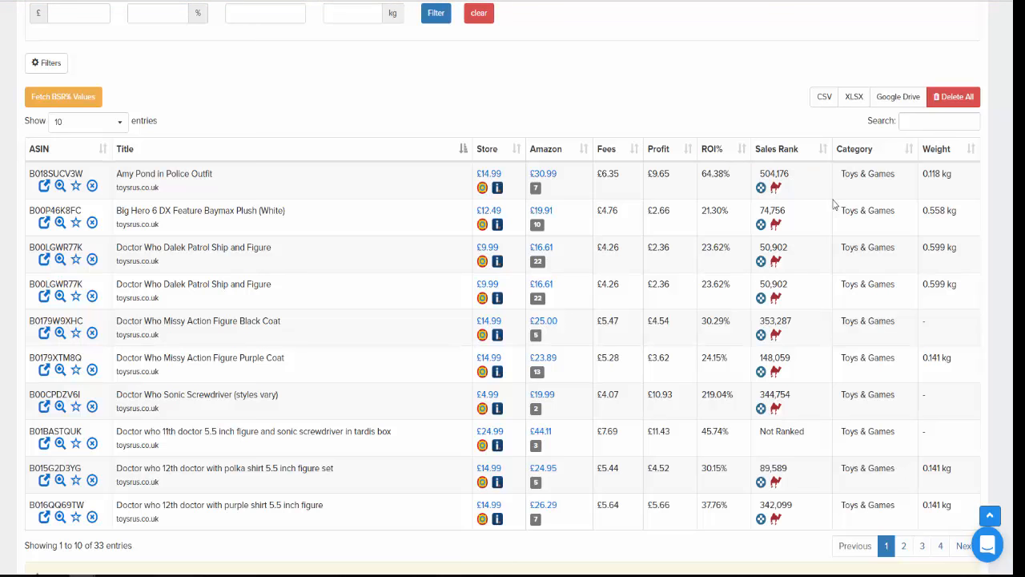
{"action": "mouse_move", "coordinate": [554, 168]}
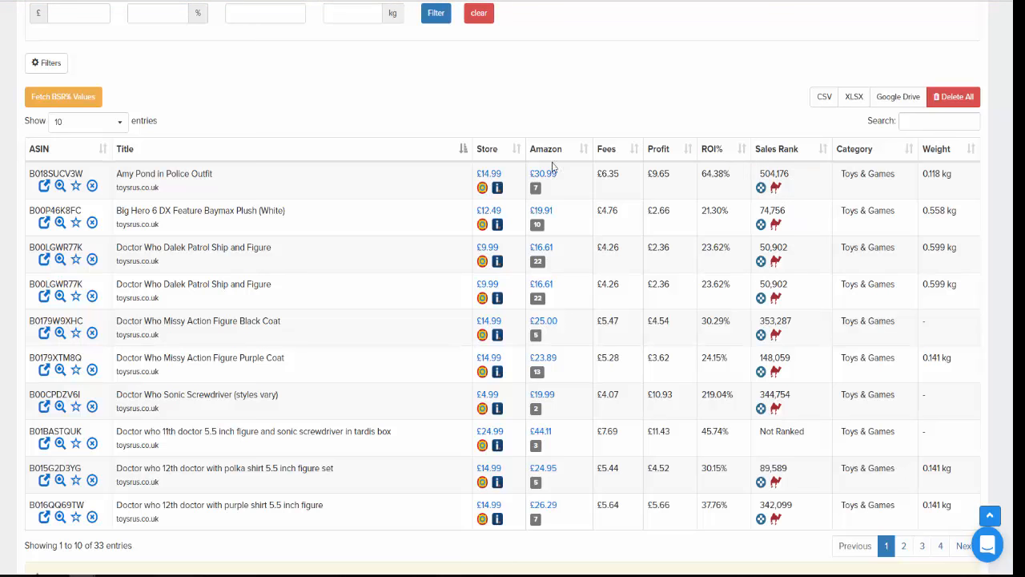
{"action": "mouse_move", "coordinate": [551, 195]}
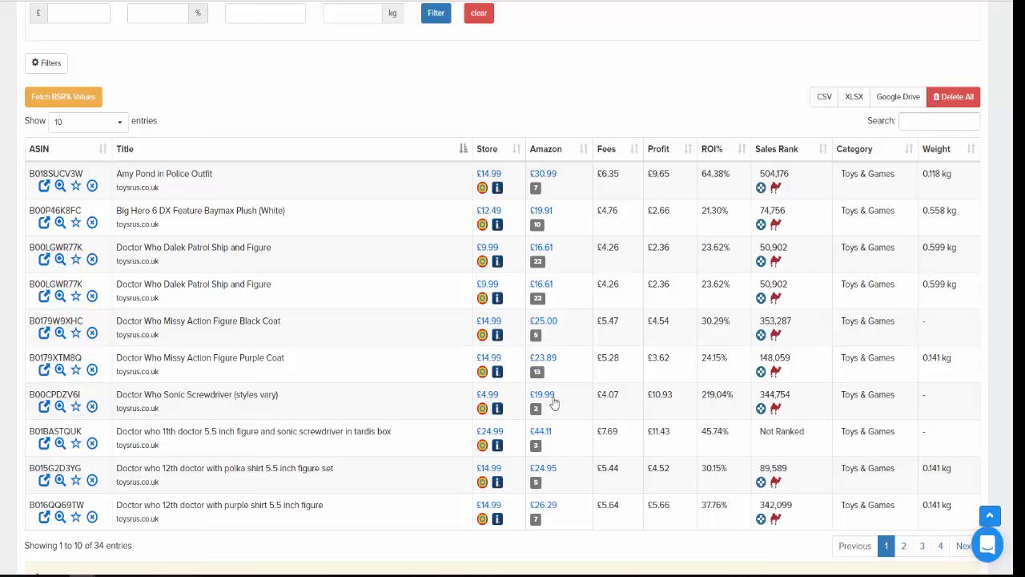
{"action": "mouse_move", "coordinate": [537, 298]}
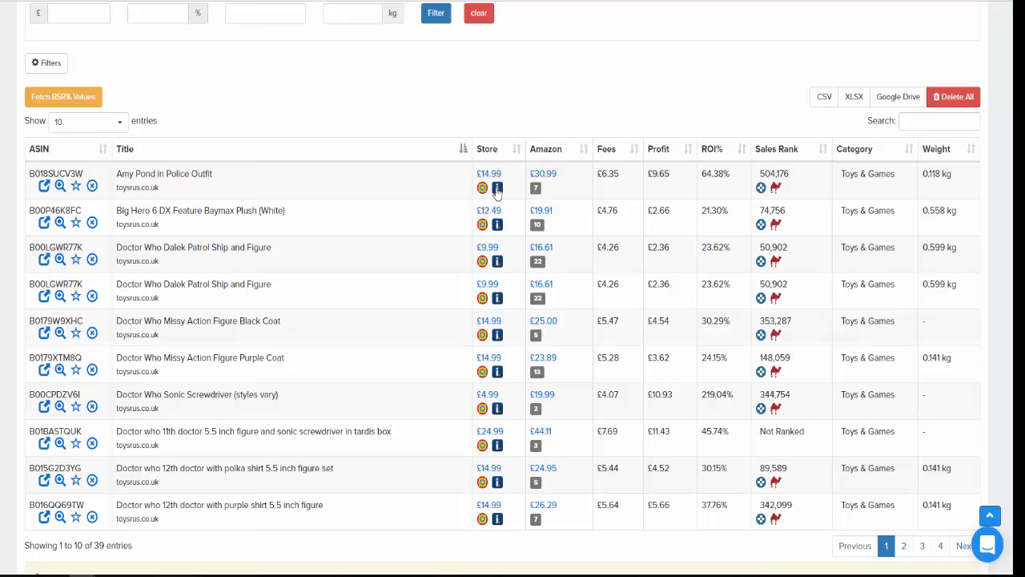
{"action": "mouse_move", "coordinate": [779, 189]}
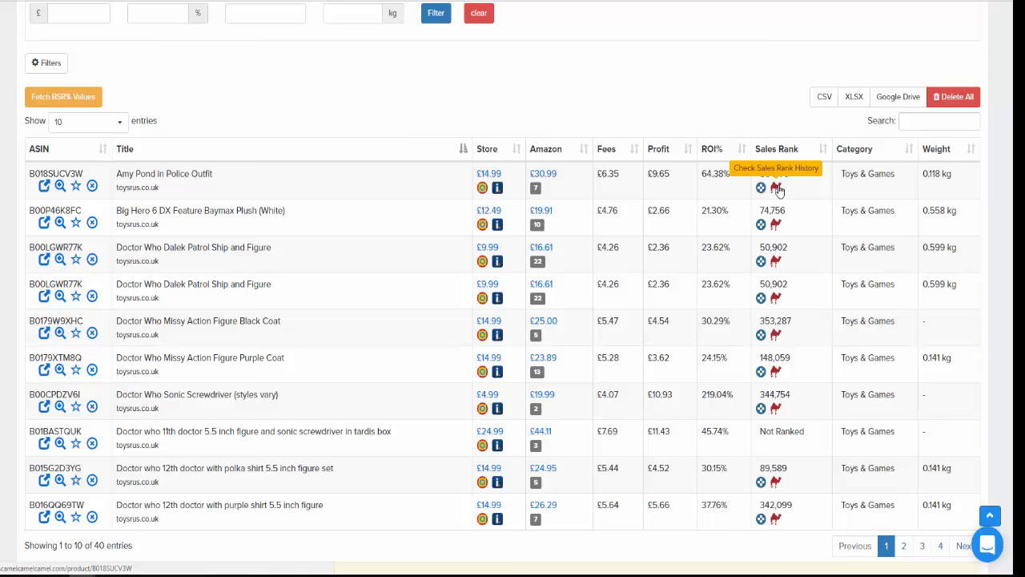
{"action": "left_click", "coordinate": [782, 187]}
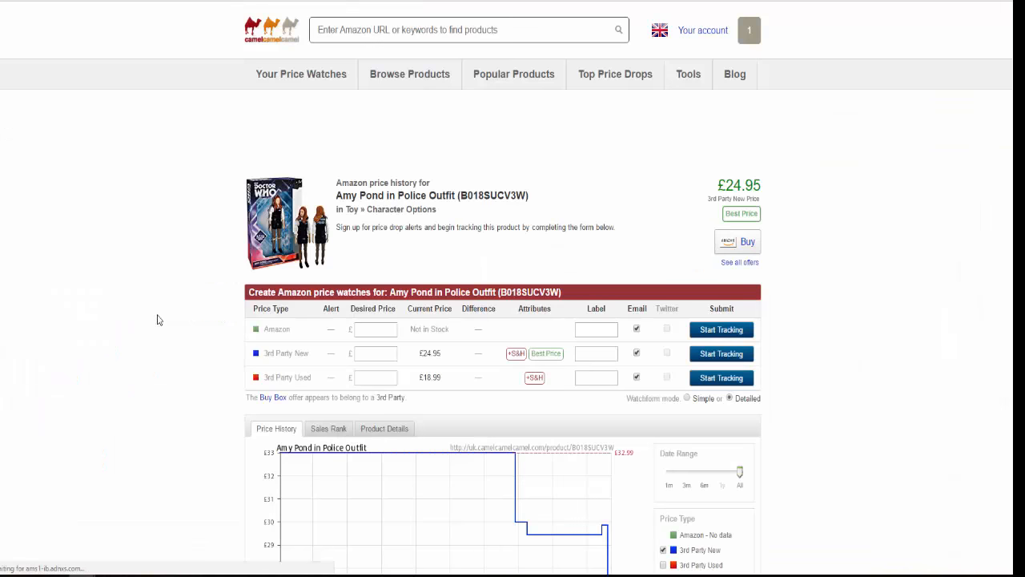
{"action": "scroll", "scroll_direction": "down", "scroll_amount": 3}
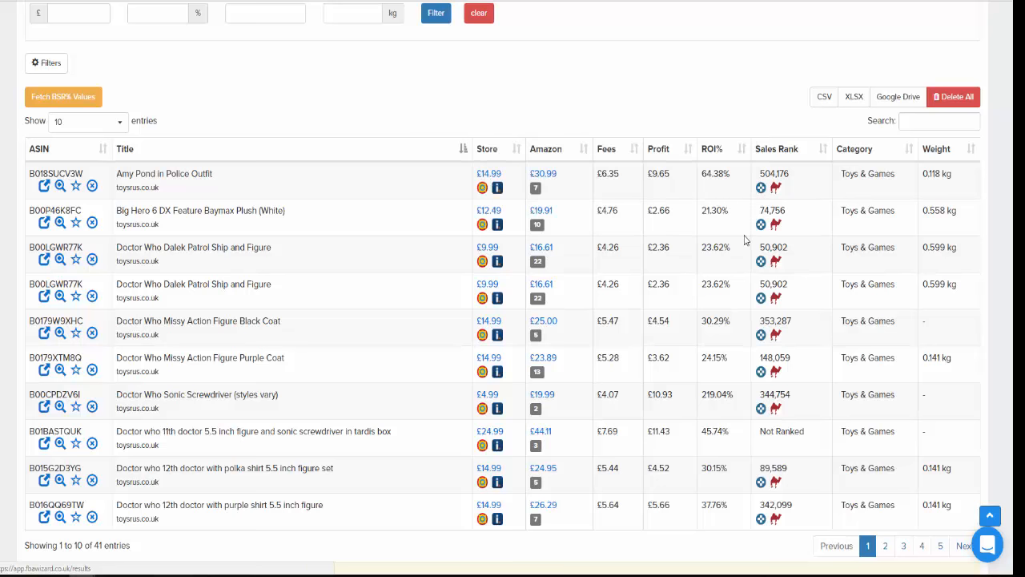
{"action": "mouse_move", "coordinate": [828, 236]}
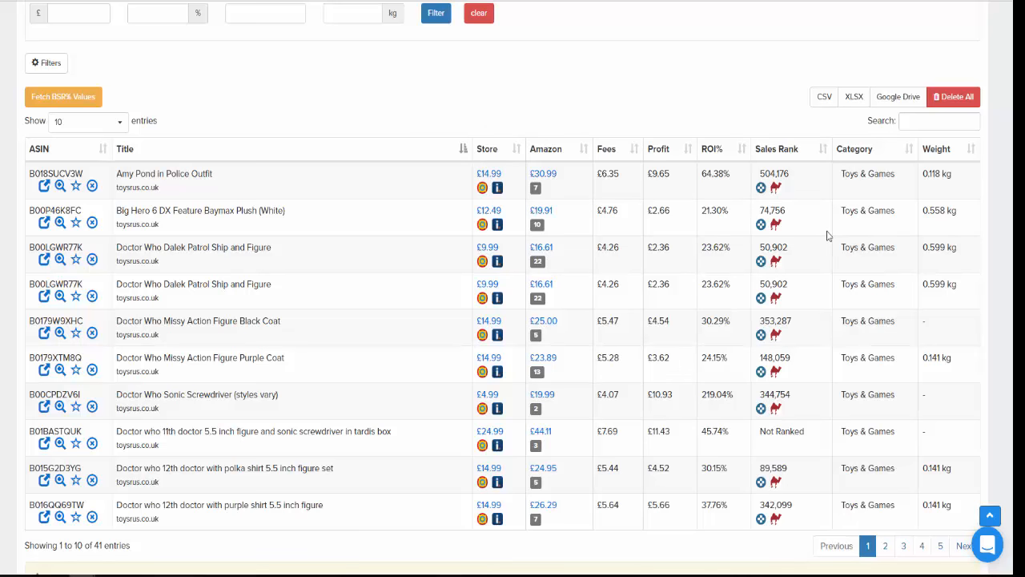
{"action": "mouse_move", "coordinate": [775, 187]}
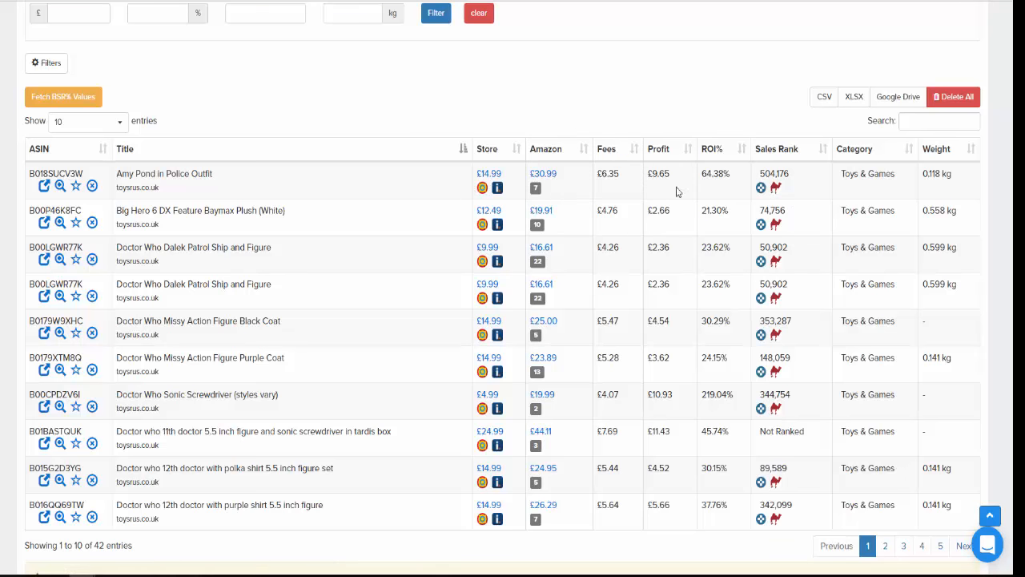
{"action": "mouse_move", "coordinate": [814, 160]}
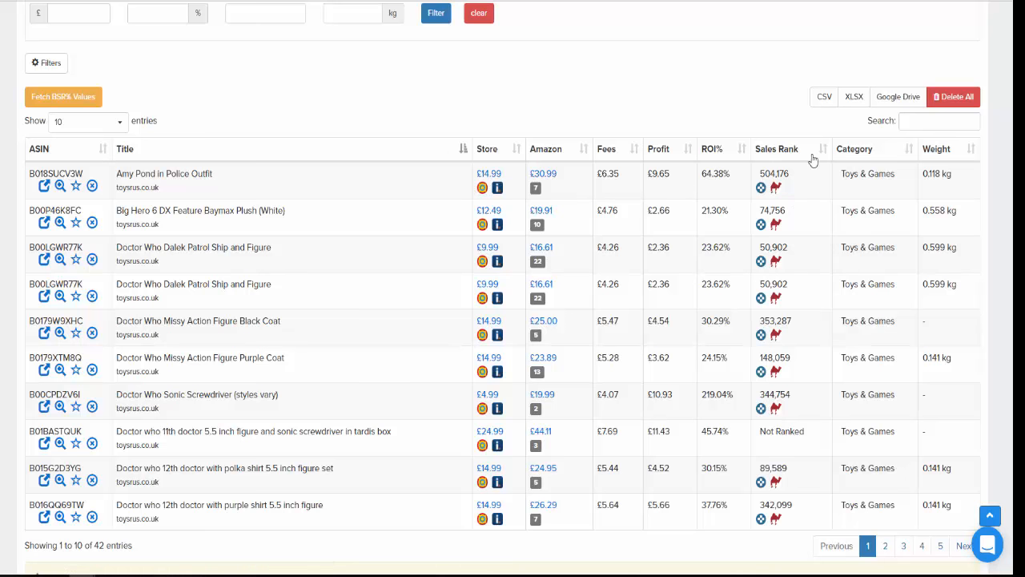
{"action": "mouse_move", "coordinate": [180, 237]}
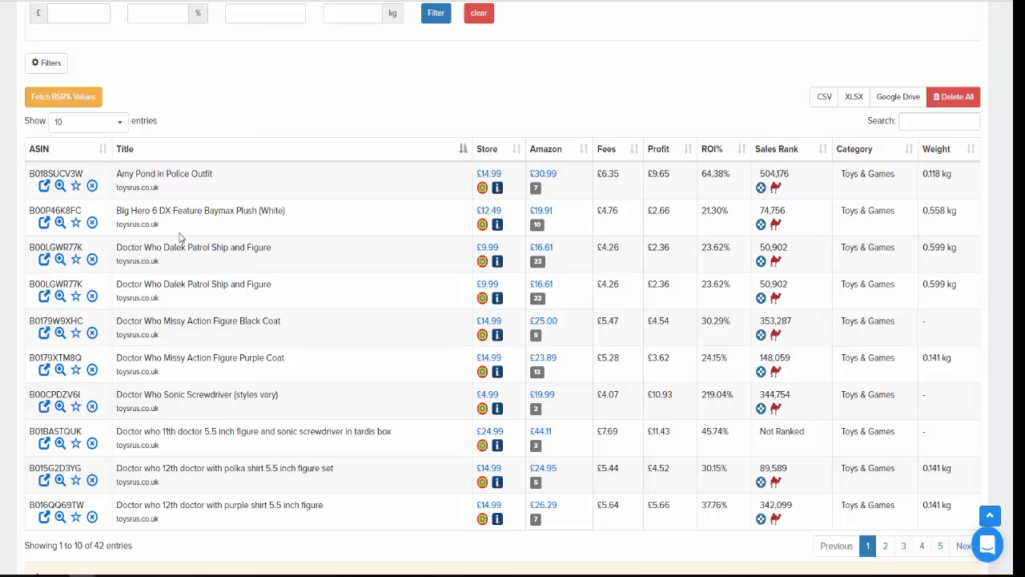
{"action": "mouse_move", "coordinate": [151, 240]}
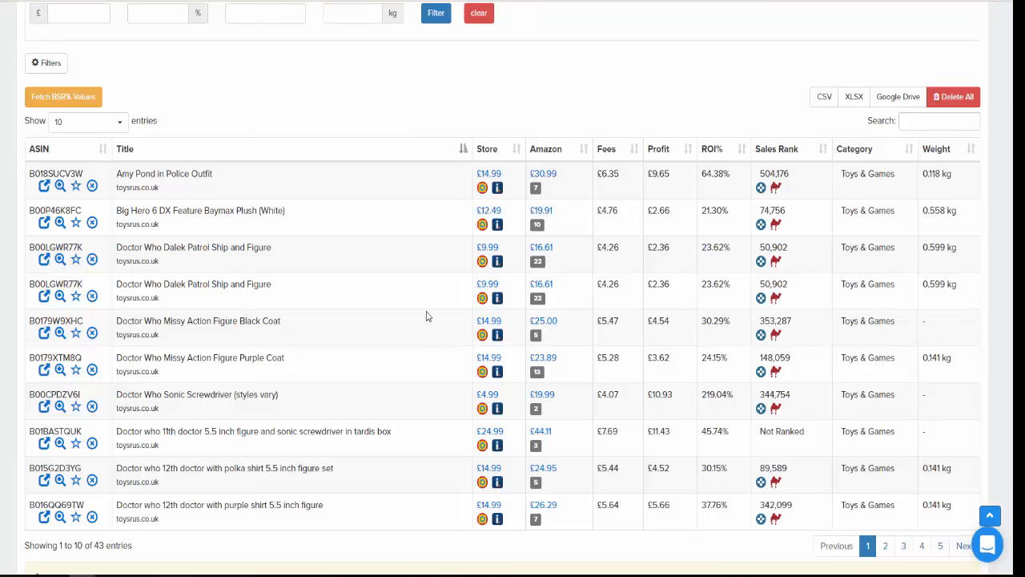
{"action": "mouse_move", "coordinate": [429, 315]}
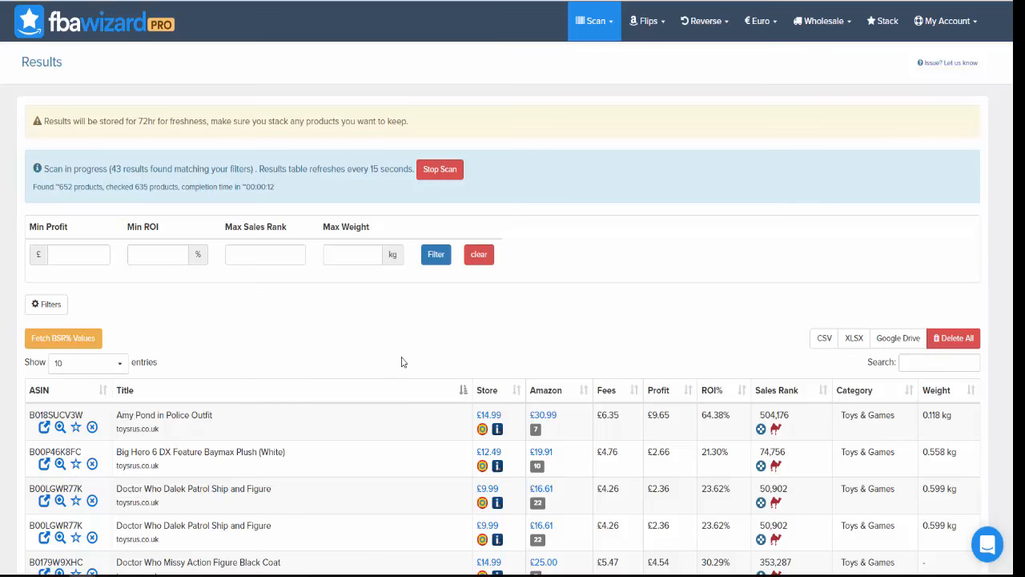
{"action": "left_click", "coordinate": [265, 254]}
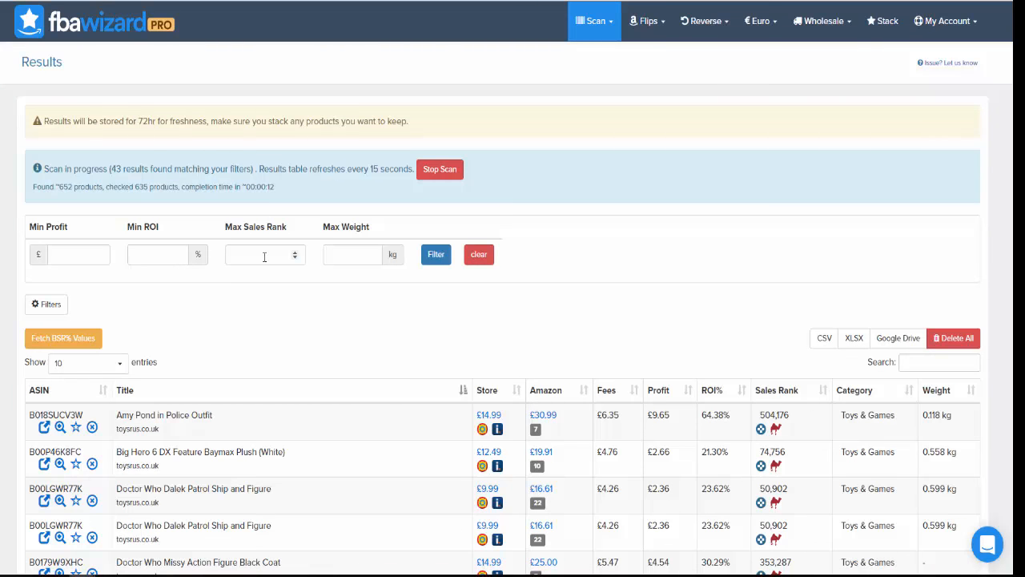
{"action": "left_click", "coordinate": [260, 253]}
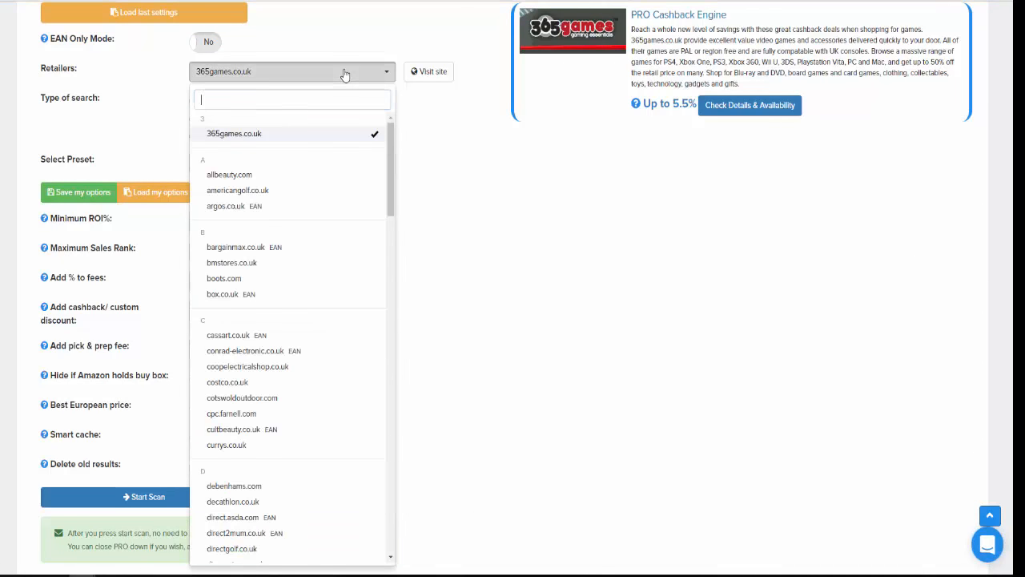
{"action": "mouse_move", "coordinate": [323, 320]}
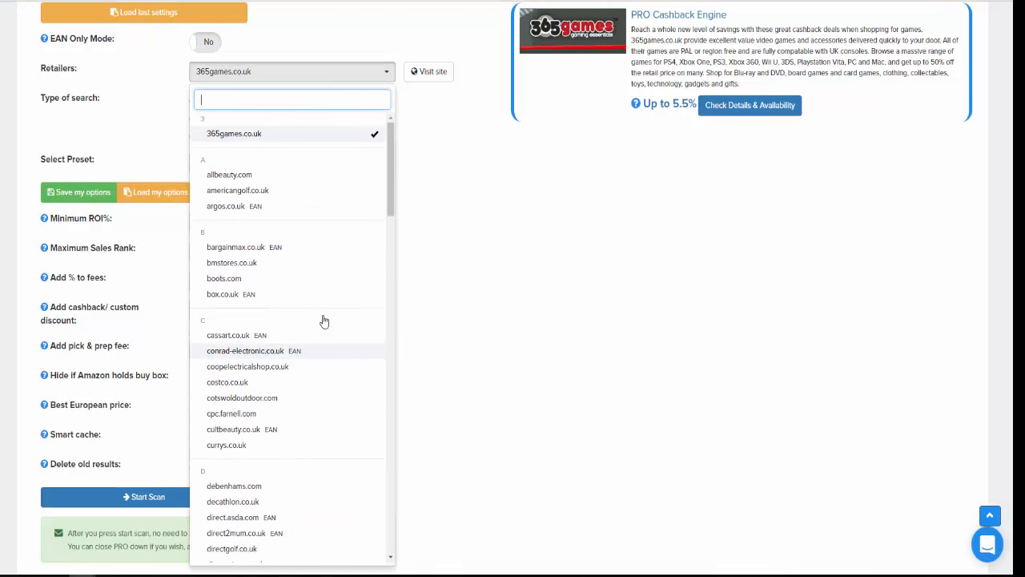
Scroll the wholesale scan settings page to browse the retailer list
{"action": "scroll", "scroll_direction": "down", "scroll_amount": 3}
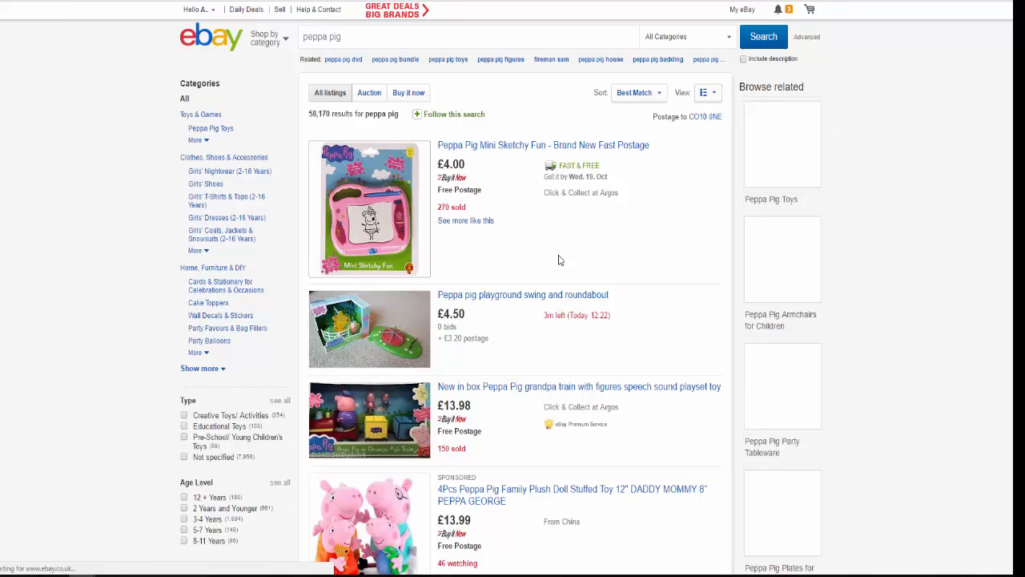
{"action": "mouse_move", "coordinate": [521, 391]}
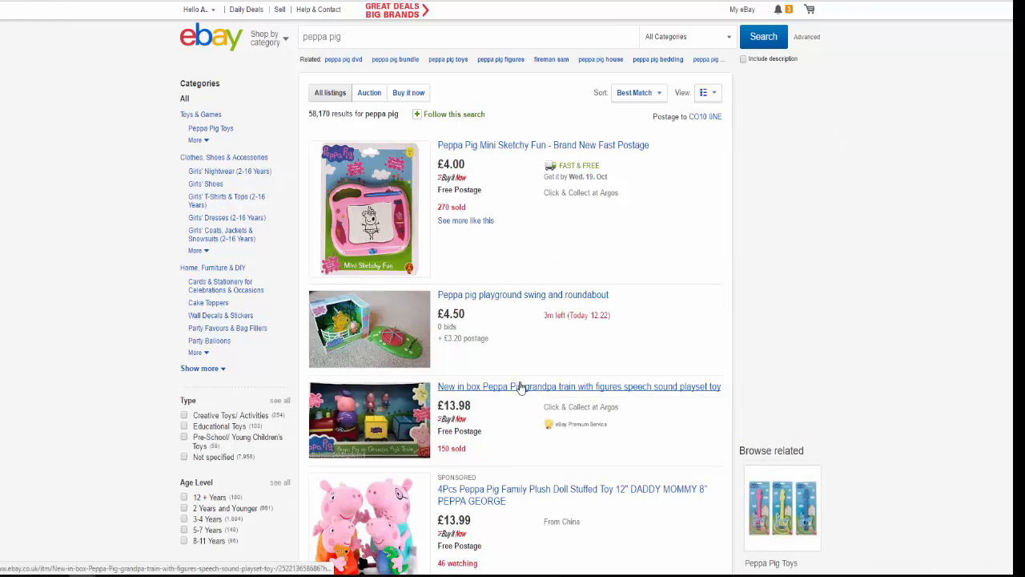
From the Peppa Pig grandpa train listing, reach the seller's profile and show all 4,191 items for sale
{"action": "left_click", "coordinate": [519, 386]}
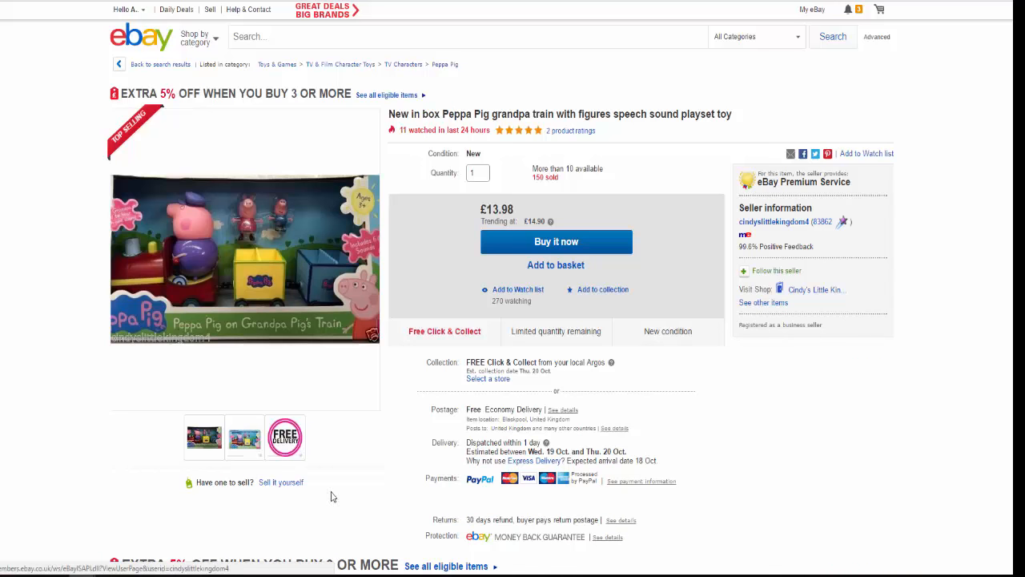
{"action": "left_click", "coordinate": [773, 221]}
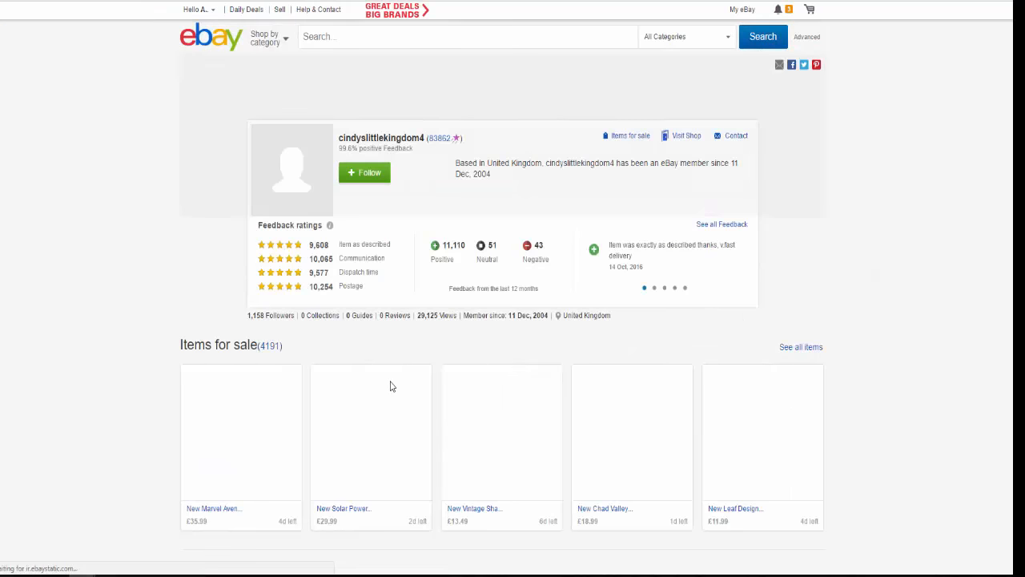
{"action": "scroll", "scroll_direction": "down", "scroll_amount": 3}
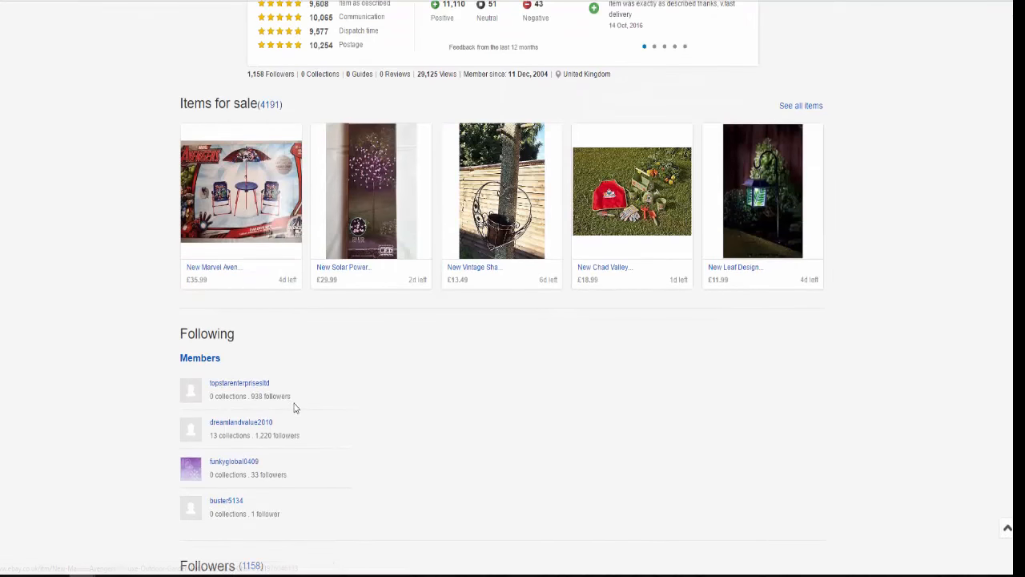
{"action": "left_click", "coordinate": [801, 105]}
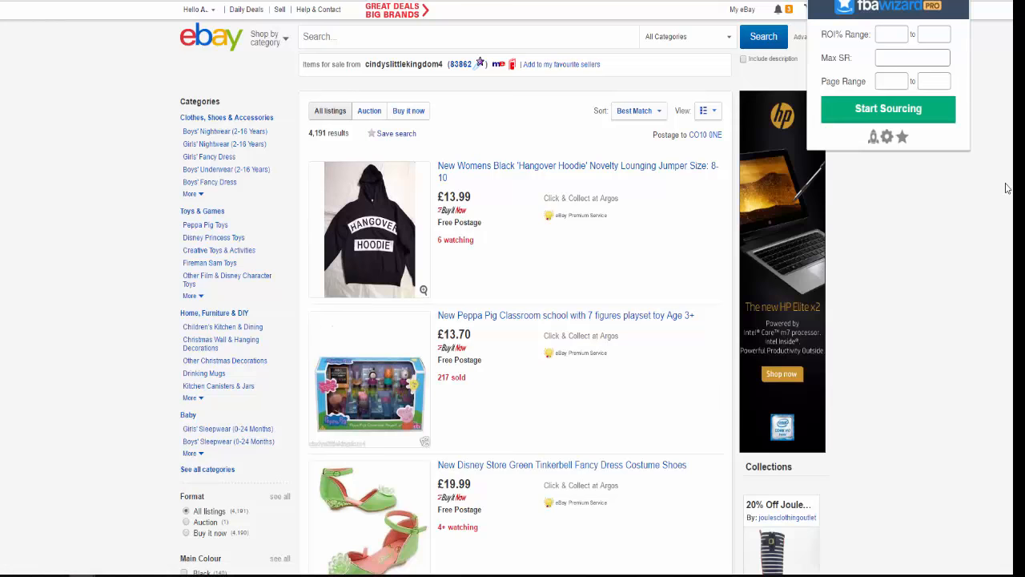
{"action": "mouse_move", "coordinate": [993, 144]}
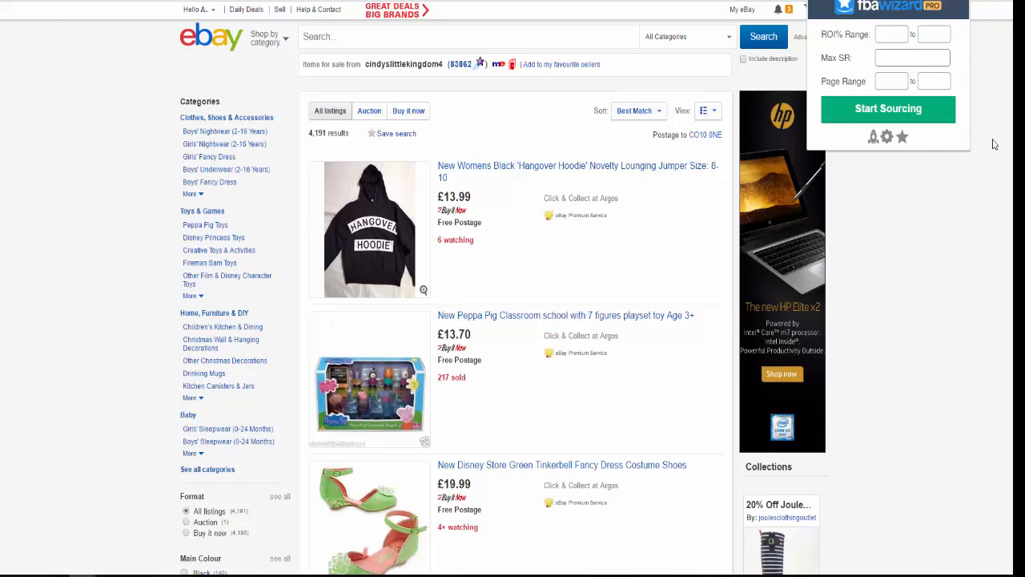
{"action": "mouse_move", "coordinate": [896, 109]}
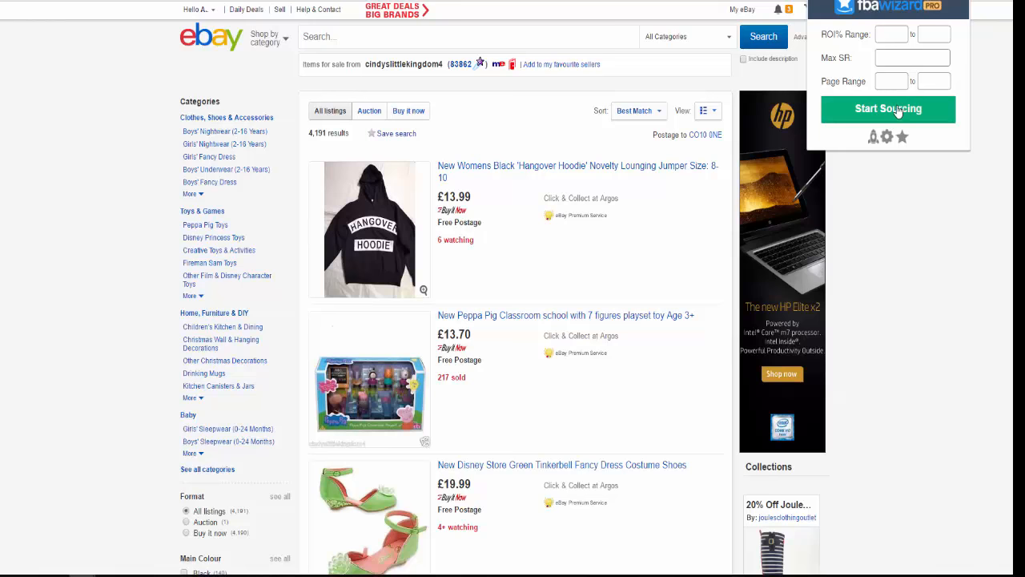
{"action": "mouse_move", "coordinate": [892, 83]}
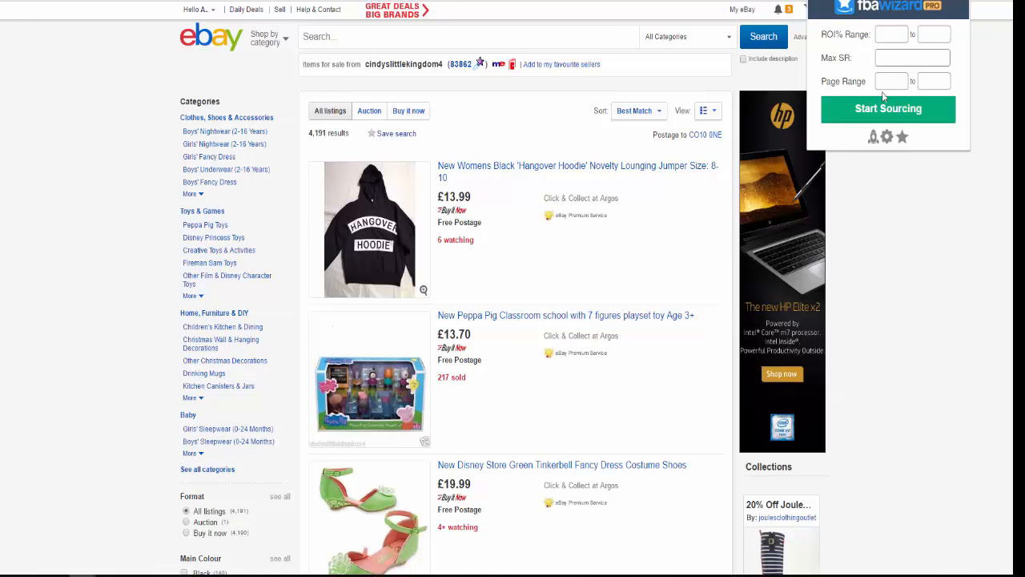
Start Sourcing from the FBA Wizard popup on the seller's items page
{"action": "left_click", "coordinate": [887, 109]}
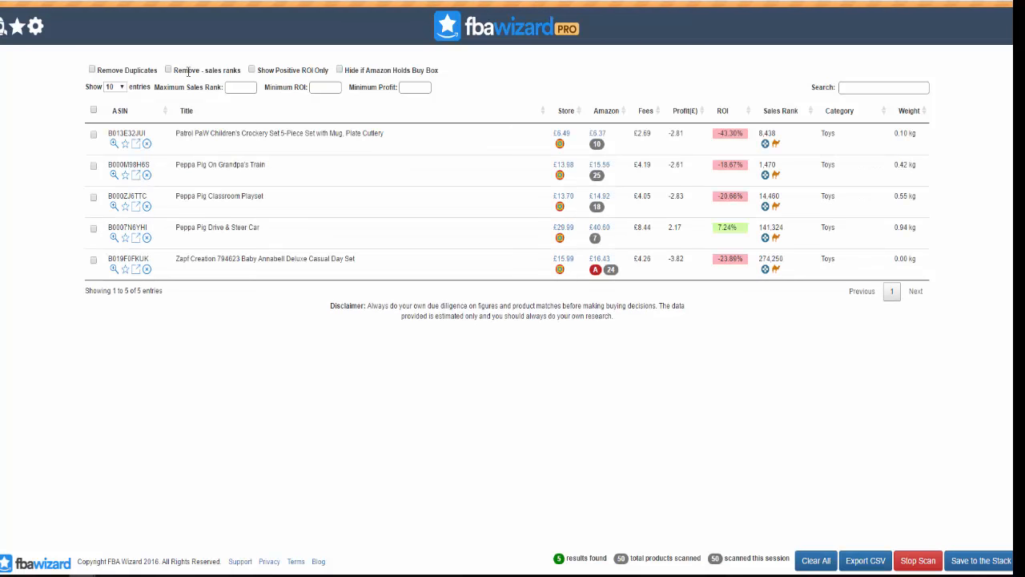
{"action": "left_click", "coordinate": [170, 70]}
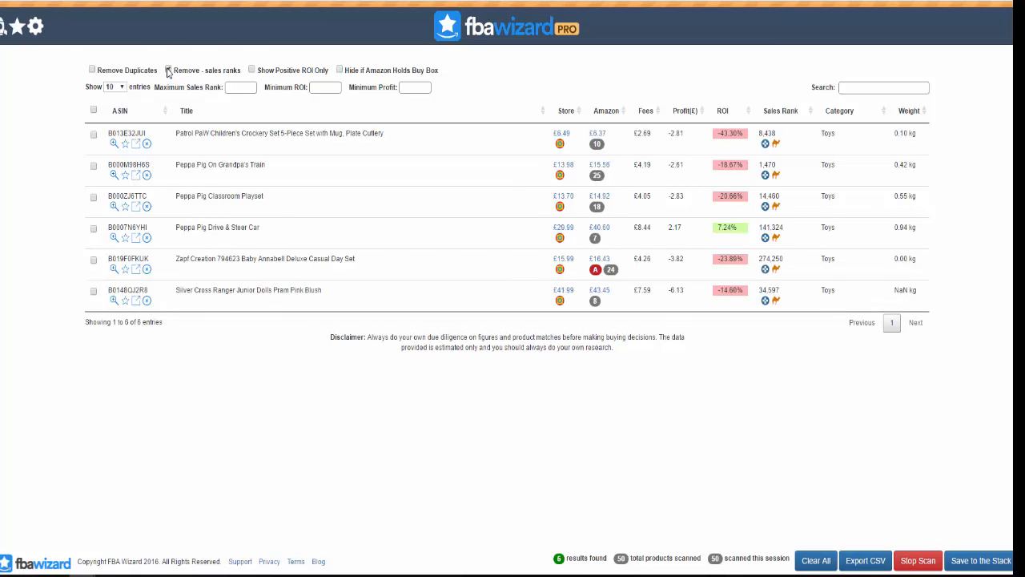
{"action": "left_click", "coordinate": [172, 68]}
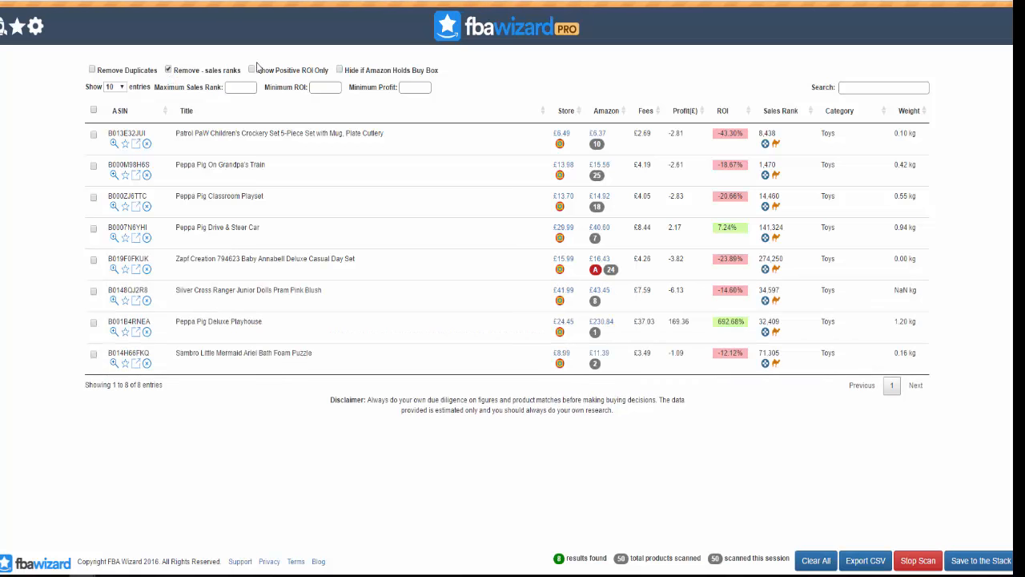
{"action": "left_click", "coordinate": [258, 67]}
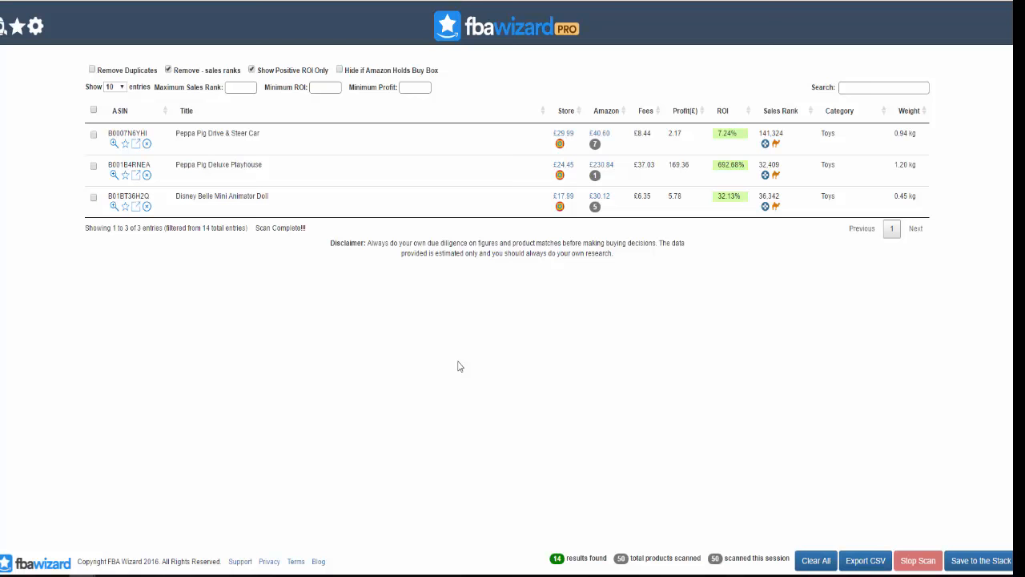
{"action": "mouse_move", "coordinate": [461, 366]}
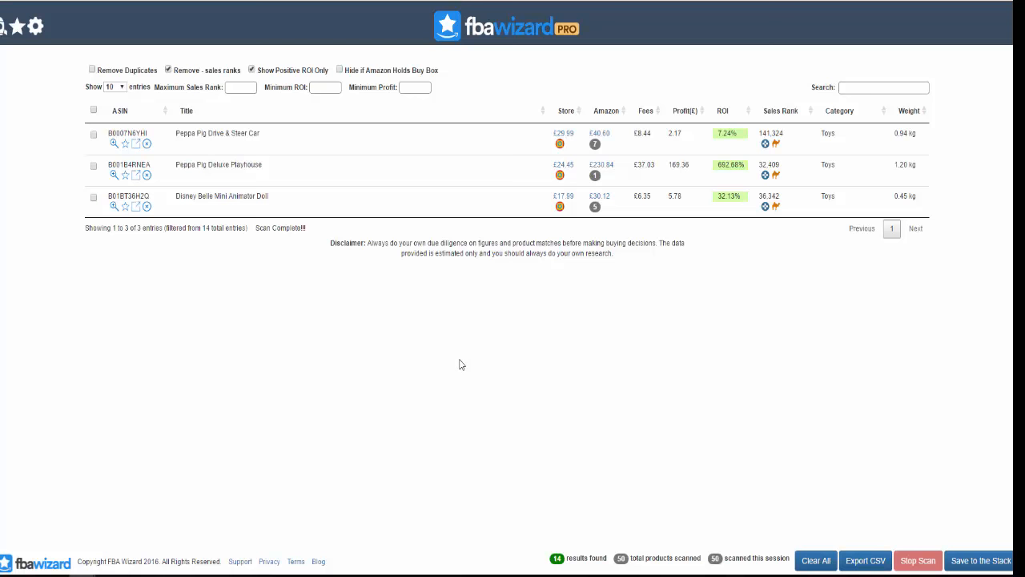
{"action": "mouse_move", "coordinate": [474, 362]}
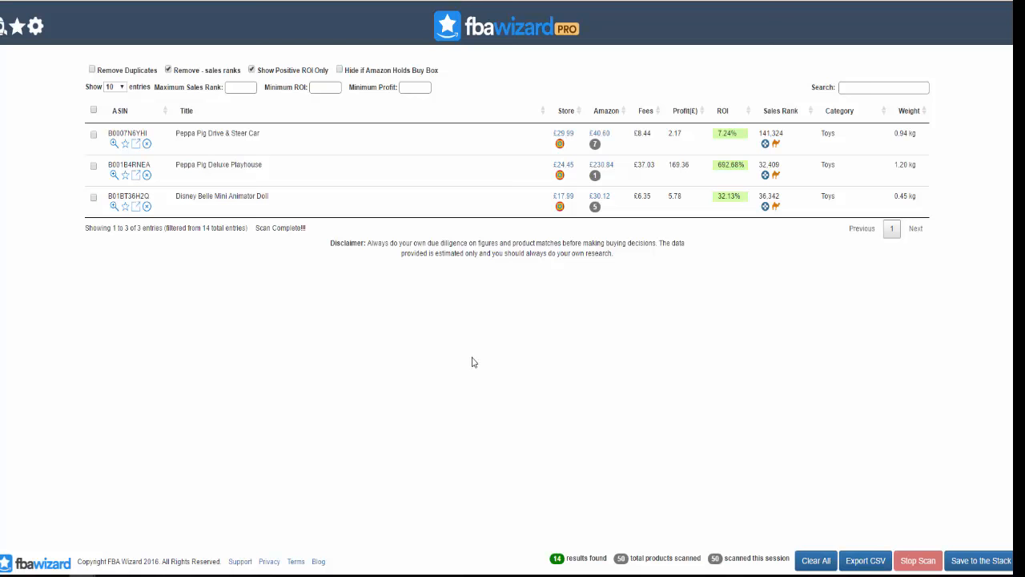
{"action": "mouse_move", "coordinate": [498, 370]}
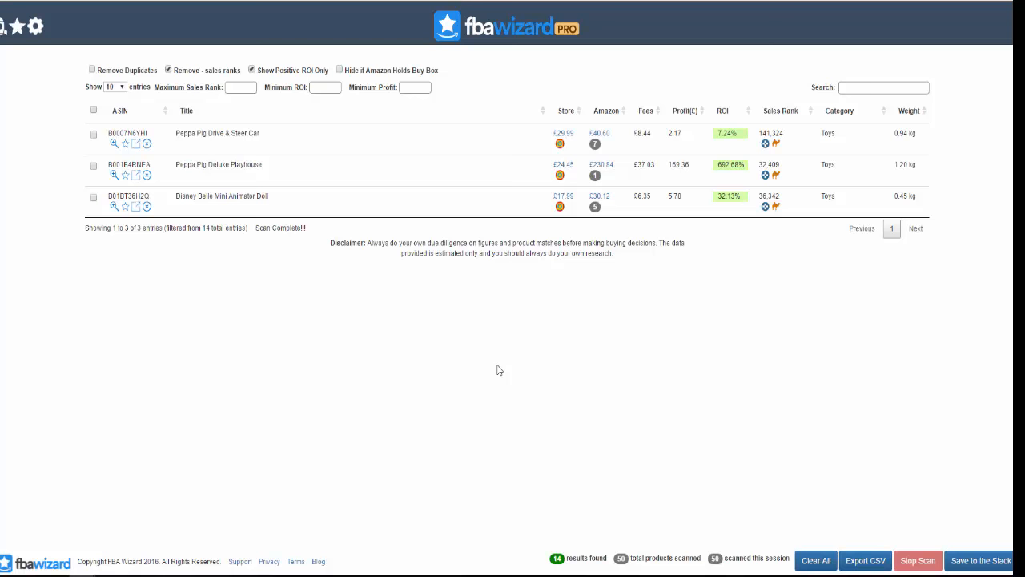
{"action": "mouse_move", "coordinate": [573, 394]}
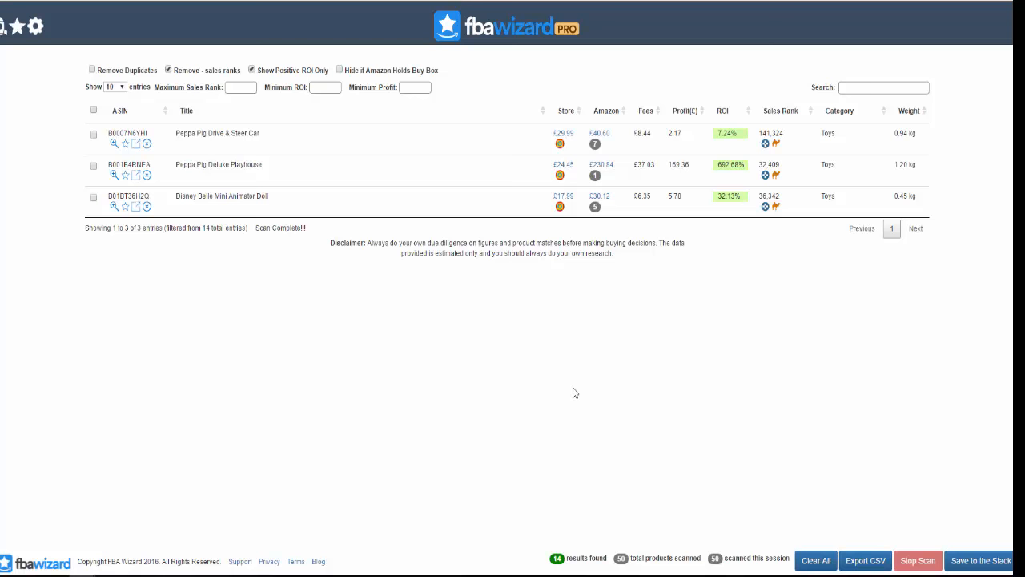
{"action": "mouse_move", "coordinate": [547, 155]}
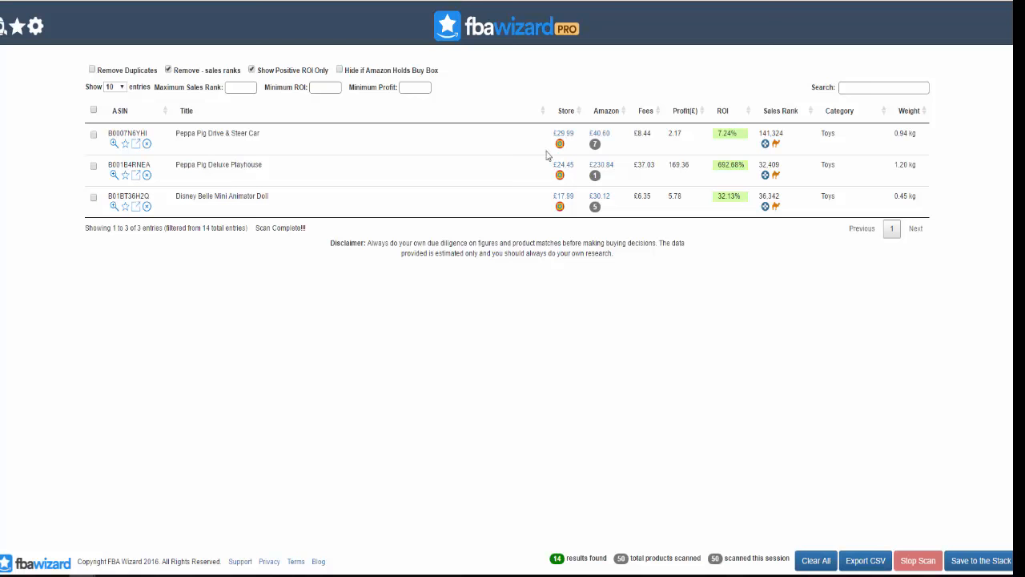
{"action": "mouse_move", "coordinate": [621, 199]}
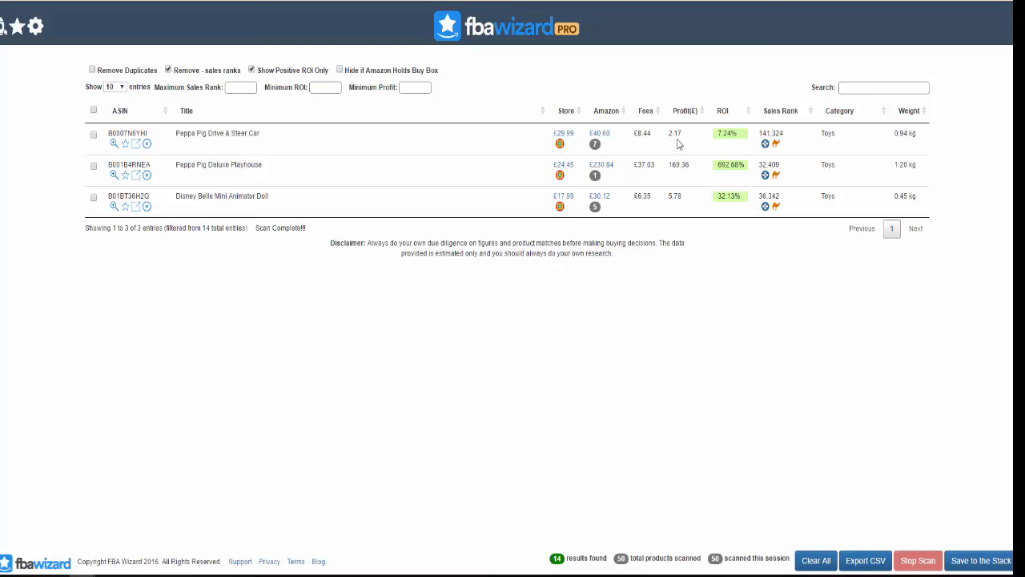
{"action": "mouse_move", "coordinate": [781, 134]}
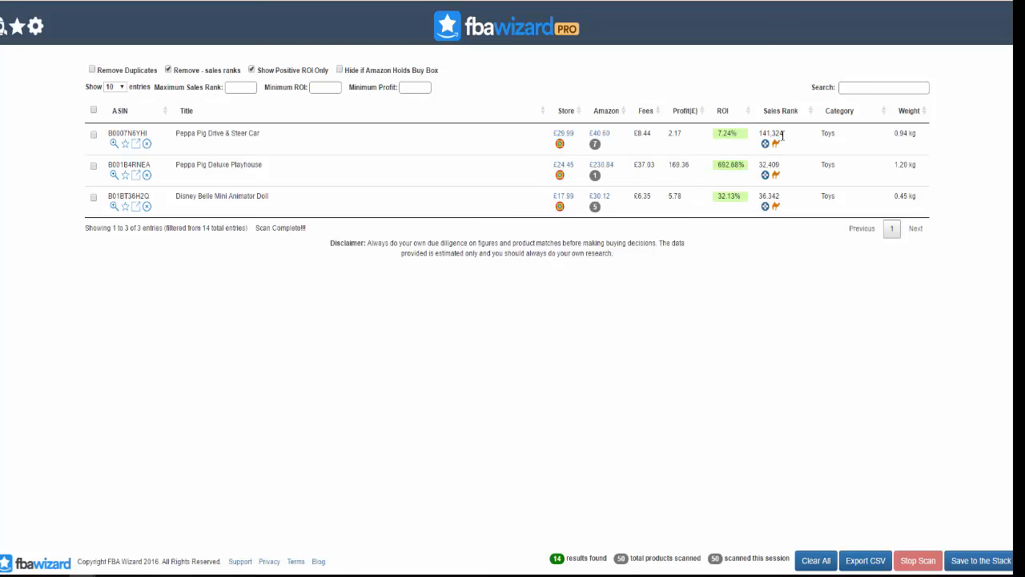
{"action": "mouse_move", "coordinate": [407, 122]}
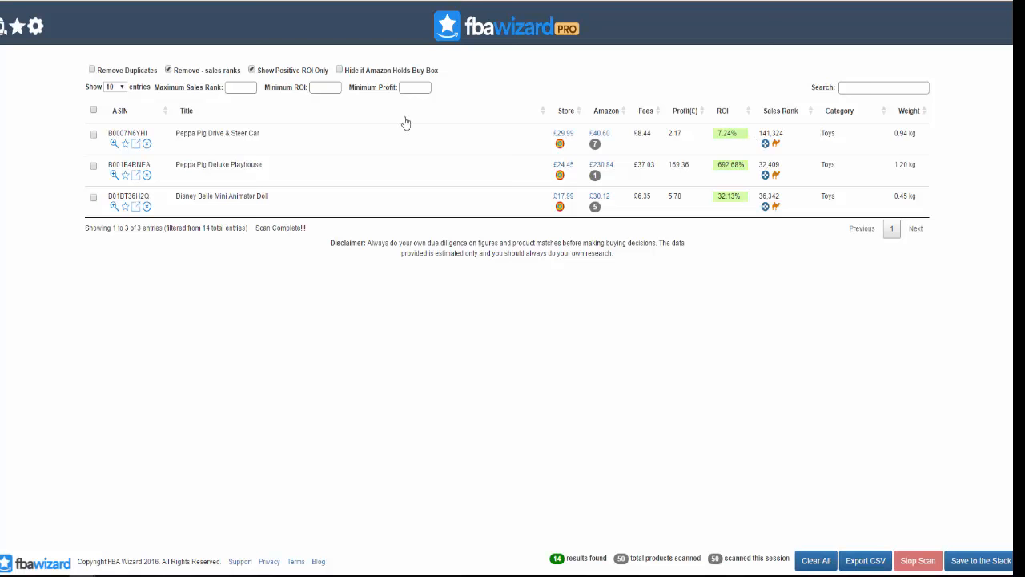
{"action": "mouse_move", "coordinate": [669, 199]}
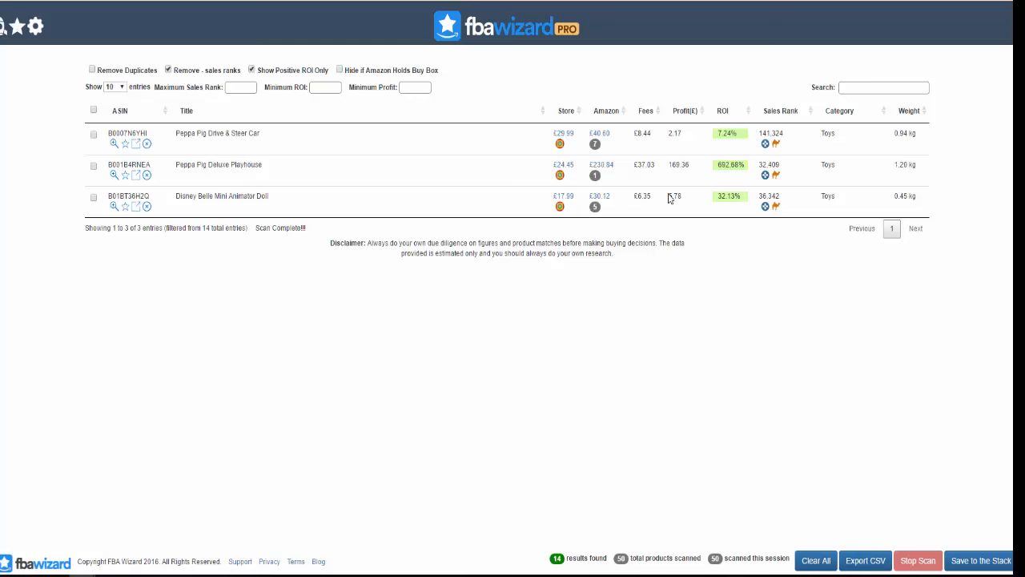
{"action": "mouse_move", "coordinate": [675, 208]}
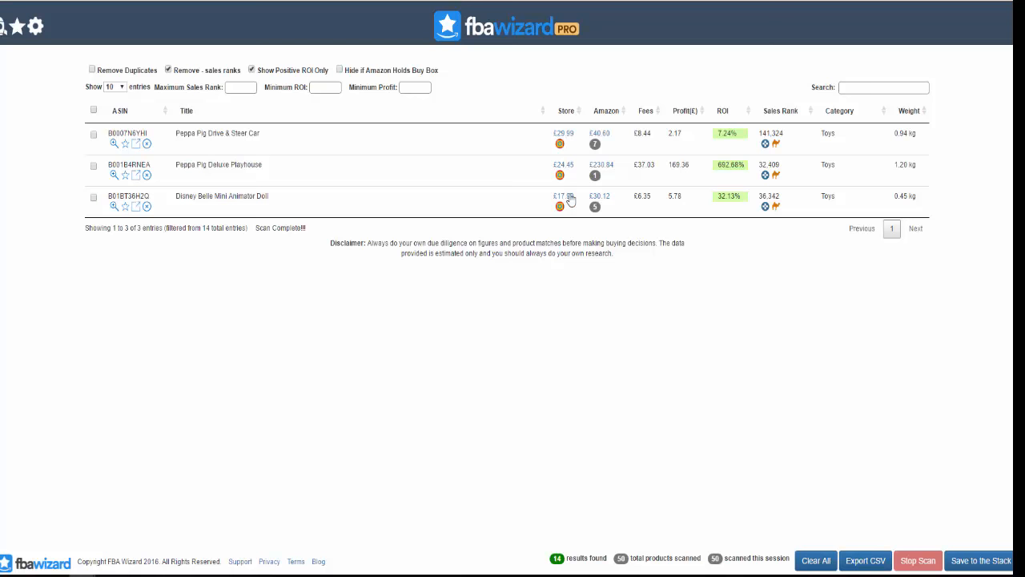
{"action": "mouse_move", "coordinate": [732, 214]}
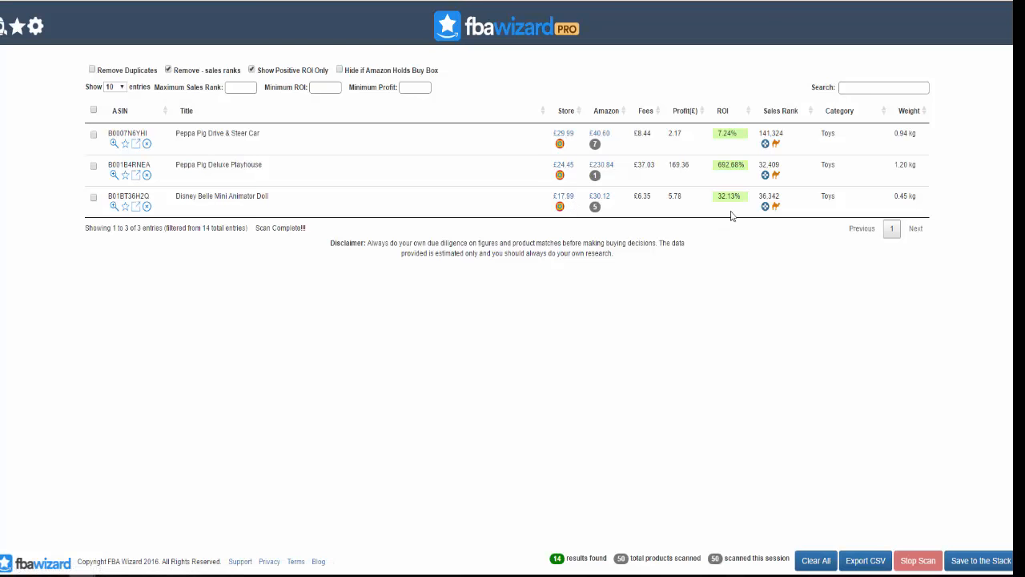
{"action": "mouse_move", "coordinate": [722, 208]}
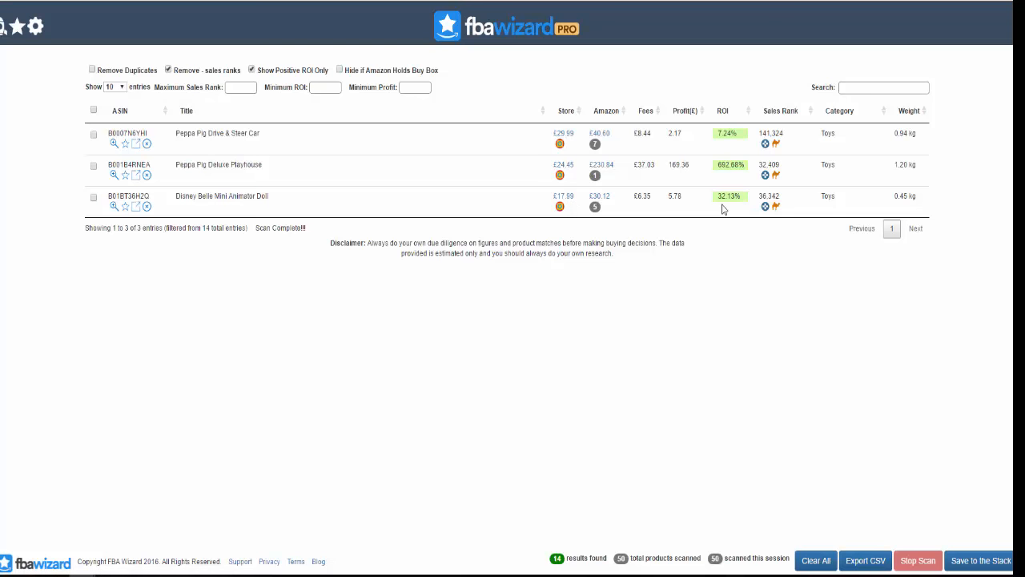
{"action": "mouse_move", "coordinate": [718, 208]}
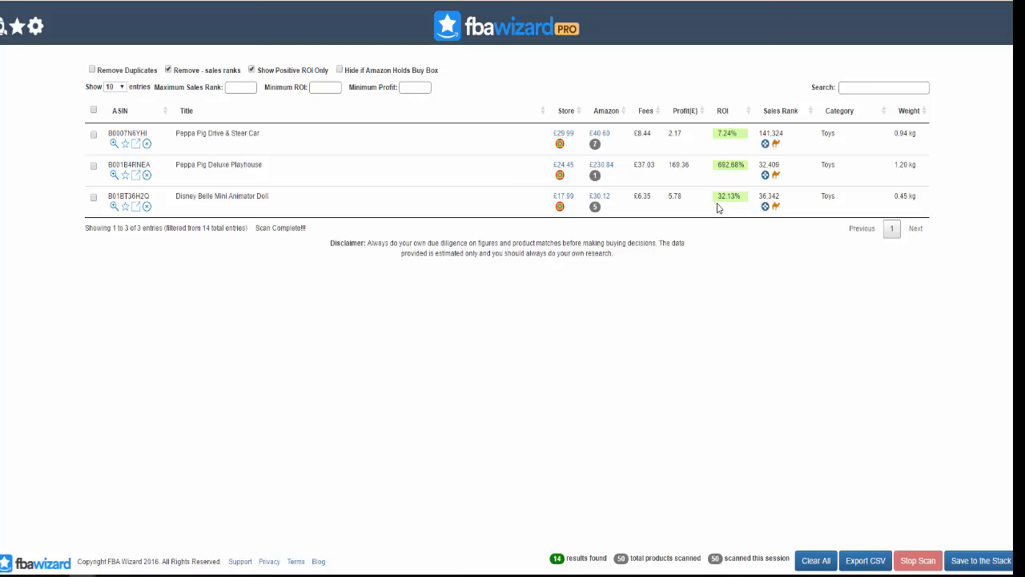
{"action": "mouse_move", "coordinate": [672, 208]}
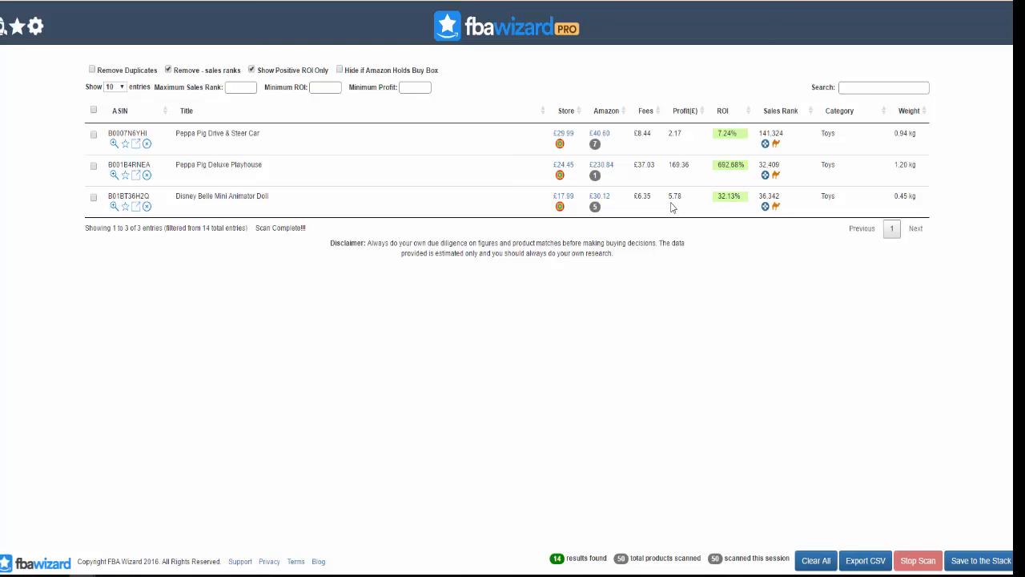
{"action": "mouse_move", "coordinate": [551, 175]}
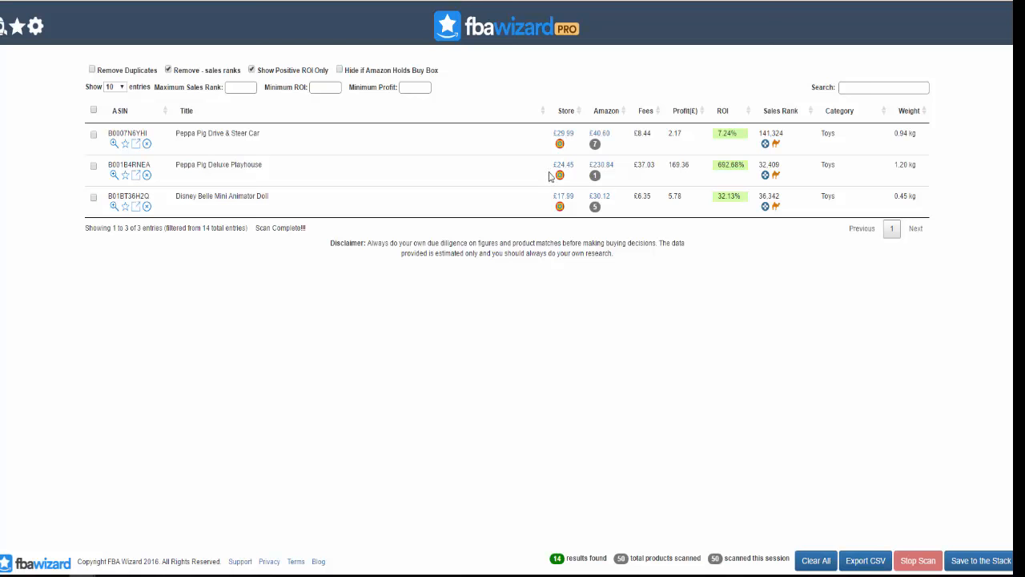
{"action": "mouse_move", "coordinate": [577, 169]}
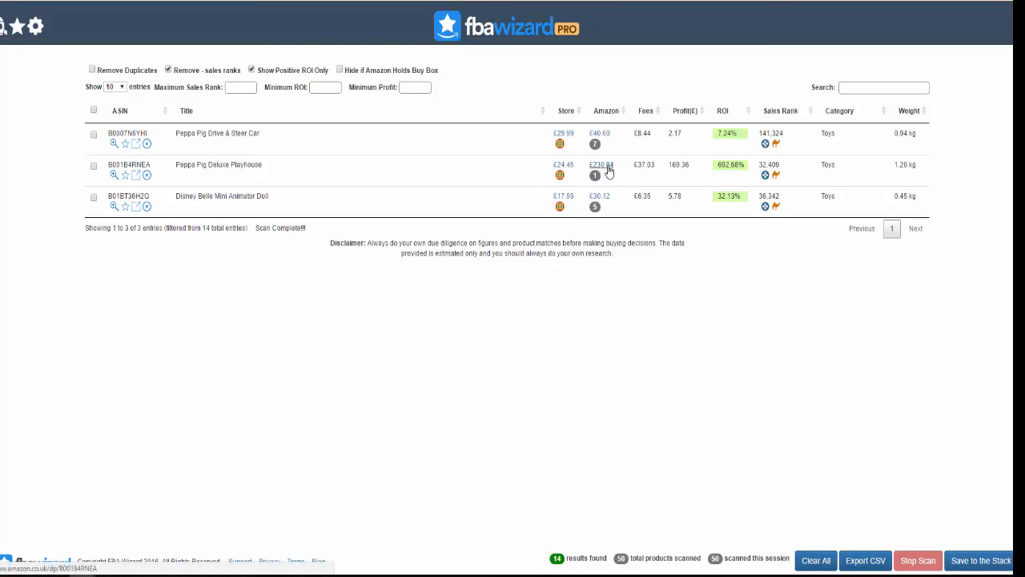
{"action": "mouse_move", "coordinate": [605, 175]}
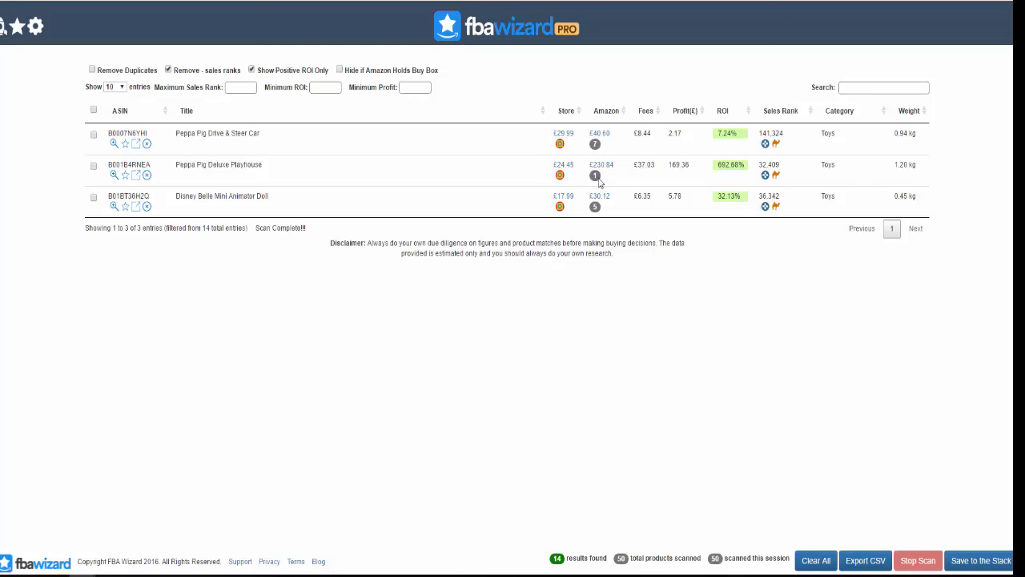
{"action": "mouse_move", "coordinate": [594, 175]}
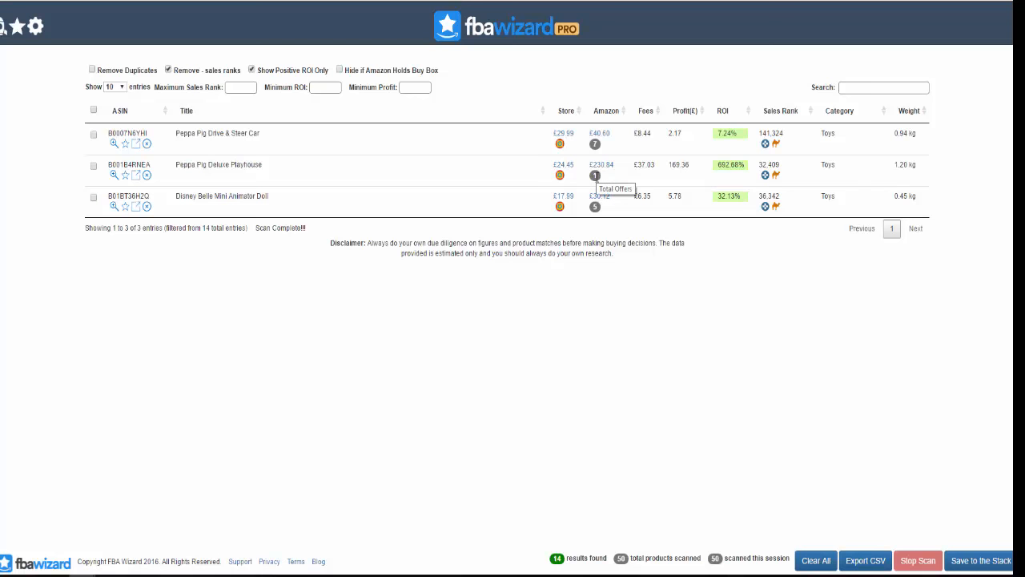
{"action": "mouse_move", "coordinate": [592, 174]}
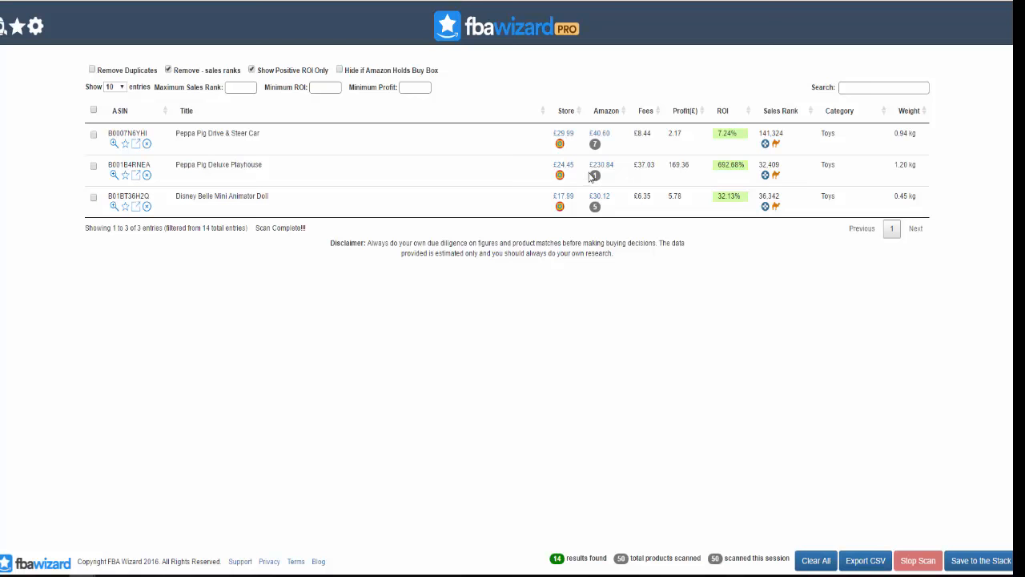
{"action": "mouse_move", "coordinate": [594, 175]}
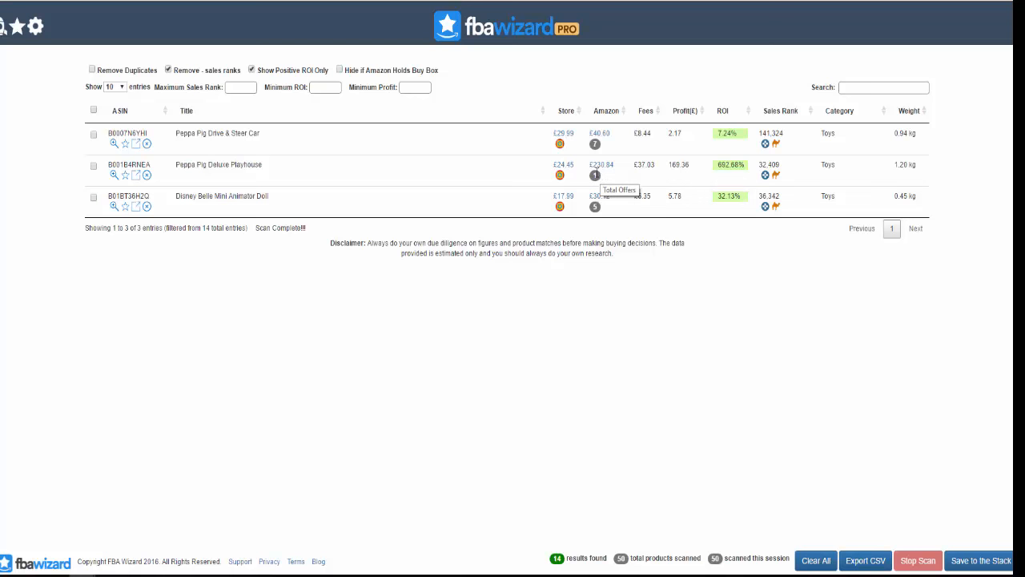
{"action": "mouse_move", "coordinate": [682, 174]}
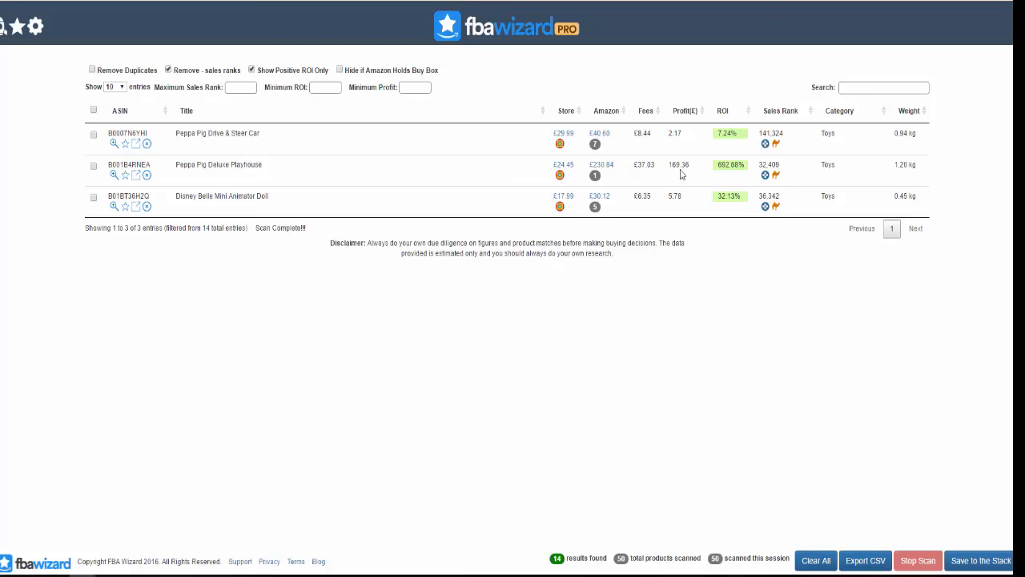
{"action": "mouse_move", "coordinate": [735, 186]}
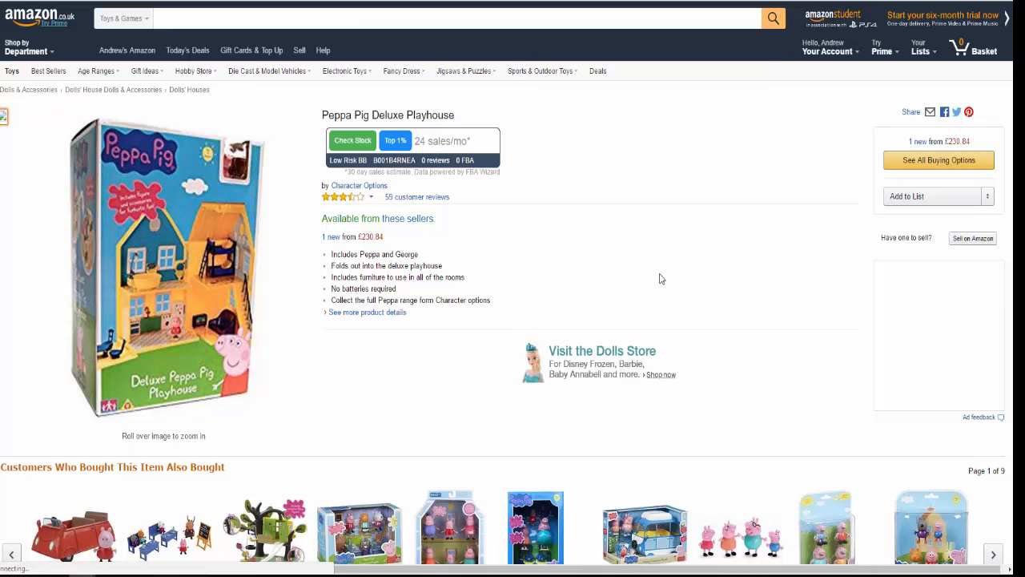
{"action": "mouse_move", "coordinate": [655, 253]}
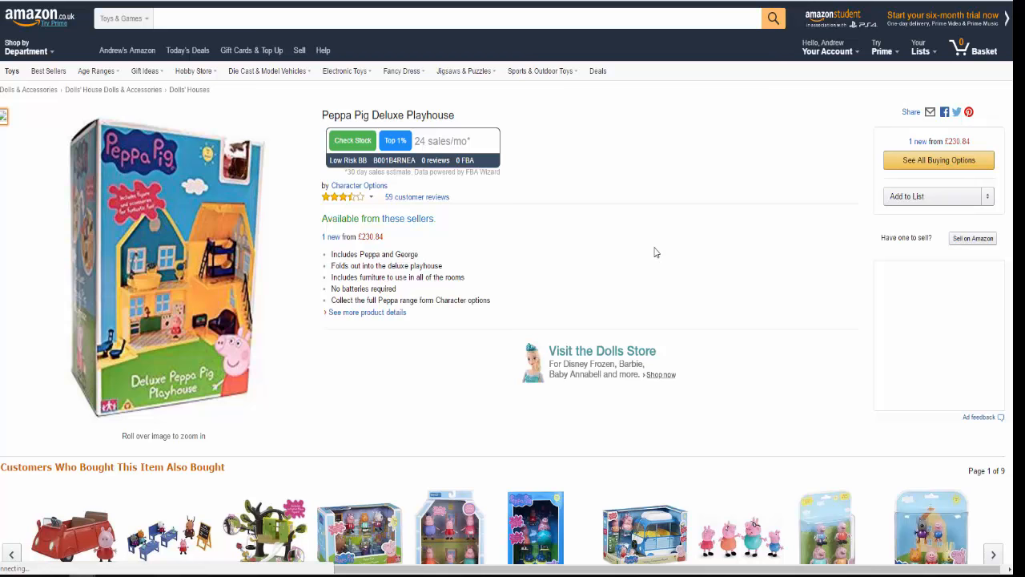
{"action": "mouse_move", "coordinate": [679, 232]}
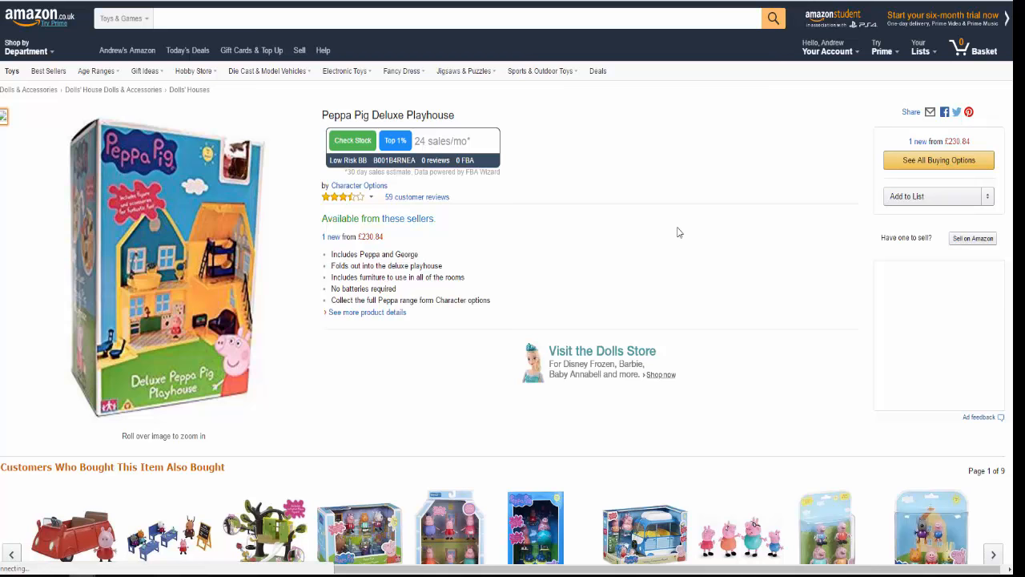
{"action": "mouse_move", "coordinate": [663, 222]}
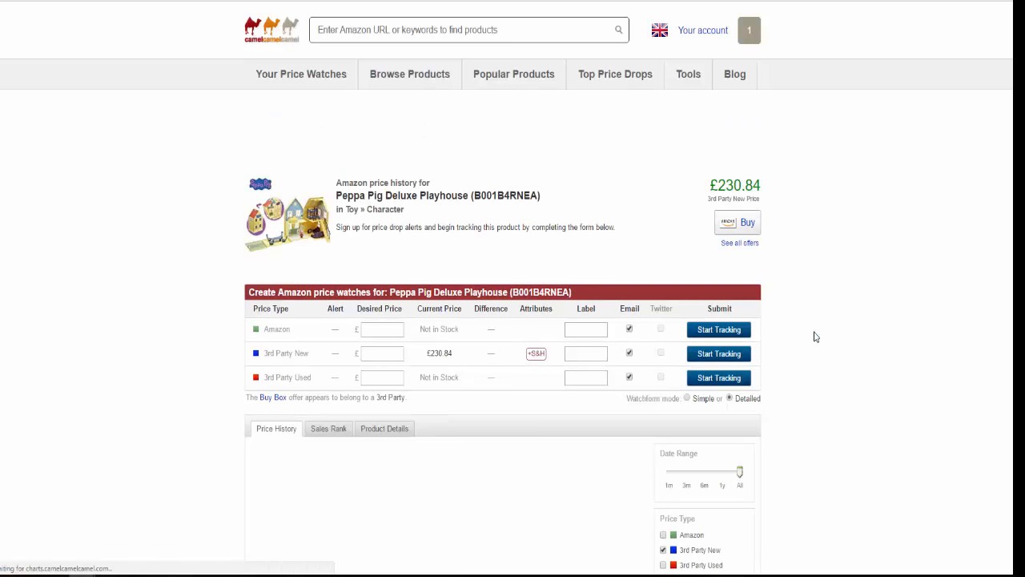
{"action": "scroll", "scroll_direction": "down", "scroll_amount": 3}
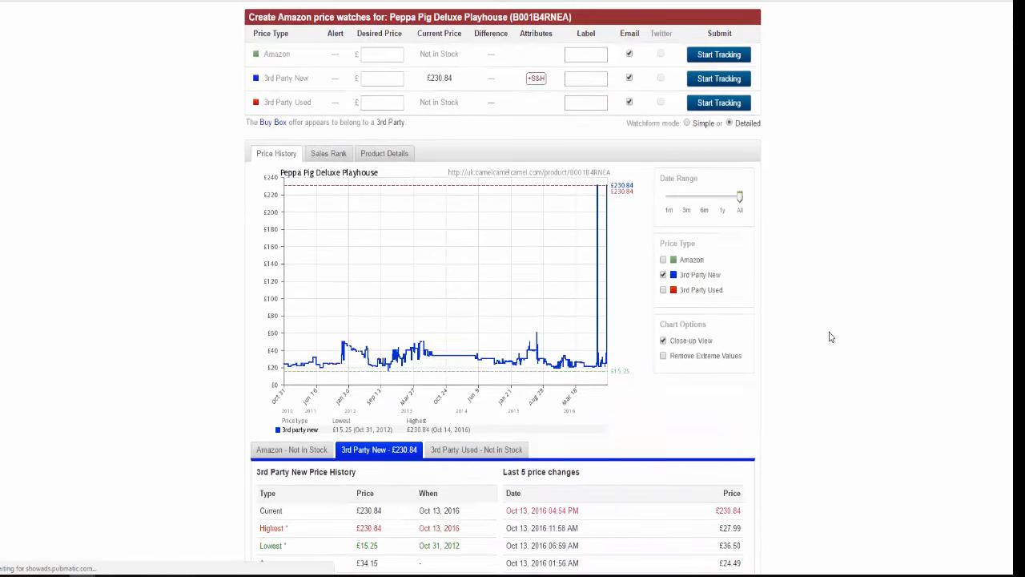
{"action": "scroll", "scroll_direction": "down", "scroll_amount": 3}
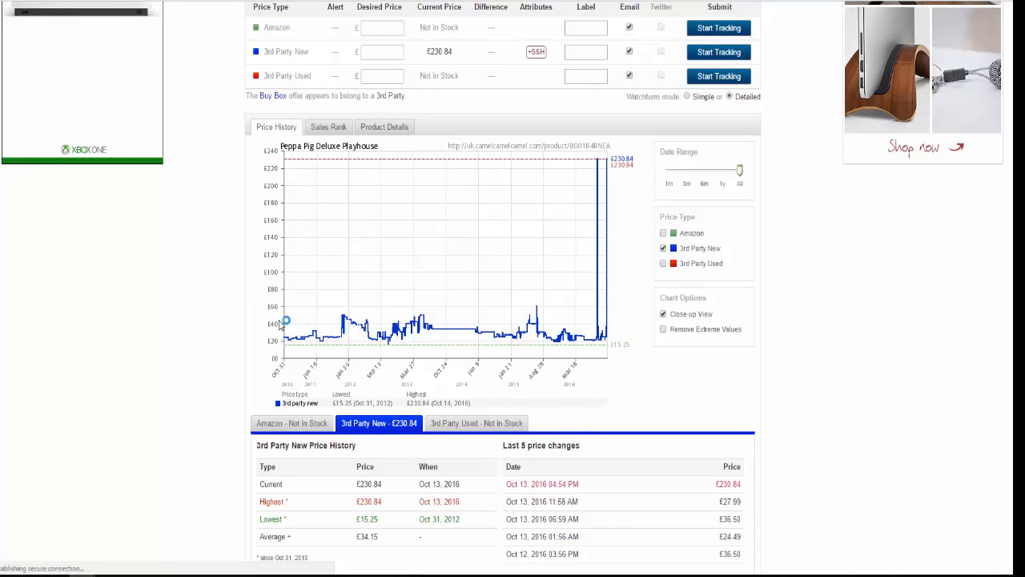
{"action": "mouse_move", "coordinate": [305, 346]}
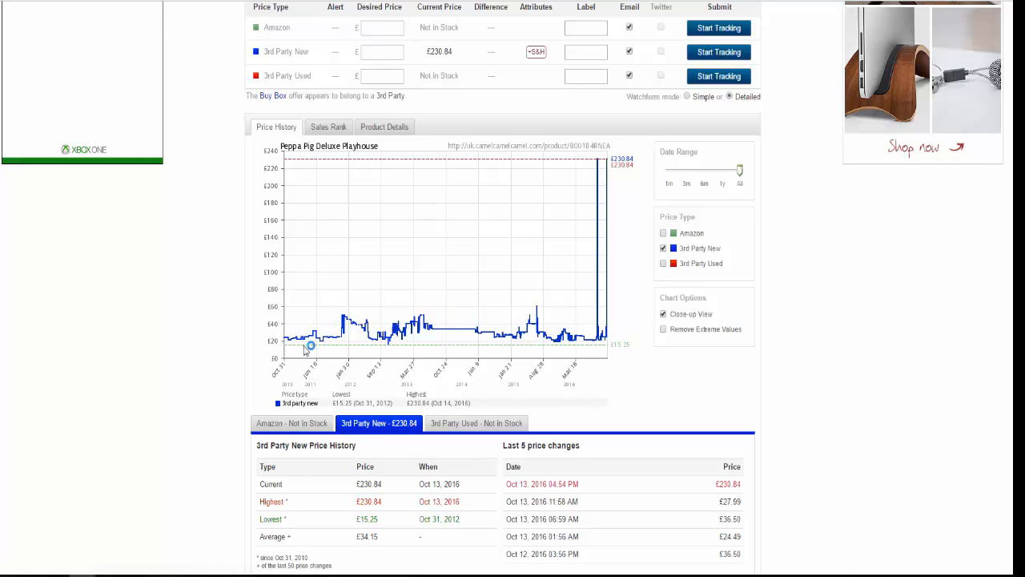
{"action": "mouse_move", "coordinate": [551, 312]}
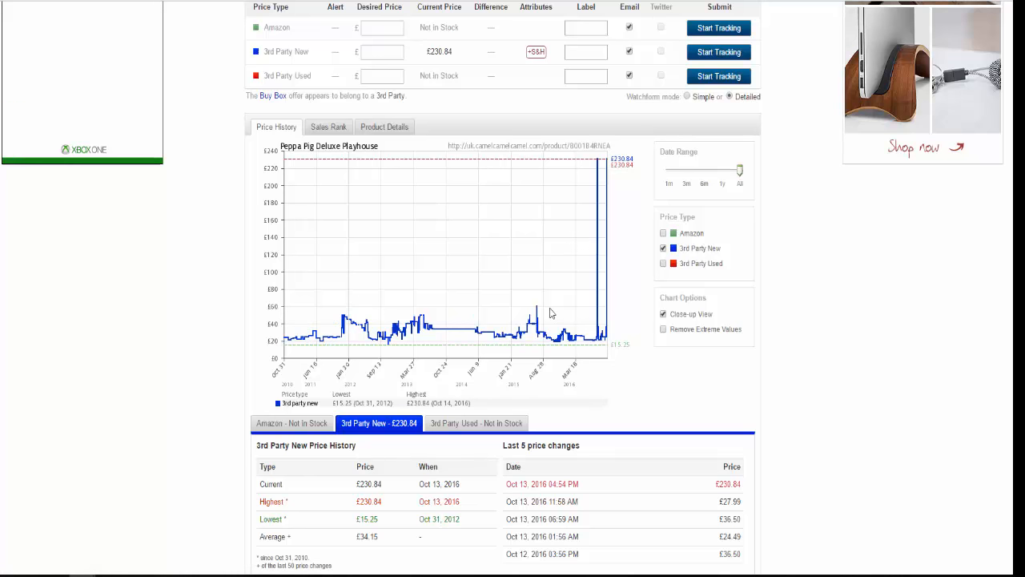
{"action": "mouse_move", "coordinate": [538, 317]}
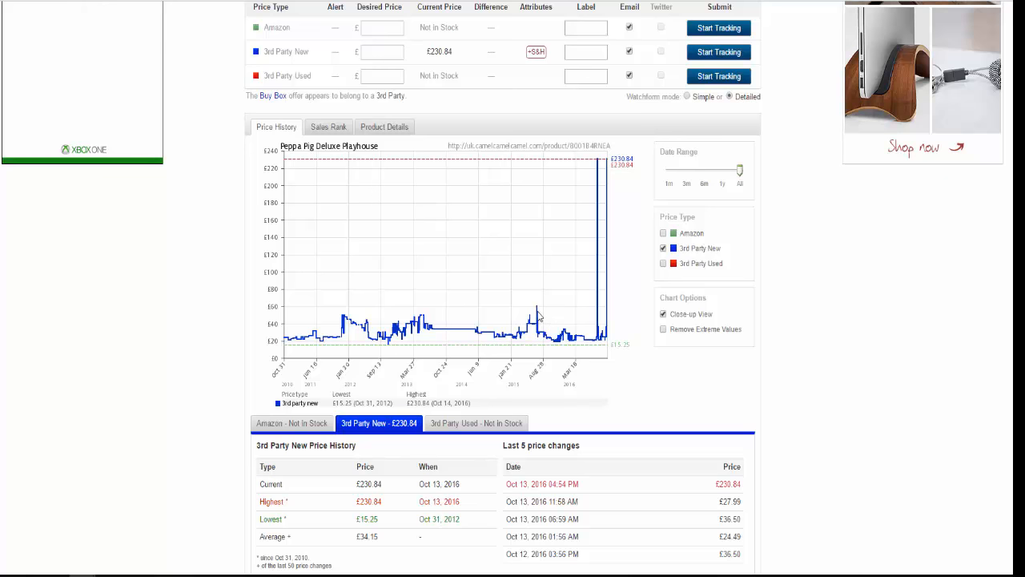
{"action": "scroll", "scroll_direction": "down", "scroll_amount": 3}
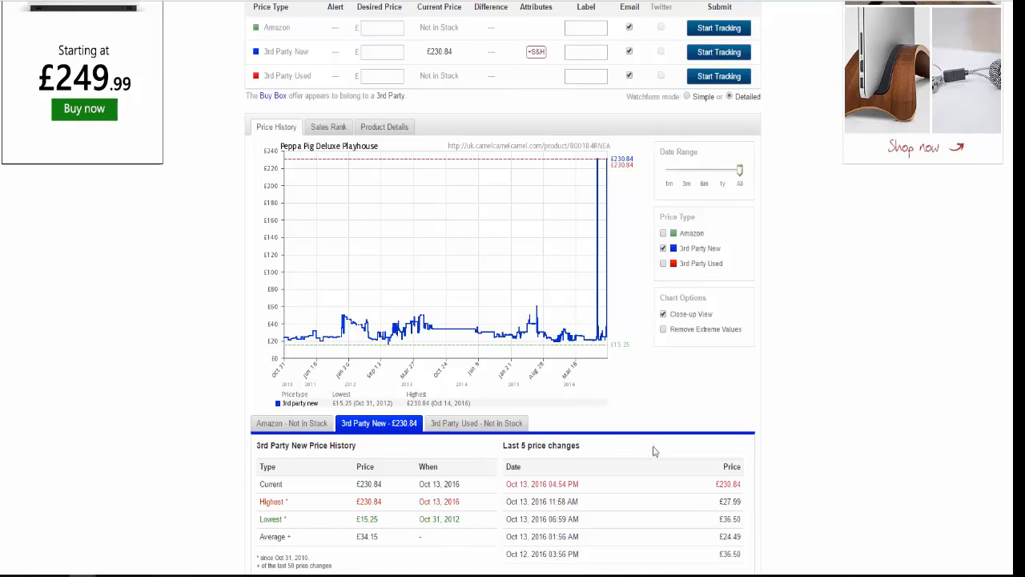
{"action": "mouse_move", "coordinate": [602, 160]}
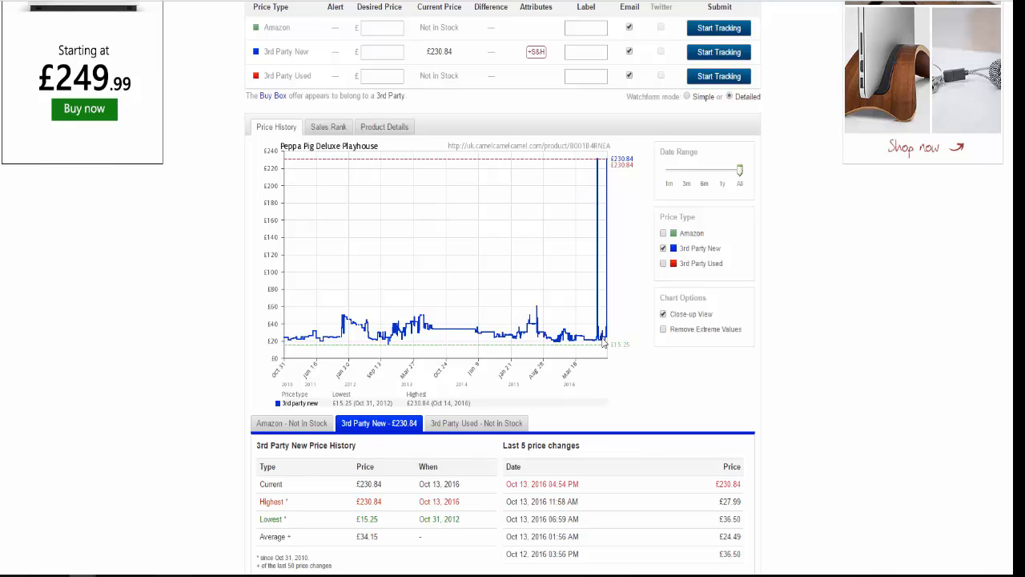
{"action": "mouse_move", "coordinate": [607, 352]}
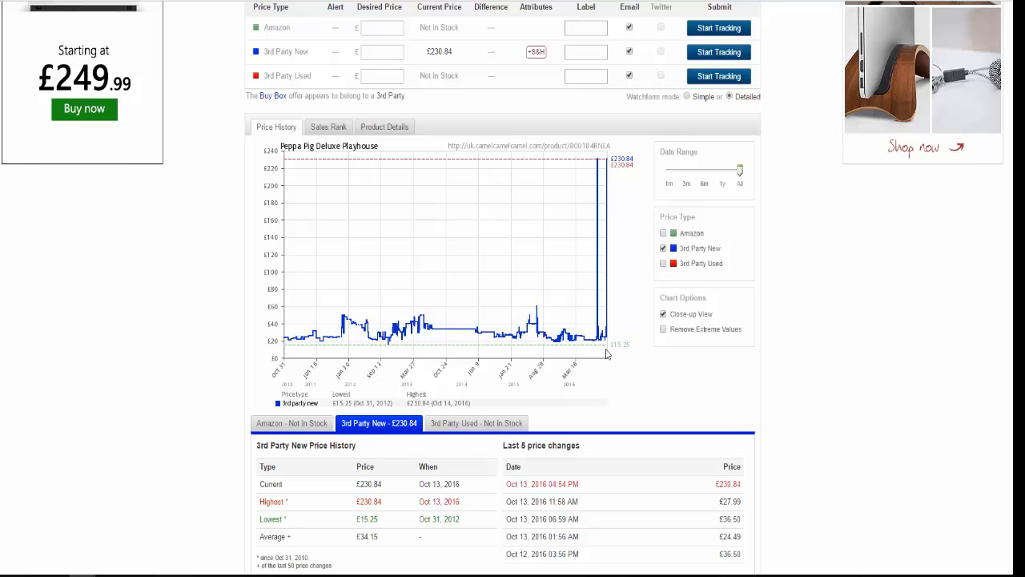
{"action": "mouse_move", "coordinate": [609, 163]}
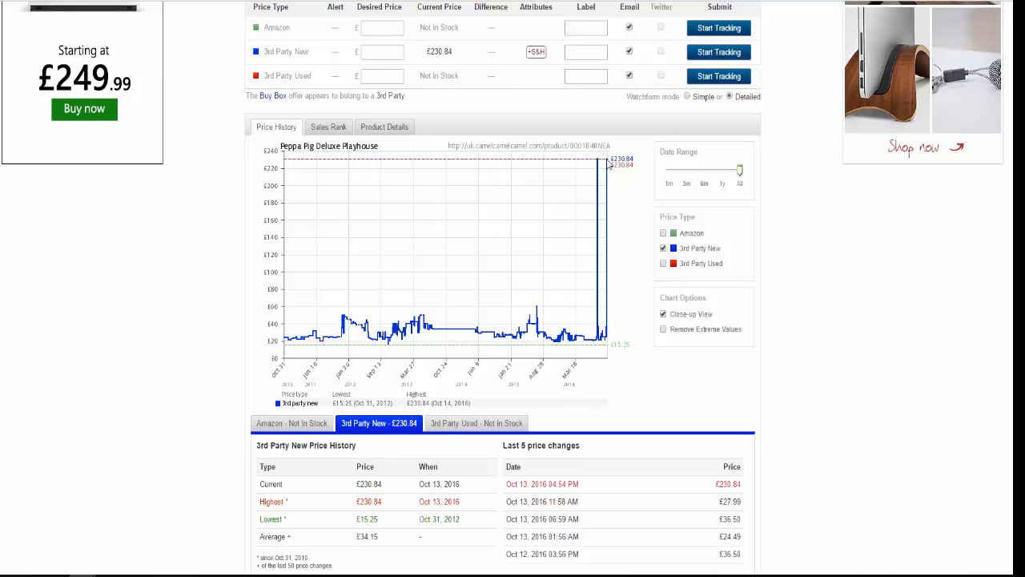
{"action": "mouse_move", "coordinate": [328, 126]}
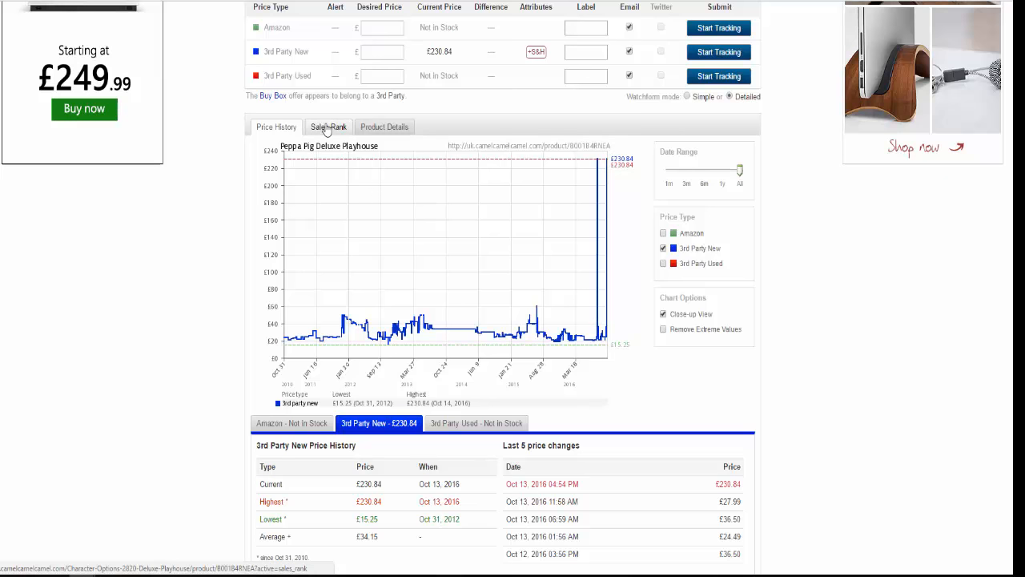
Switch the CamelCamelCamel chart to the Sales Rank history for Peppa Pig Deluxe Playhouse
{"action": "left_click", "coordinate": [327, 126]}
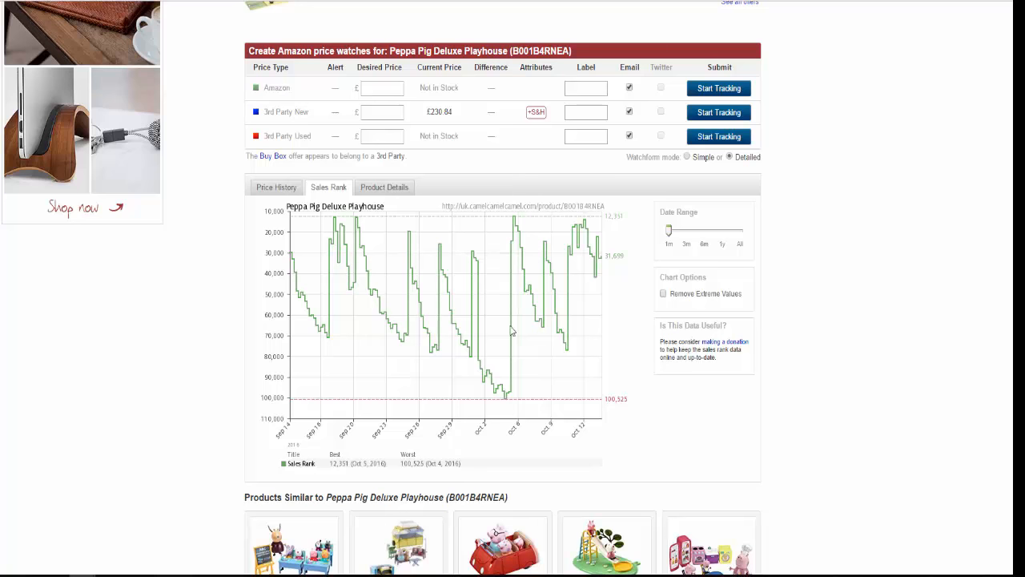
{"action": "mouse_move", "coordinate": [556, 287]}
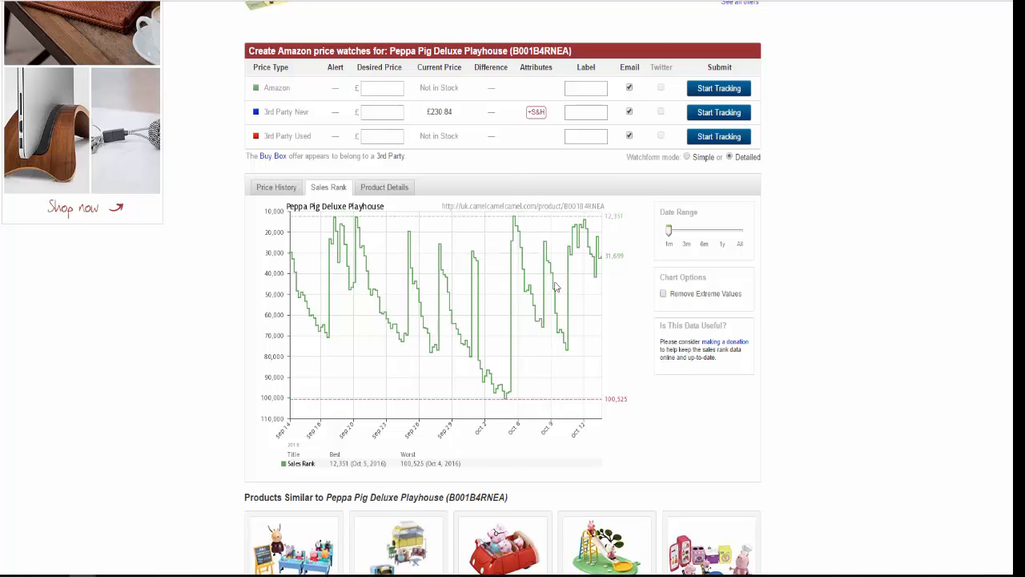
{"action": "mouse_move", "coordinate": [666, 199]}
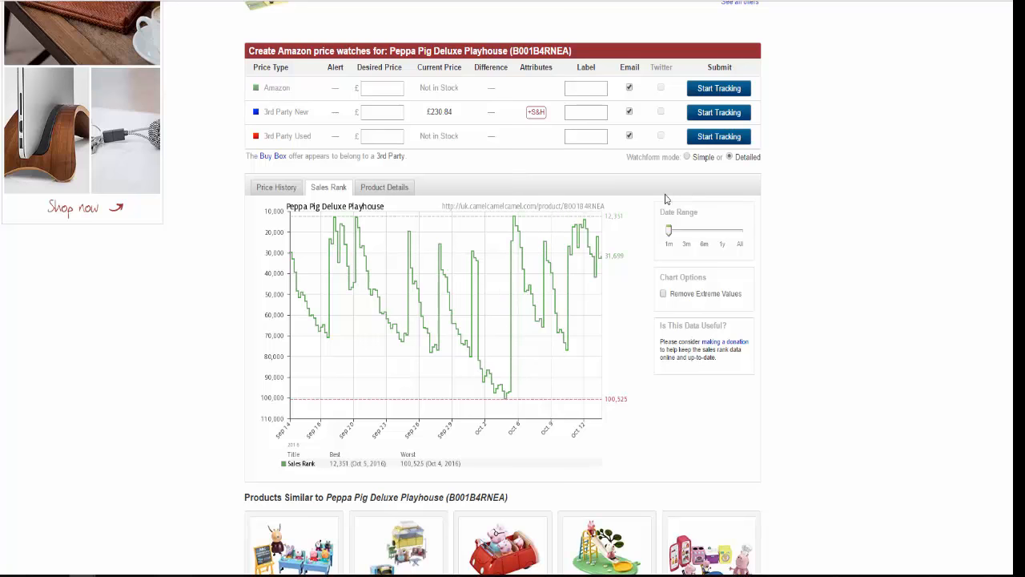
{"action": "mouse_move", "coordinate": [650, 199]}
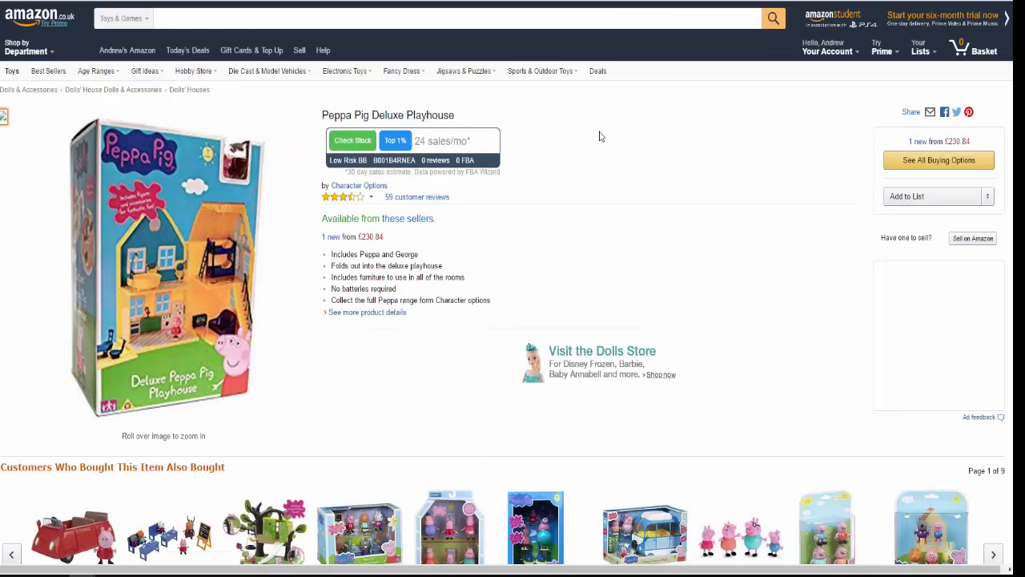
{"action": "mouse_move", "coordinate": [594, 218]}
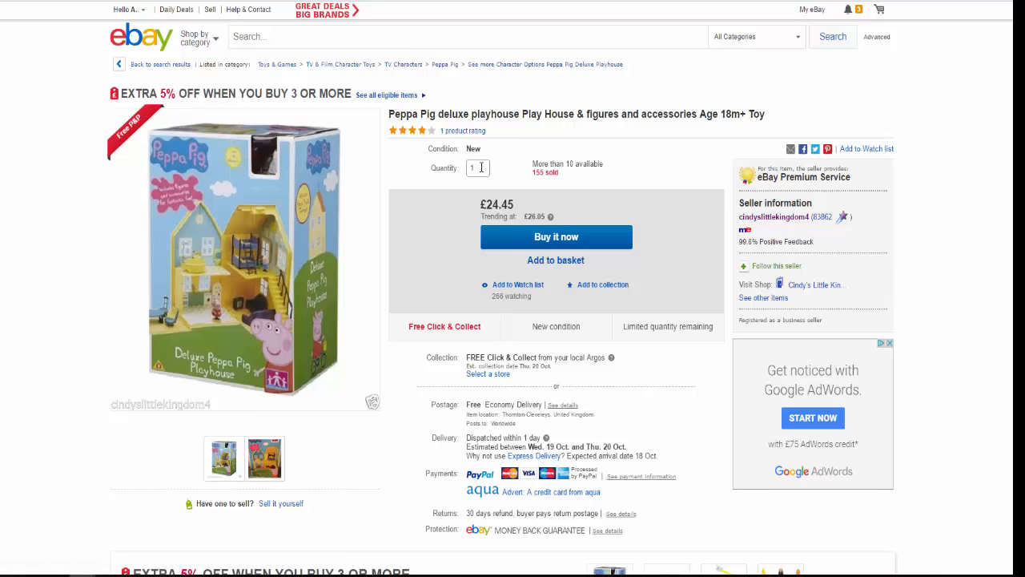
{"action": "mouse_move", "coordinate": [587, 169]}
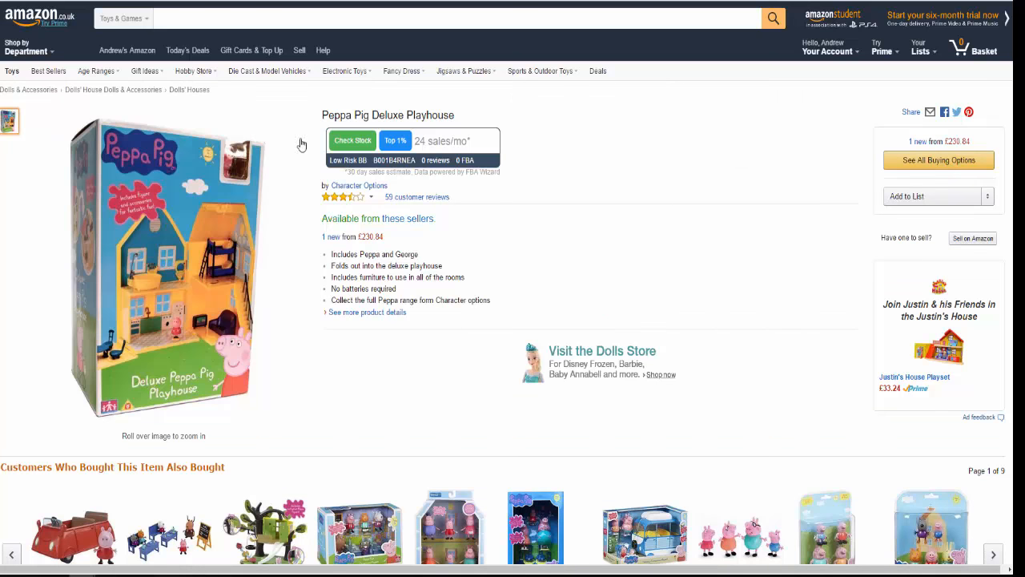
{"action": "mouse_move", "coordinate": [383, 144]}
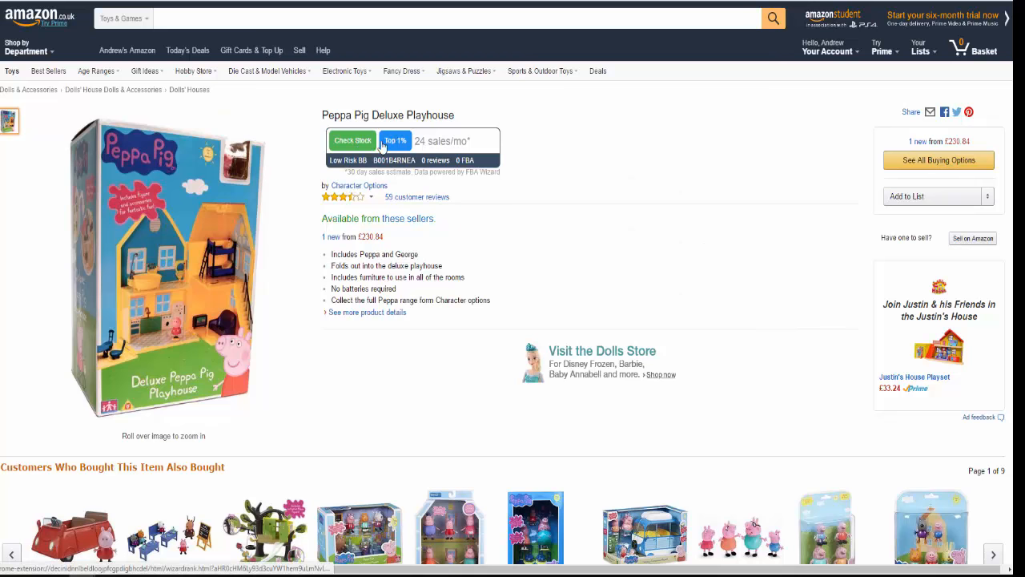
{"action": "mouse_move", "coordinate": [541, 160]}
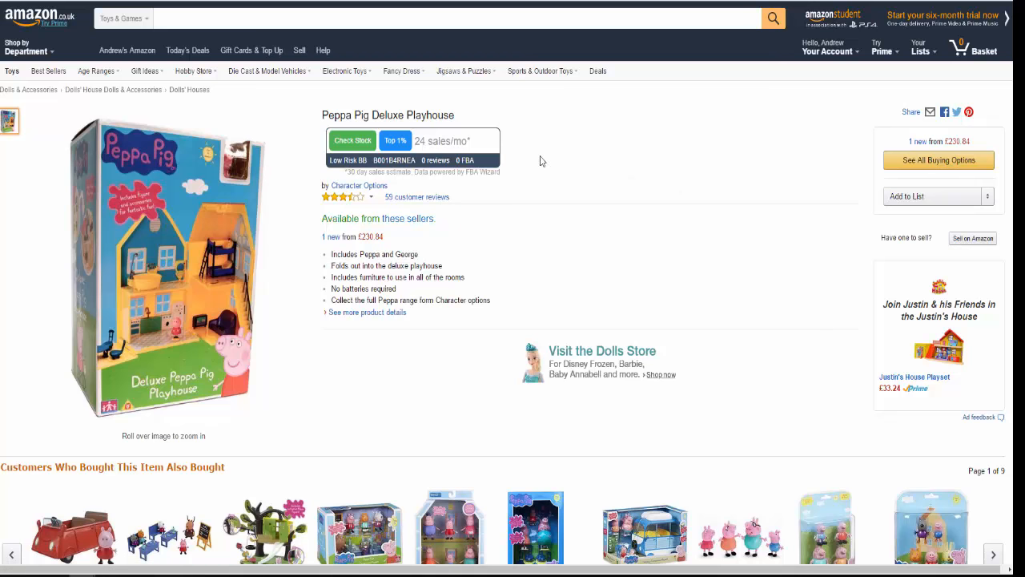
{"action": "mouse_move", "coordinate": [557, 189]}
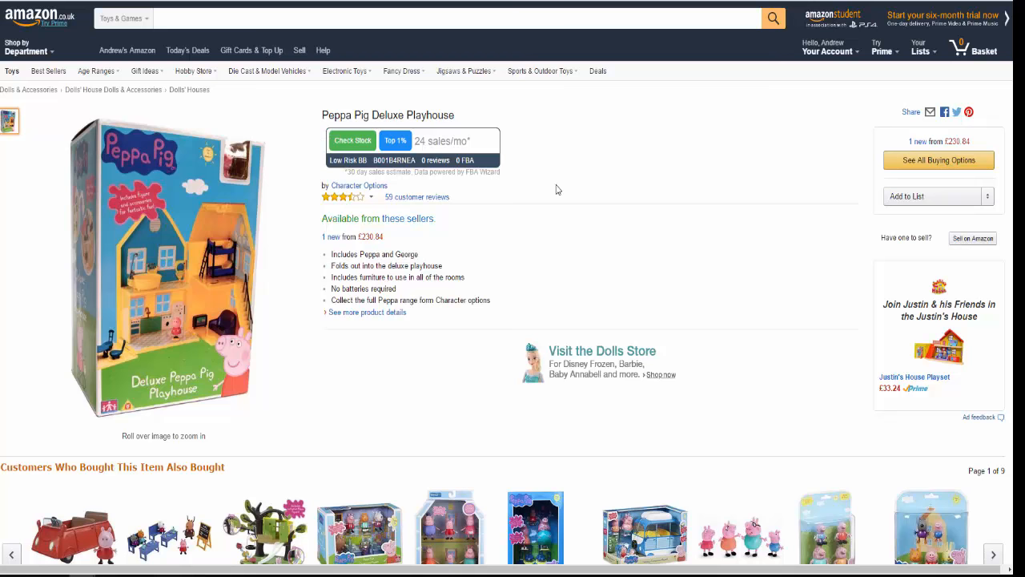
{"action": "mouse_move", "coordinate": [551, 158]}
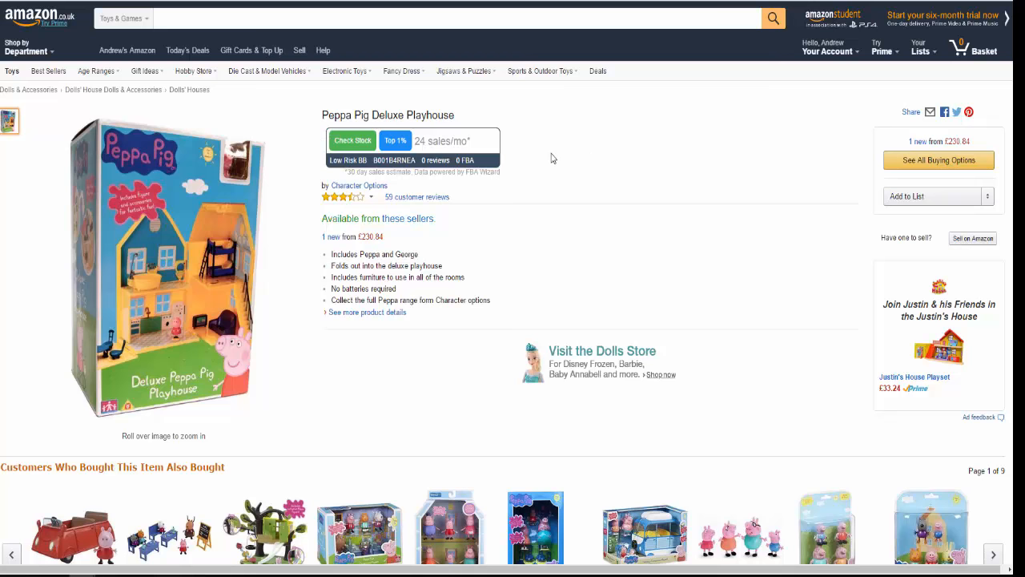
{"action": "mouse_move", "coordinate": [671, 197]}
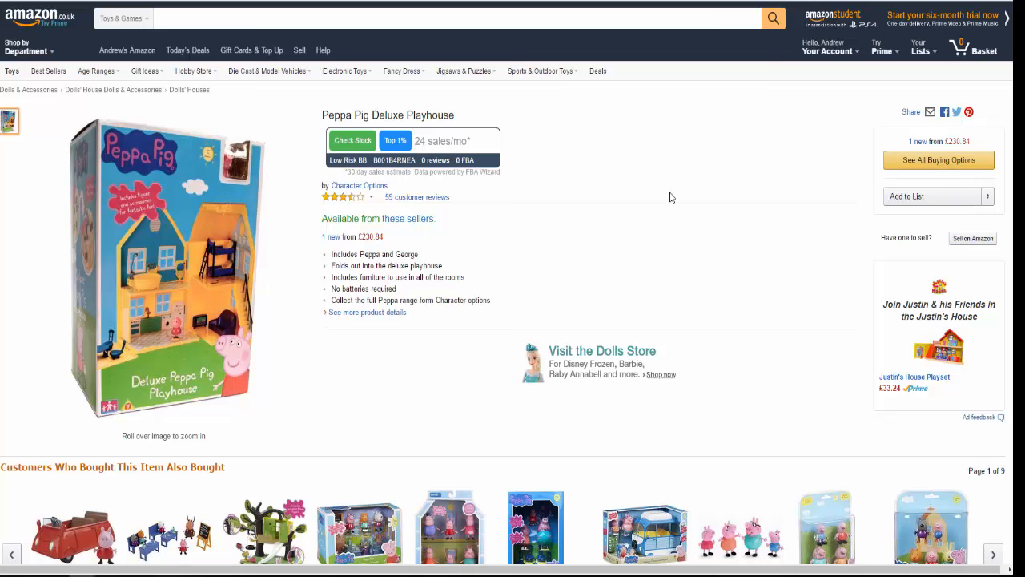
{"action": "mouse_move", "coordinate": [656, 197]}
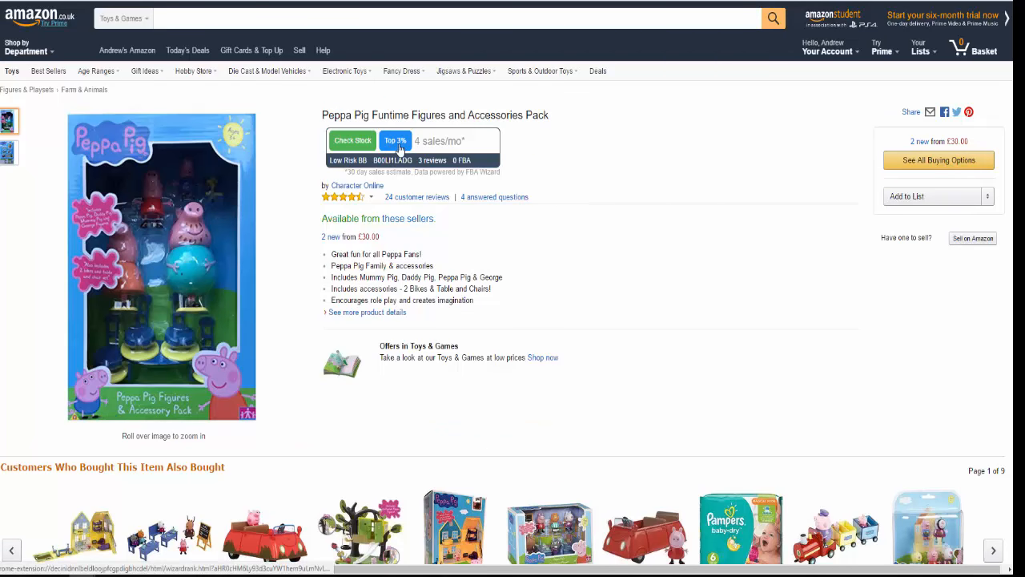
{"action": "mouse_move", "coordinate": [585, 208]}
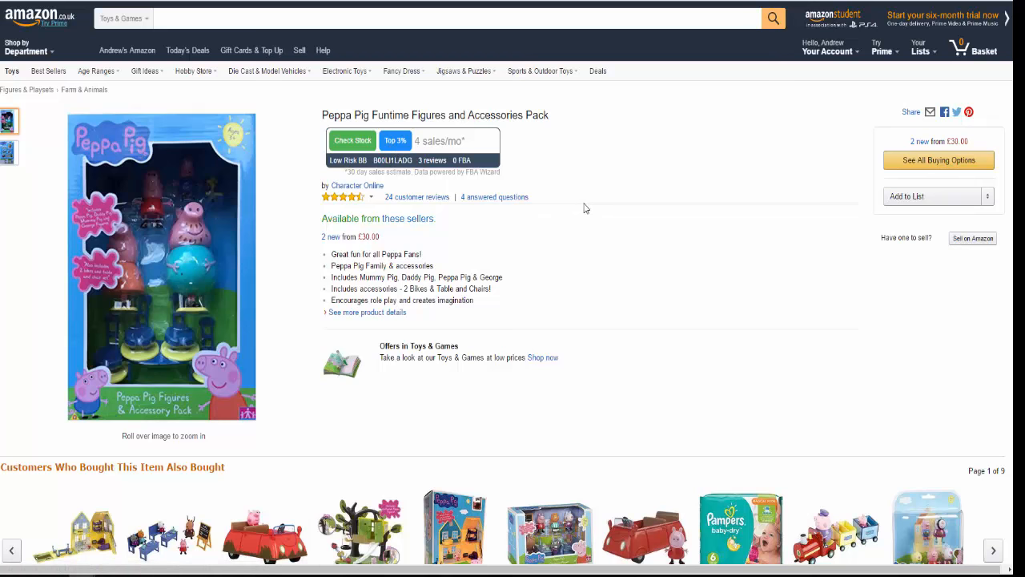
{"action": "mouse_move", "coordinate": [580, 205]}
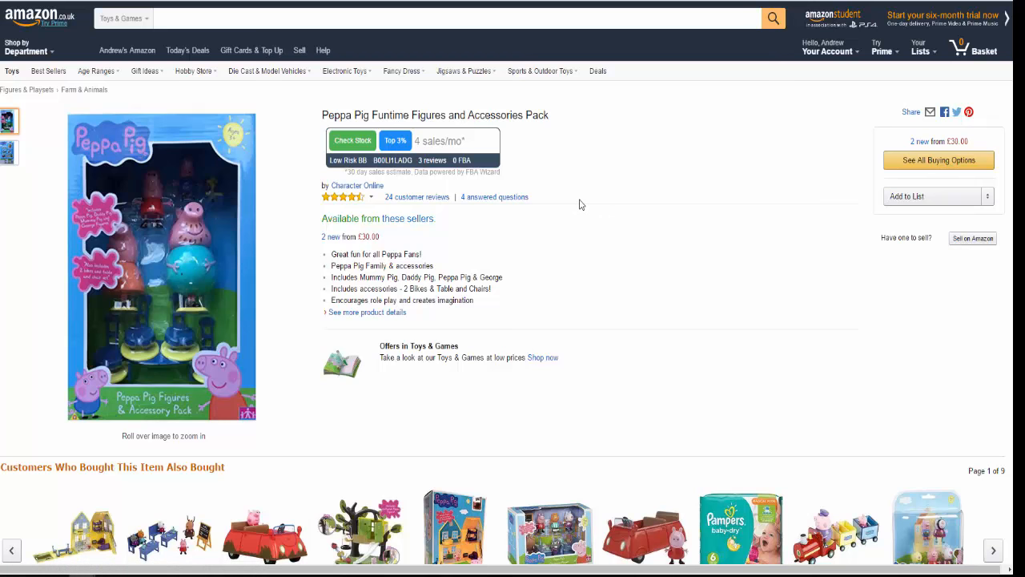
{"action": "mouse_move", "coordinate": [526, 218]}
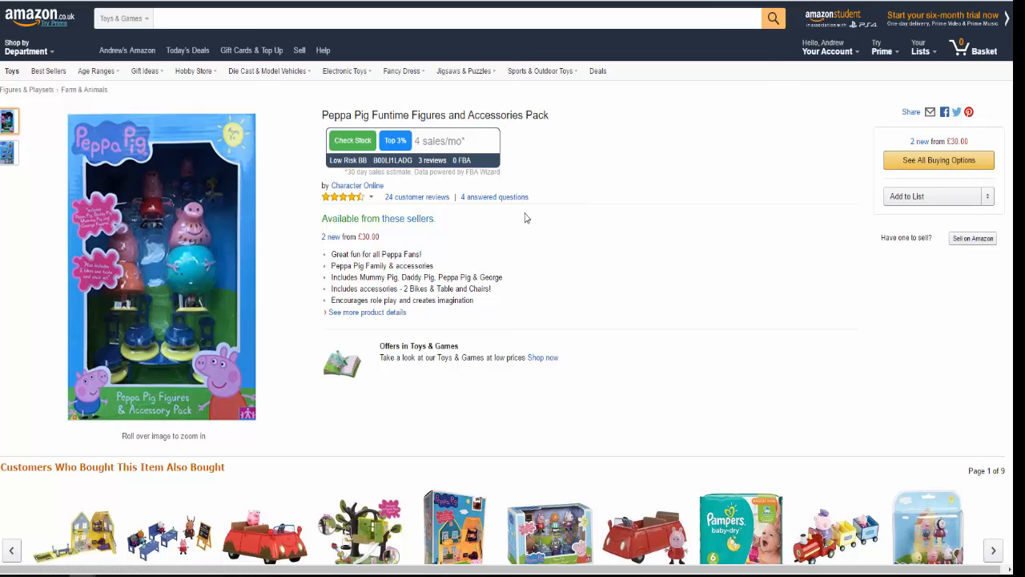
{"action": "mouse_move", "coordinate": [471, 185]}
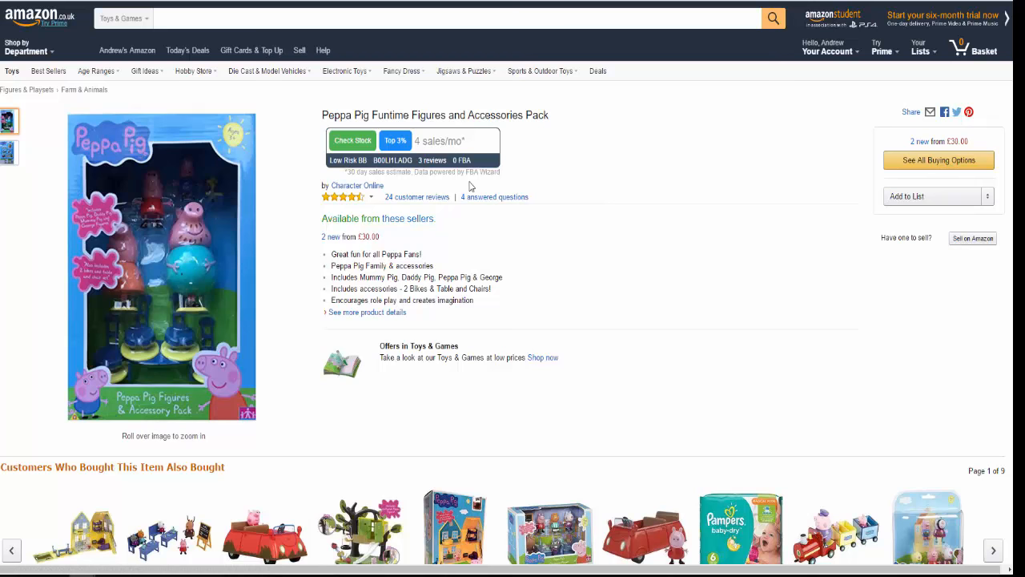
{"action": "mouse_move", "coordinate": [619, 178]}
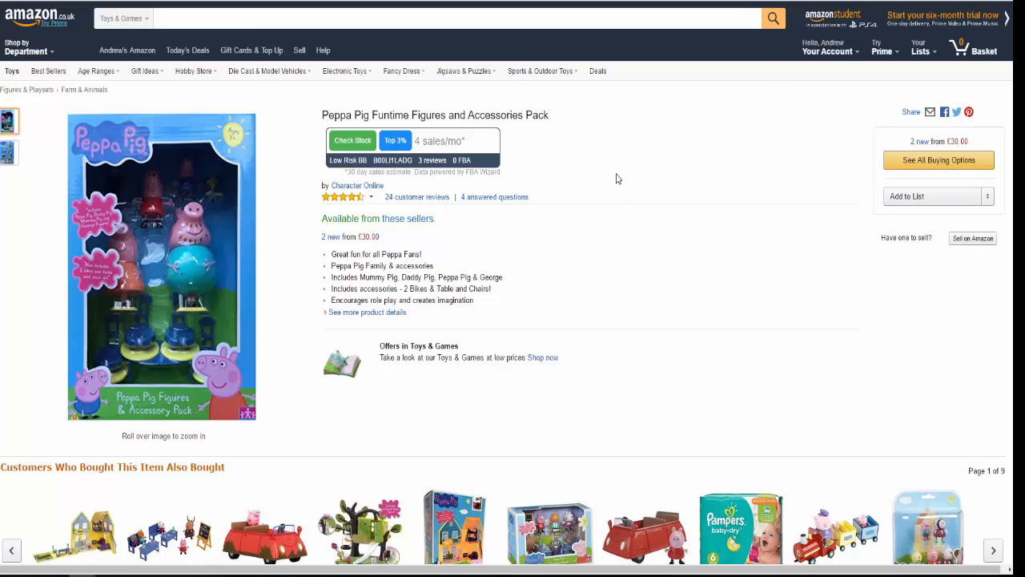
{"action": "mouse_move", "coordinate": [631, 163]}
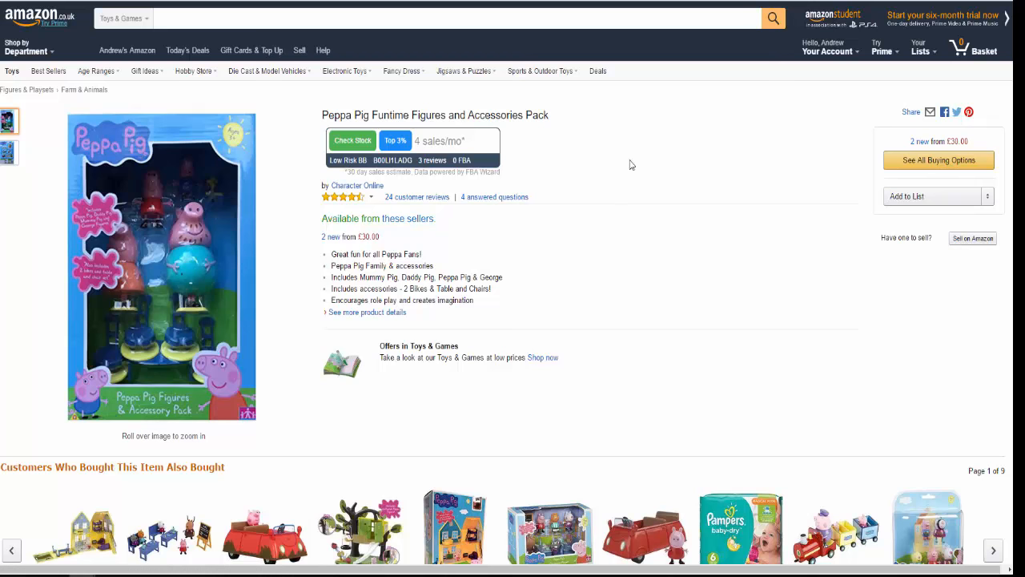
{"action": "mouse_move", "coordinate": [430, 153]}
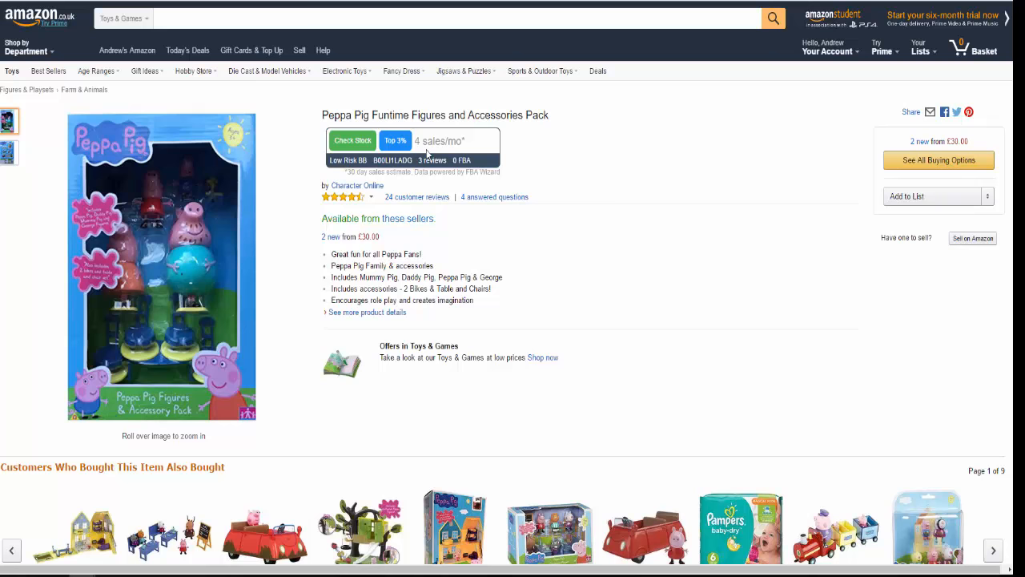
{"action": "mouse_move", "coordinate": [964, 188]}
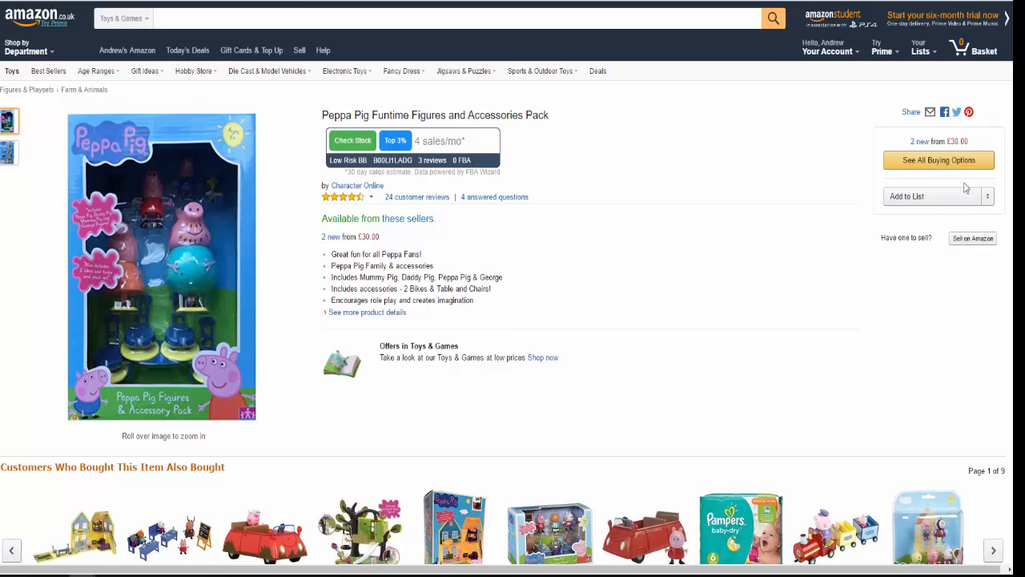
Scroll down to 'Customers Who Bought This Item Also Bought' on the Funtime Figures page and back up
{"action": "scroll", "scroll_direction": "down", "scroll_amount": 3}
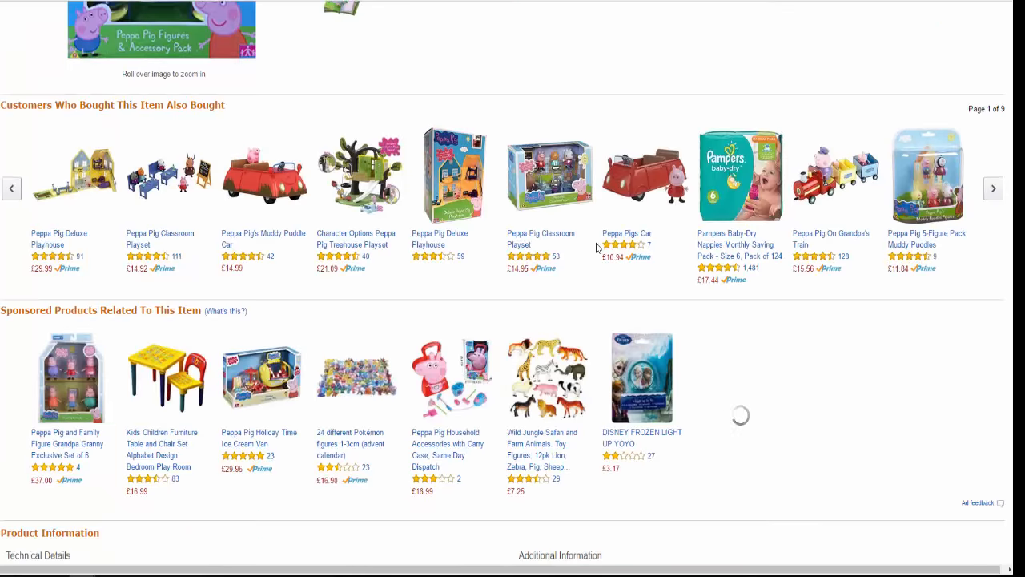
{"action": "scroll", "scroll_direction": "down", "scroll_amount": 3}
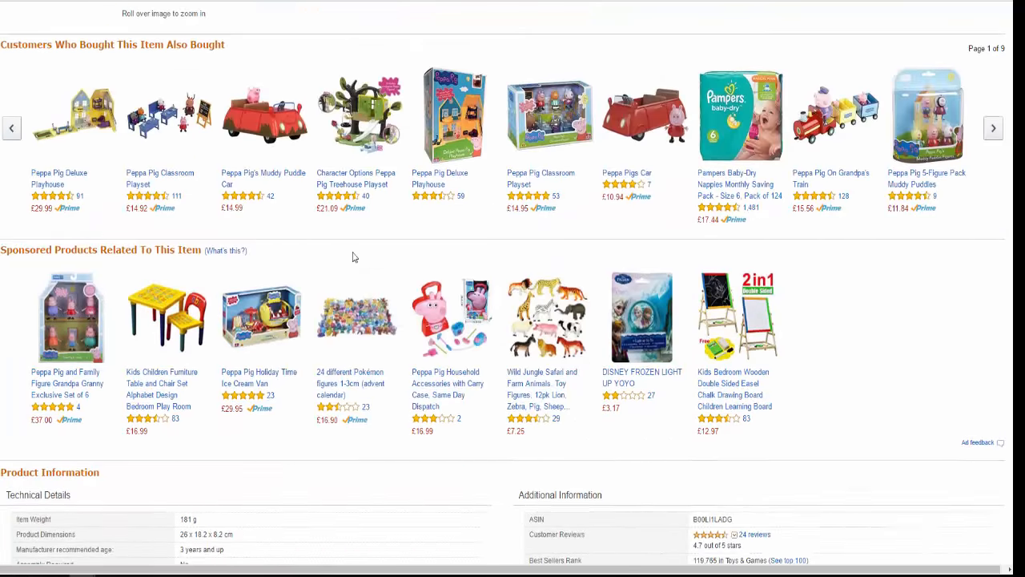
{"action": "scroll", "scroll_direction": "up", "scroll_amount": 3}
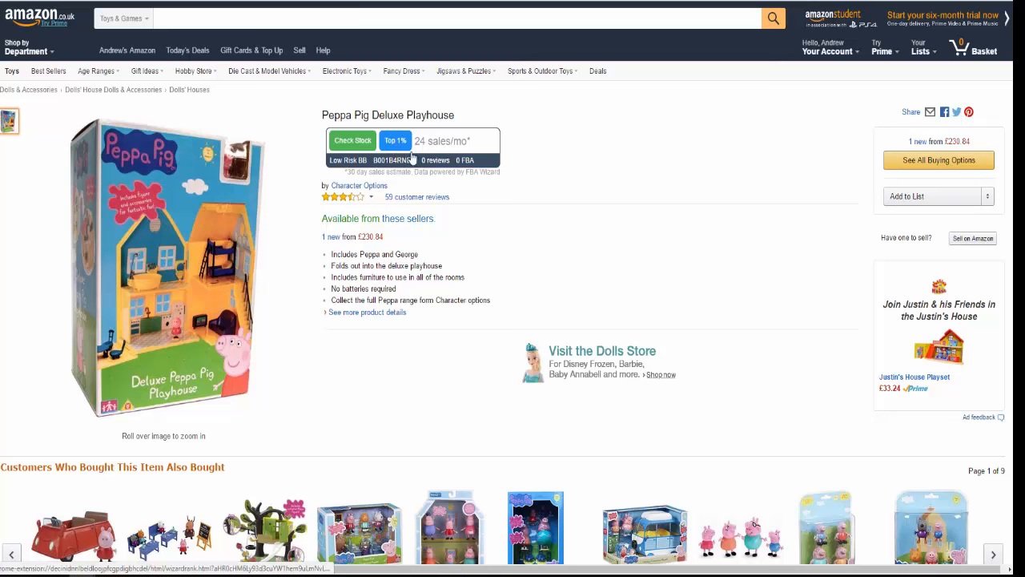
{"action": "mouse_move", "coordinate": [490, 256]}
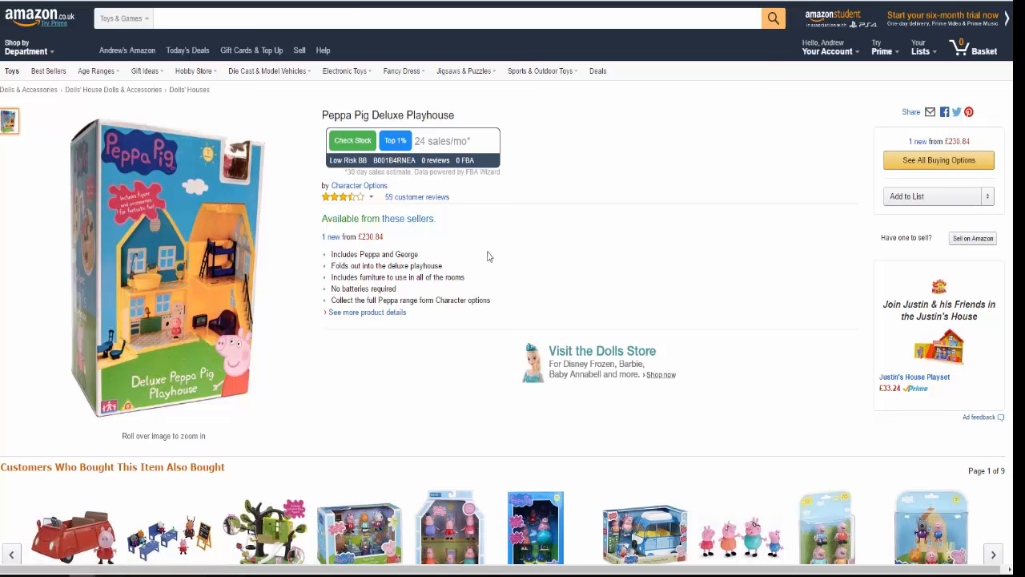
{"action": "mouse_move", "coordinate": [436, 152]}
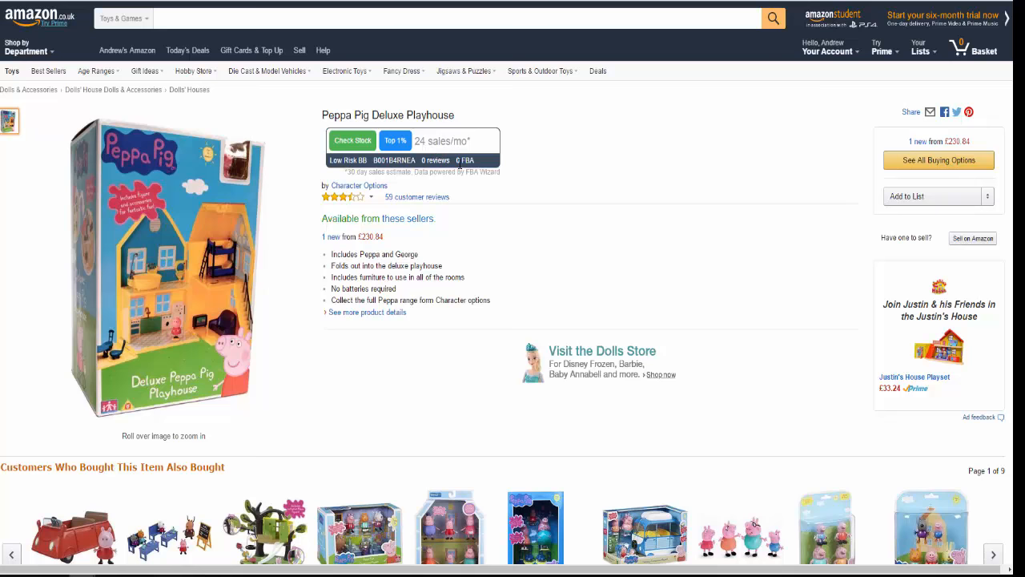
{"action": "scroll", "scroll_direction": "down", "scroll_amount": 3}
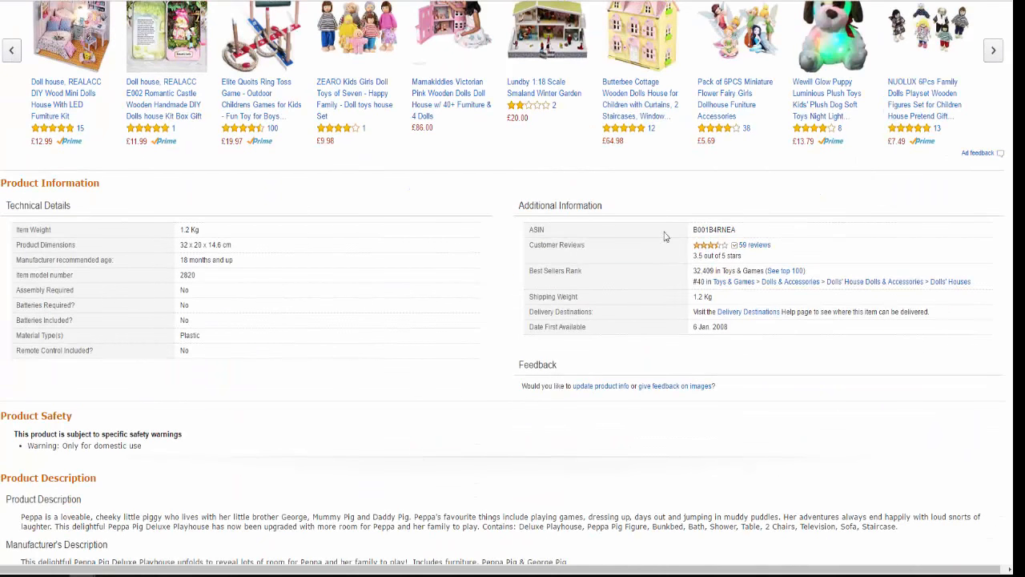
{"action": "mouse_move", "coordinate": [330, 327]}
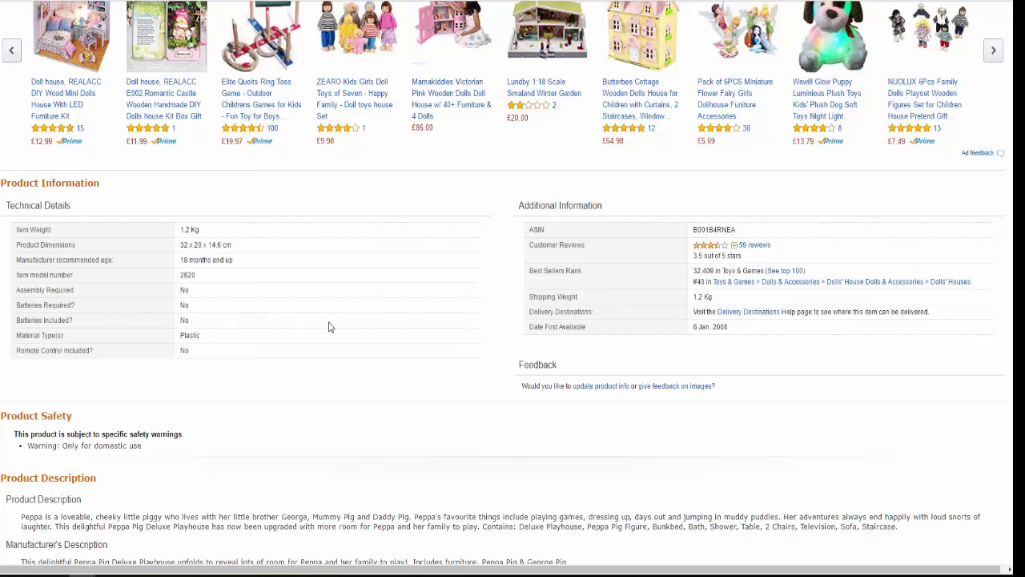
{"action": "scroll", "scroll_direction": "up", "scroll_amount": 3}
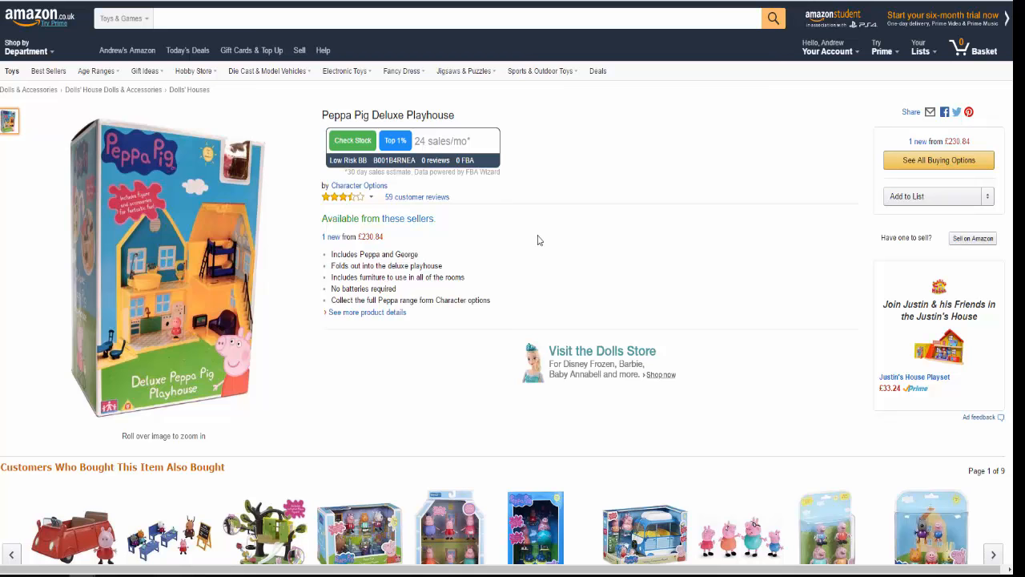
{"action": "mouse_move", "coordinate": [543, 232]}
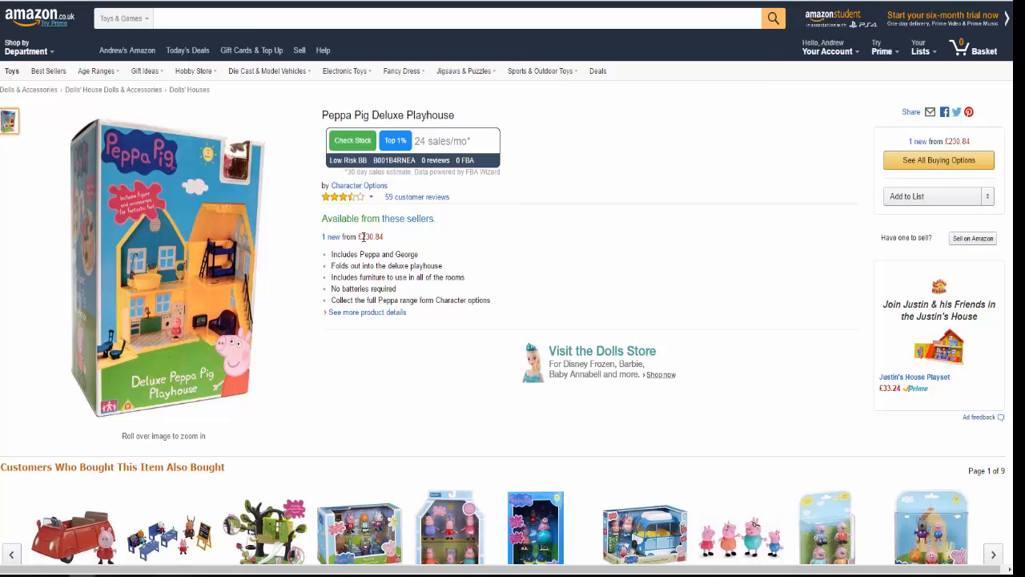
{"action": "mouse_move", "coordinate": [453, 255]}
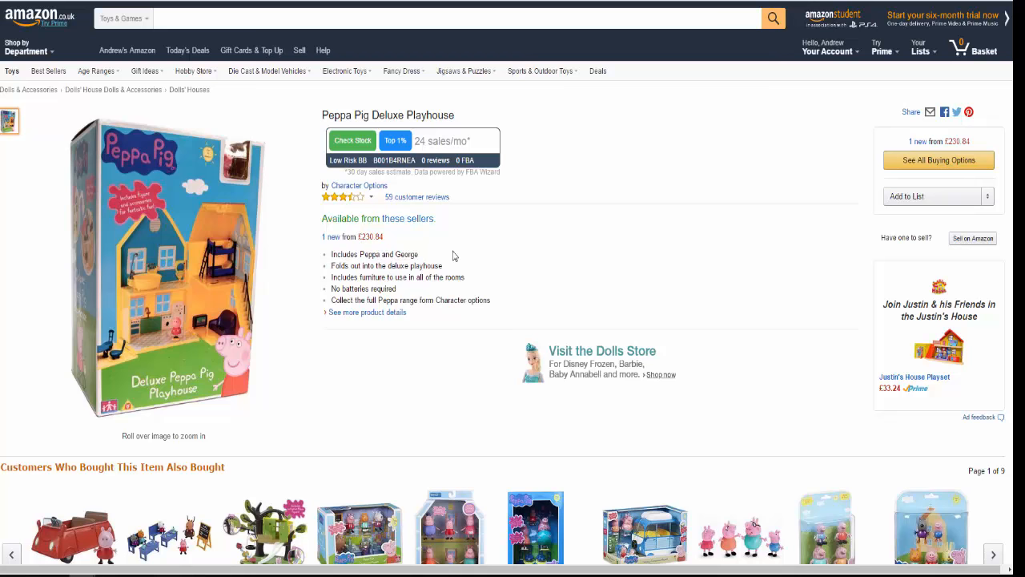
{"action": "mouse_move", "coordinate": [561, 250]}
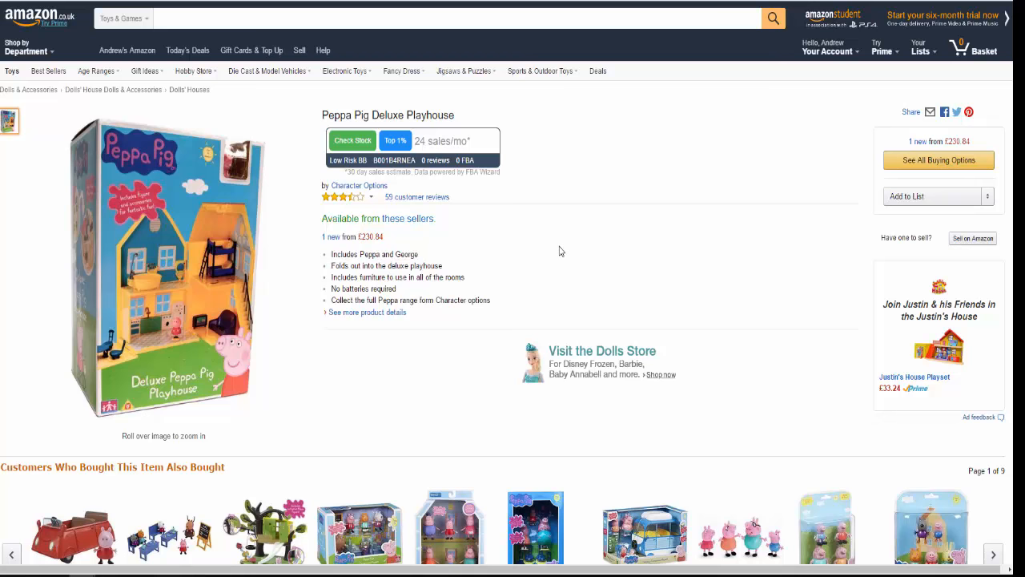
{"action": "mouse_move", "coordinate": [551, 234]}
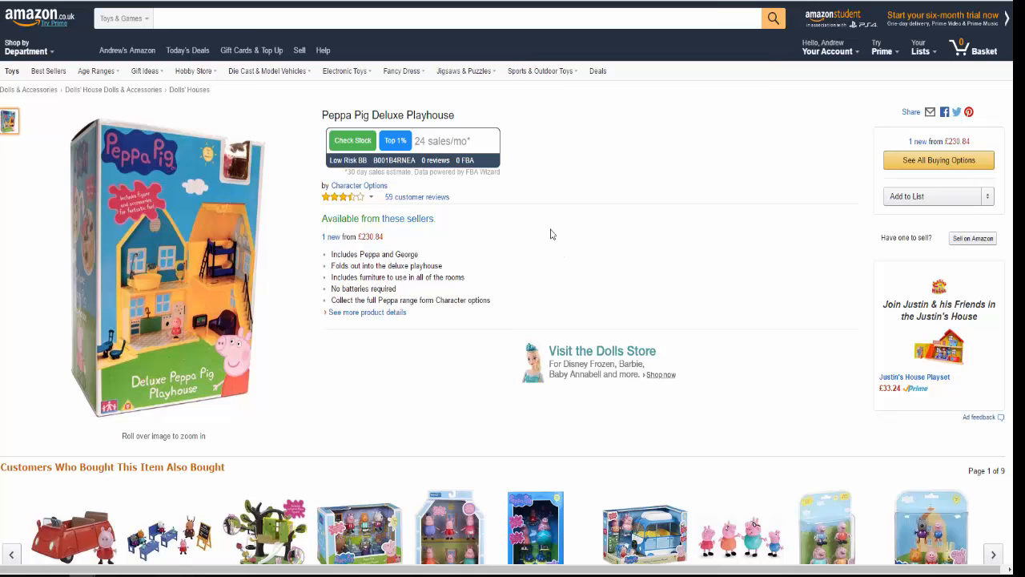
{"action": "mouse_move", "coordinate": [587, 257]}
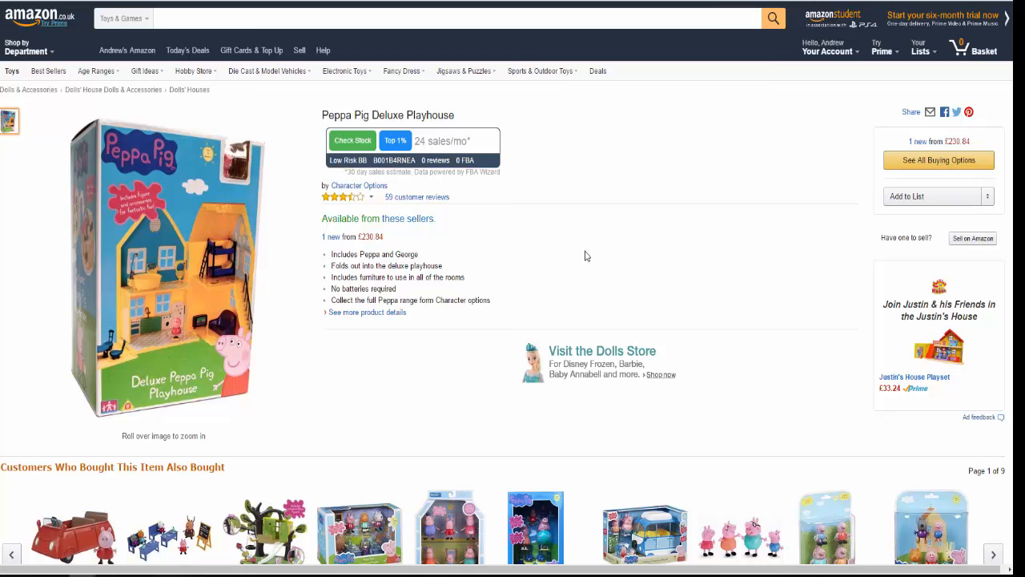
{"action": "mouse_move", "coordinate": [581, 240]}
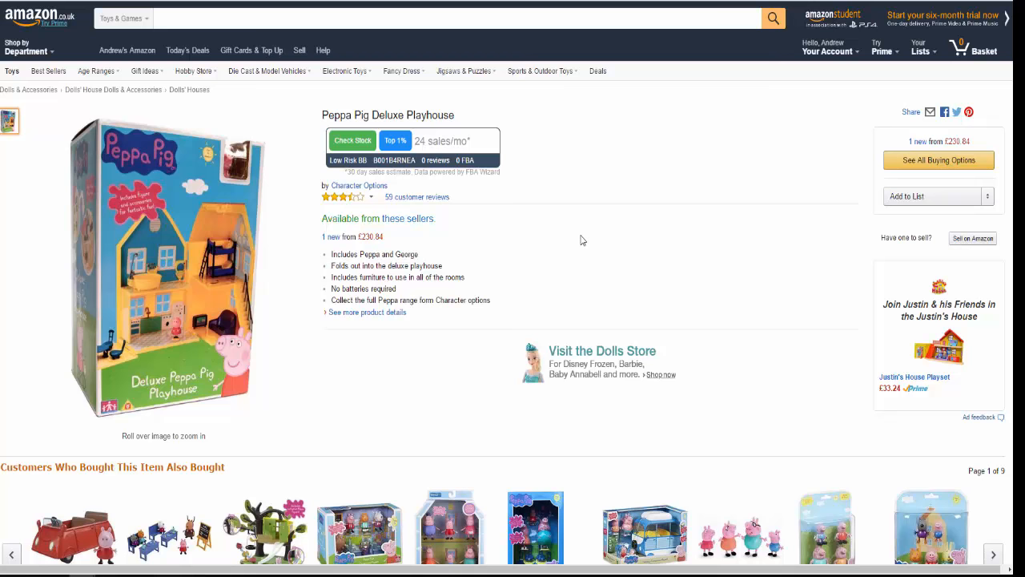
{"action": "mouse_move", "coordinate": [570, 236]}
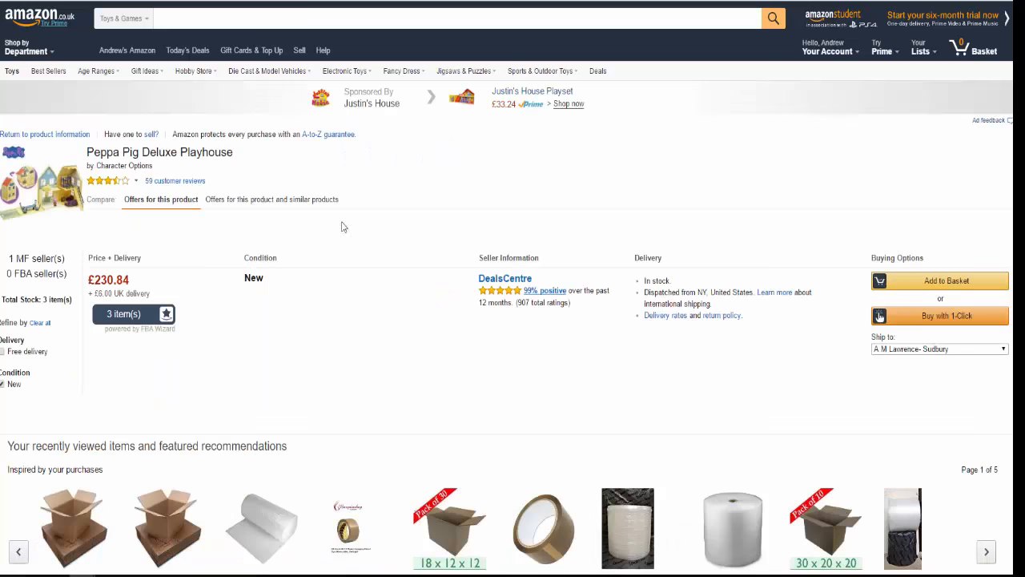
{"action": "mouse_move", "coordinate": [384, 260]}
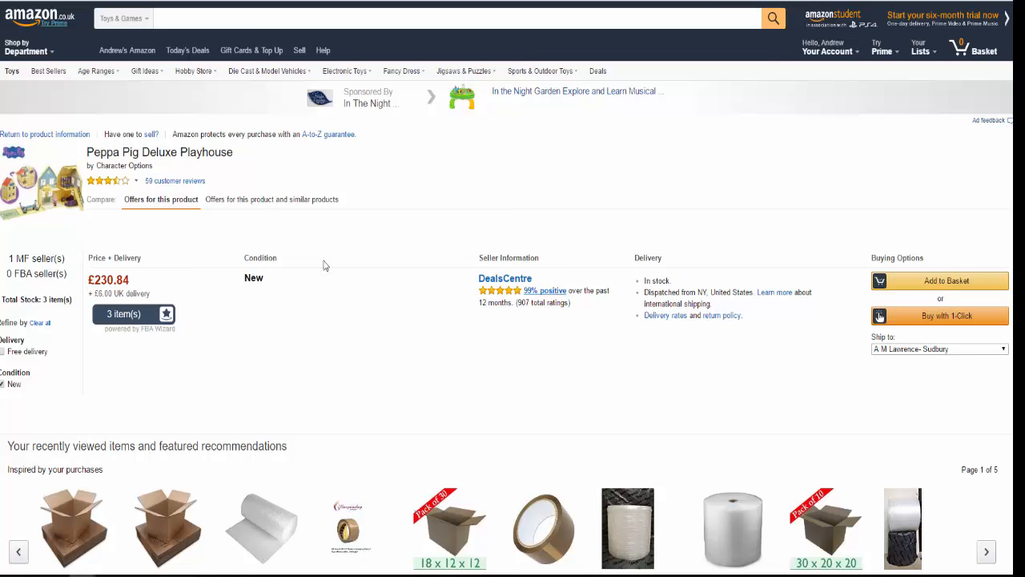
{"action": "mouse_move", "coordinate": [250, 298]}
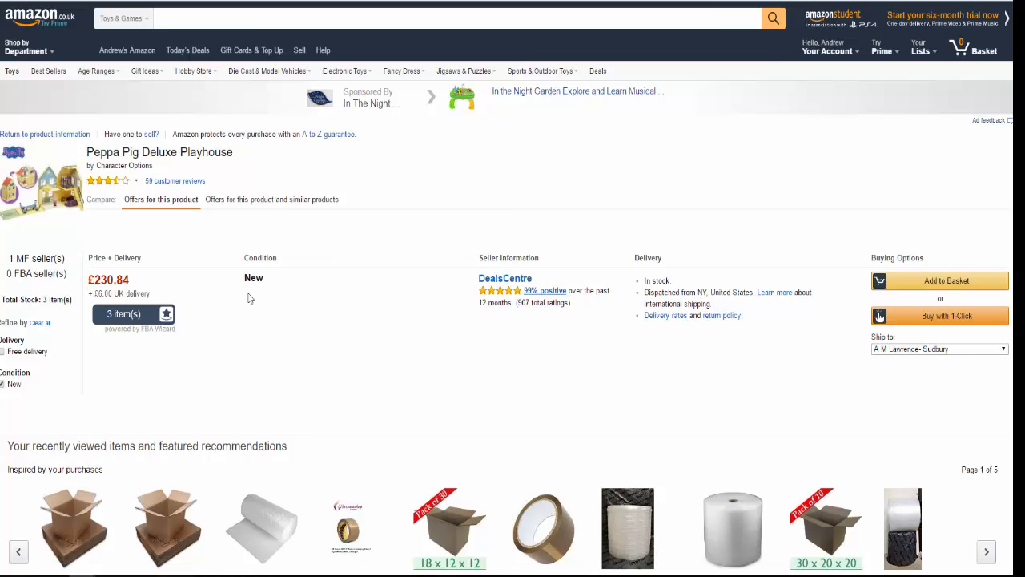
{"action": "mouse_move", "coordinate": [317, 328]}
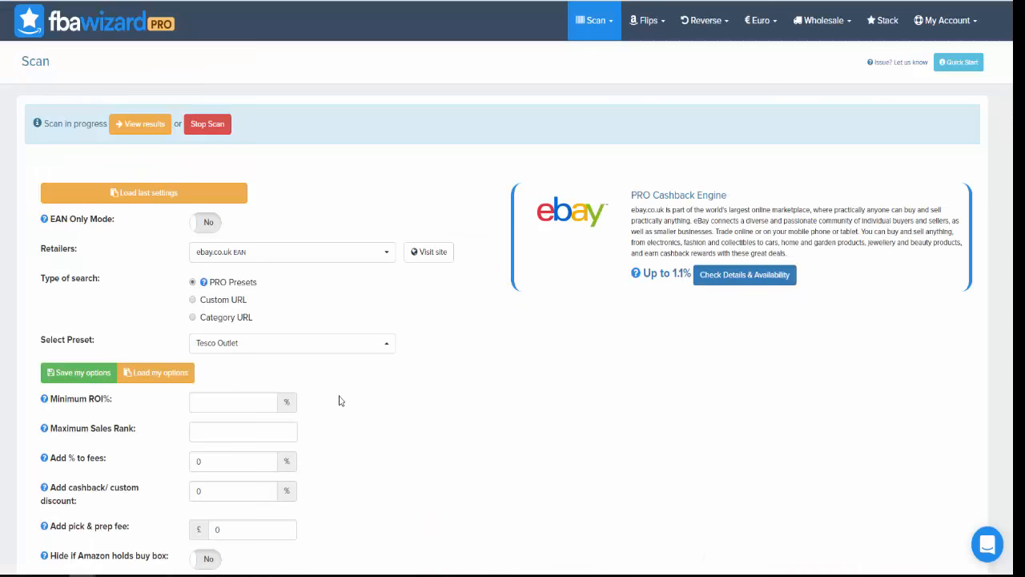
{"action": "mouse_move", "coordinate": [461, 362]}
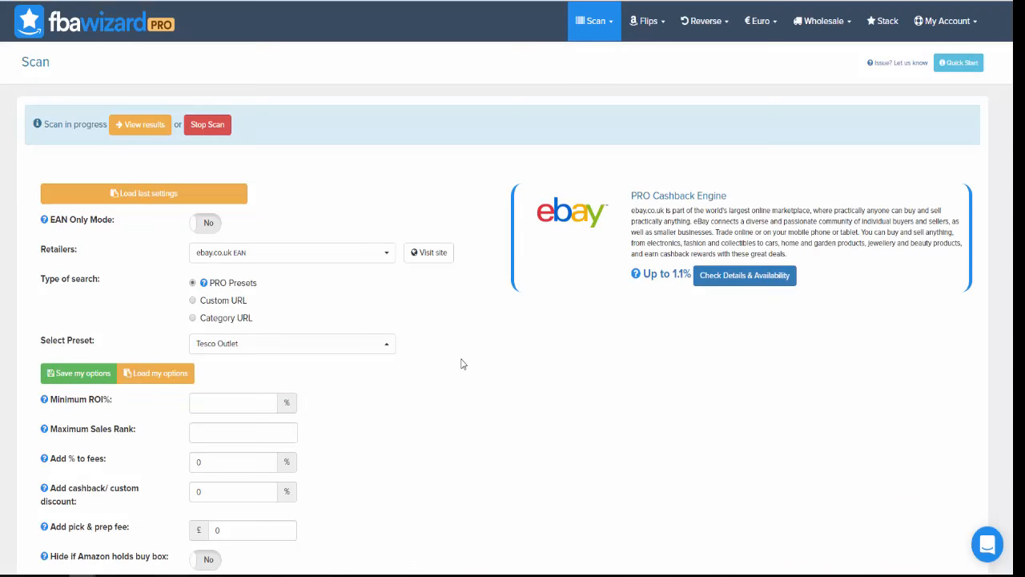
{"action": "mouse_move", "coordinate": [504, 355]}
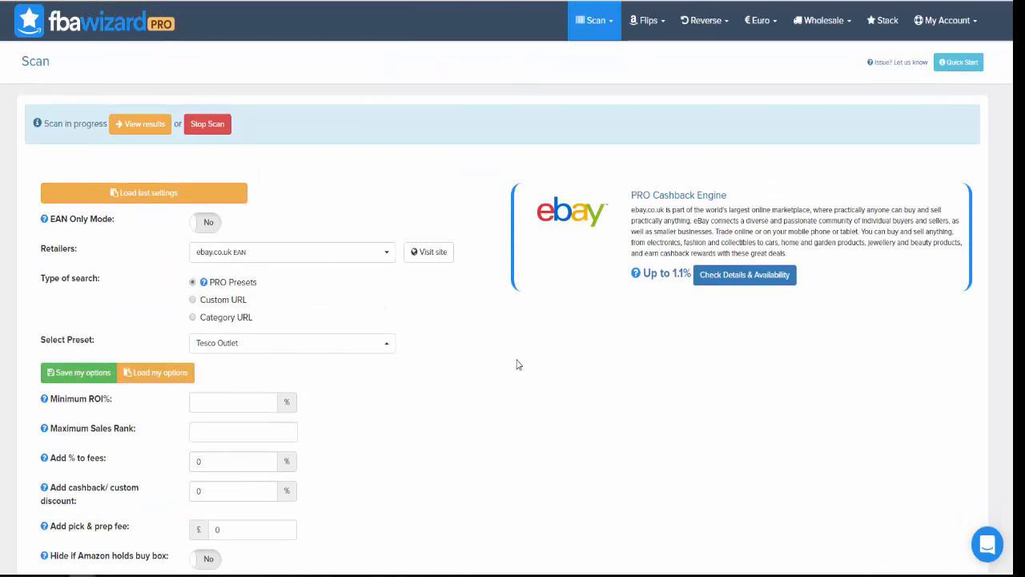
Return to the FBA Wizard Pro tab showing the eBay scan with the Tesco Outlet preset running
{"action": "left_click", "coordinate": [647, 19]}
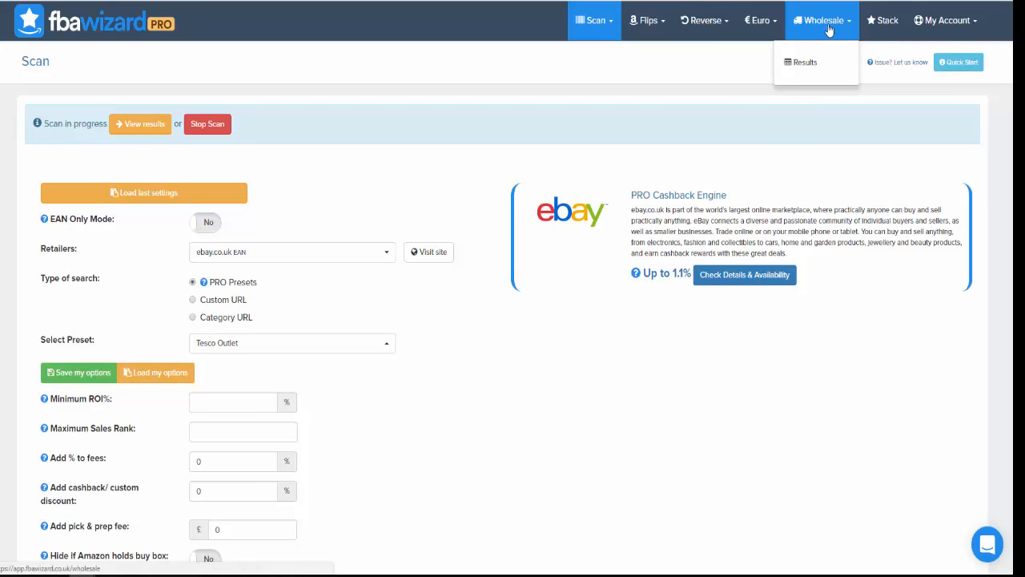
View the Wholesale page's upload and options fields, then return to the product scan page
{"action": "left_click", "coordinate": [823, 19]}
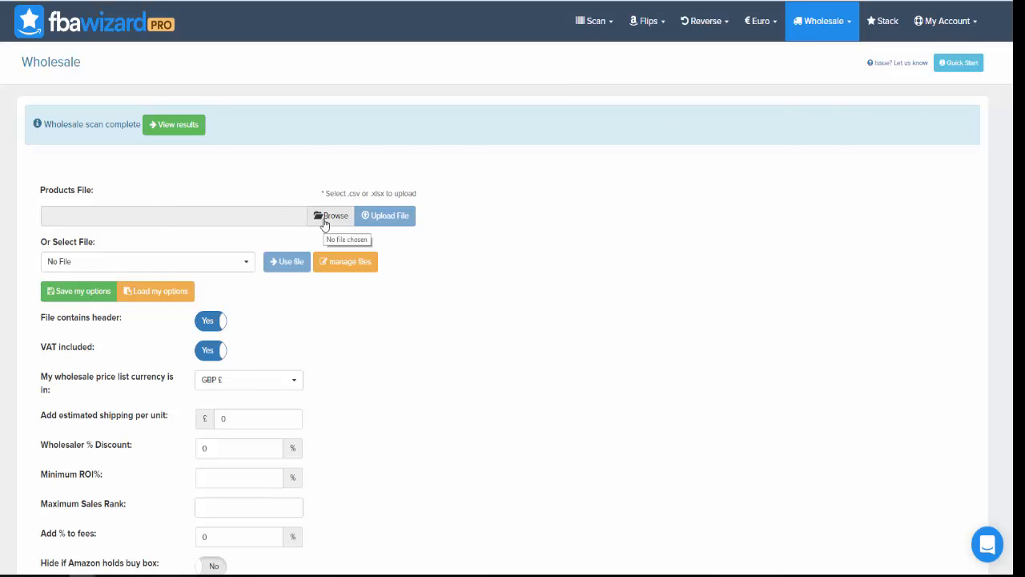
{"action": "mouse_move", "coordinate": [401, 389]}
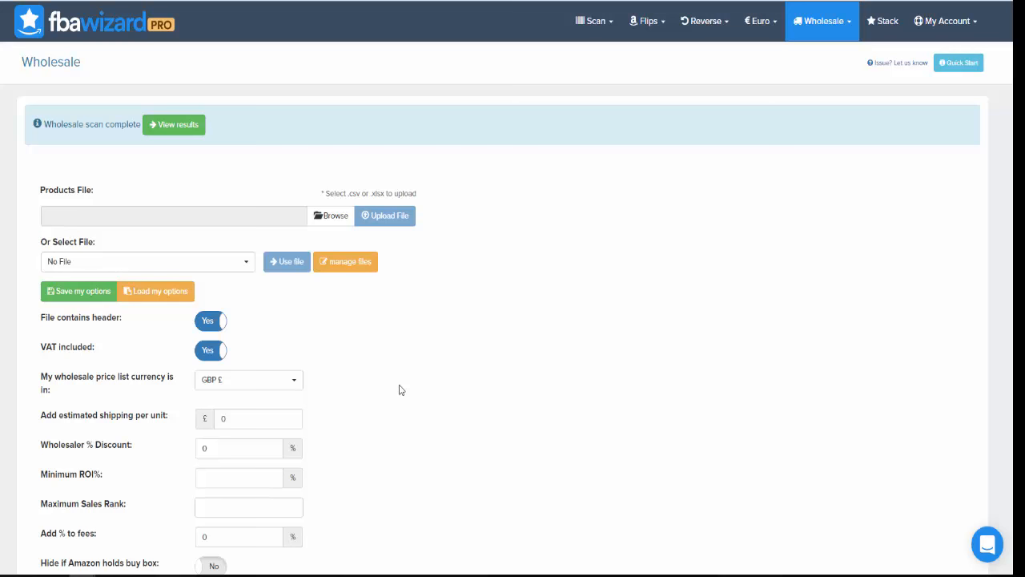
{"action": "mouse_move", "coordinate": [392, 352]}
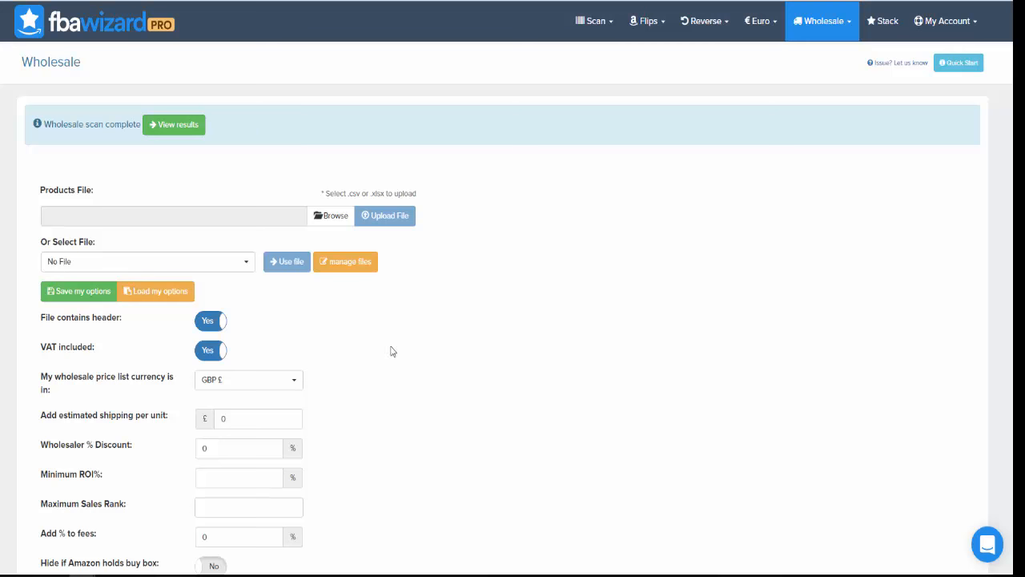
{"action": "scroll", "scroll_direction": "down", "scroll_amount": 3}
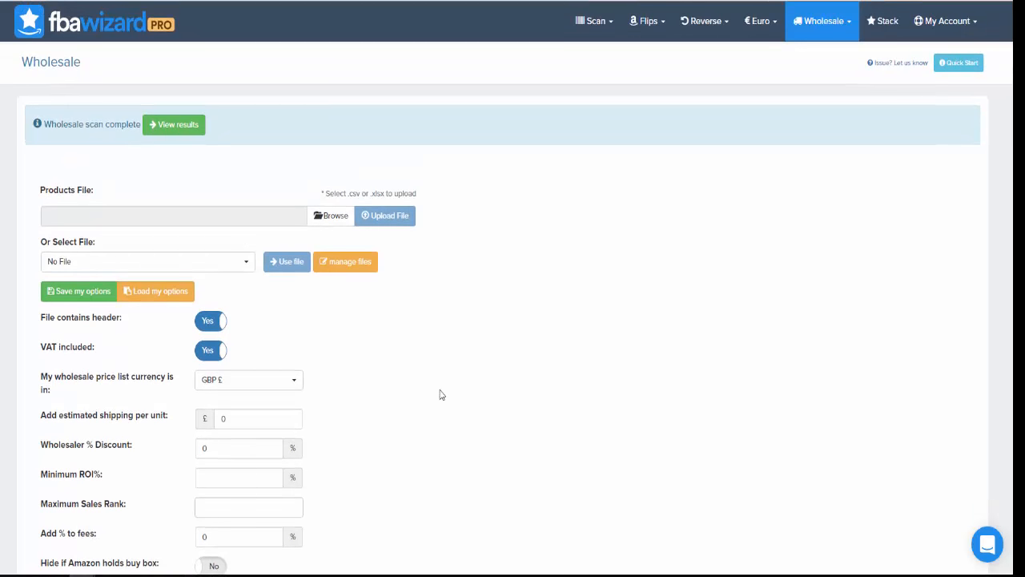
{"action": "left_click", "coordinate": [589, 21]}
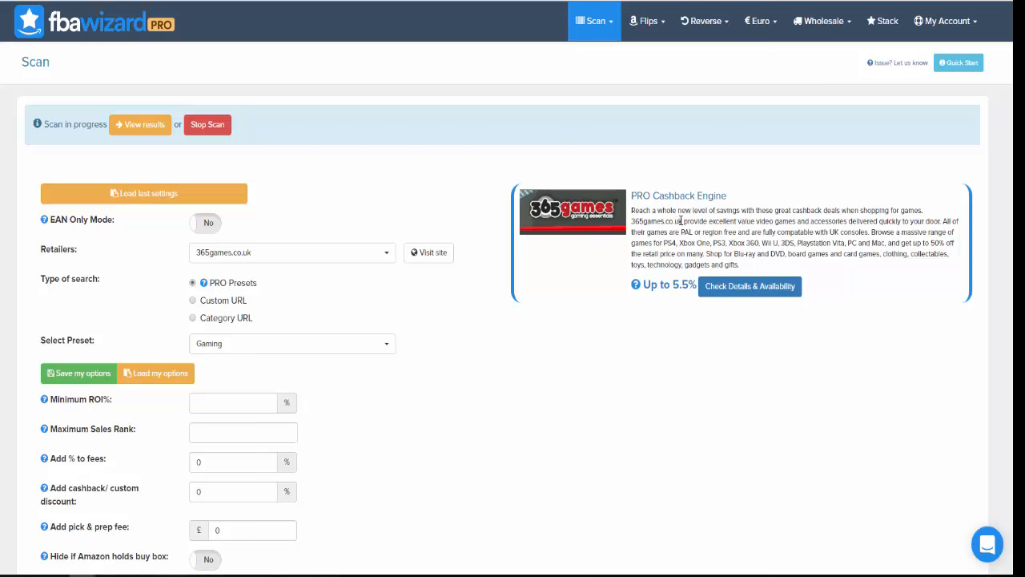
{"action": "mouse_move", "coordinate": [704, 374]}
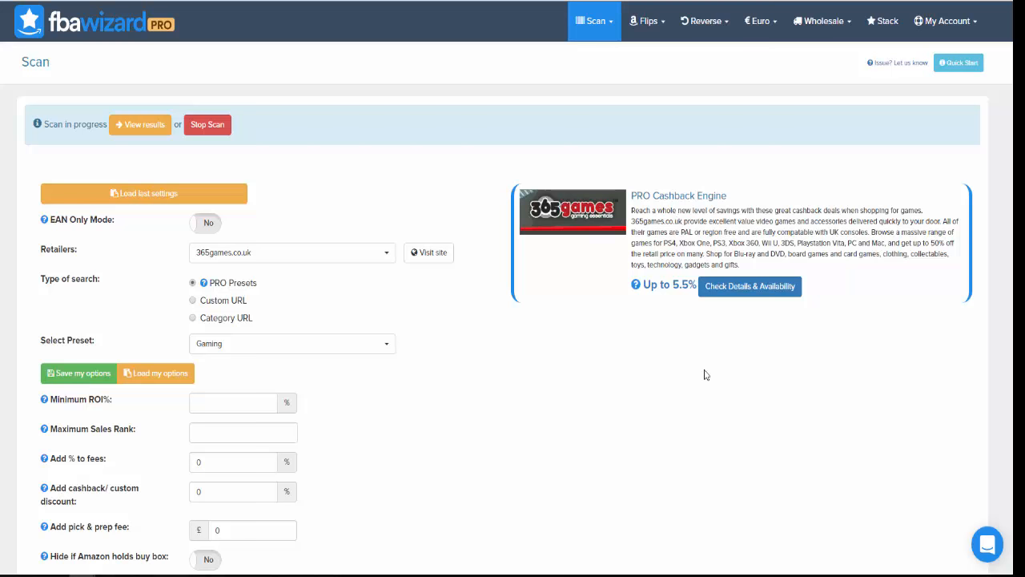
{"action": "mouse_move", "coordinate": [619, 335]}
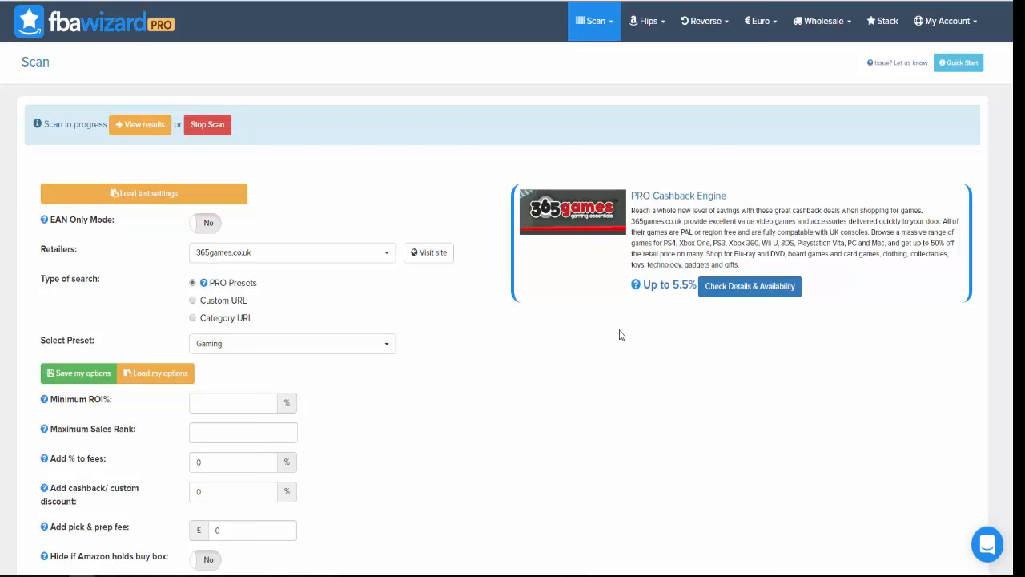
{"action": "mouse_move", "coordinate": [577, 338]}
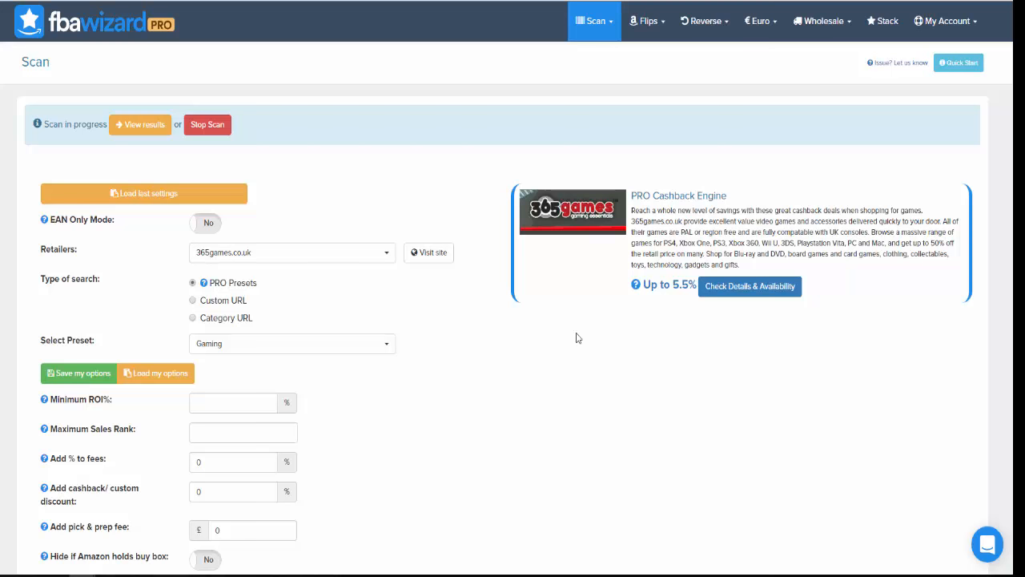